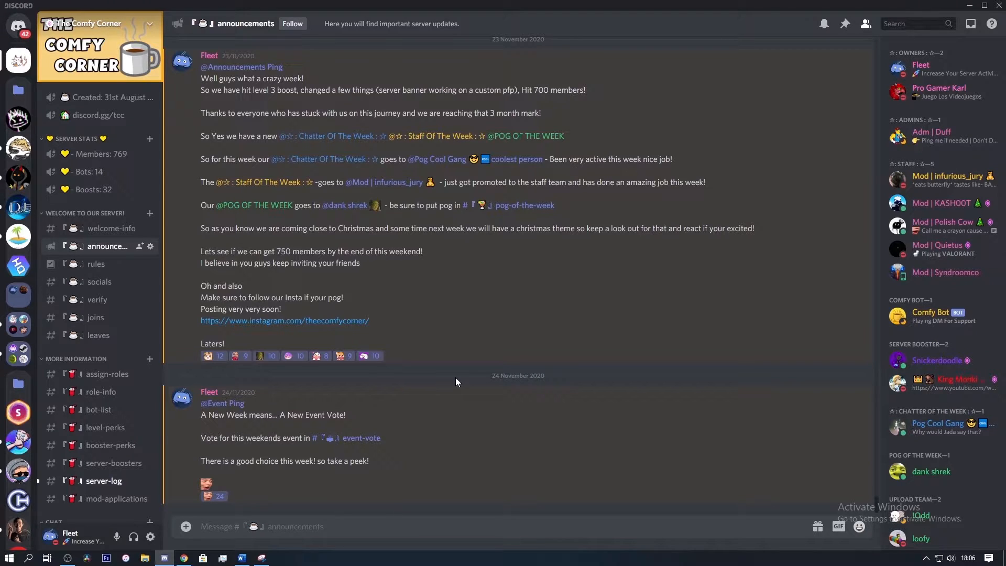
mouse_move(82, 202)
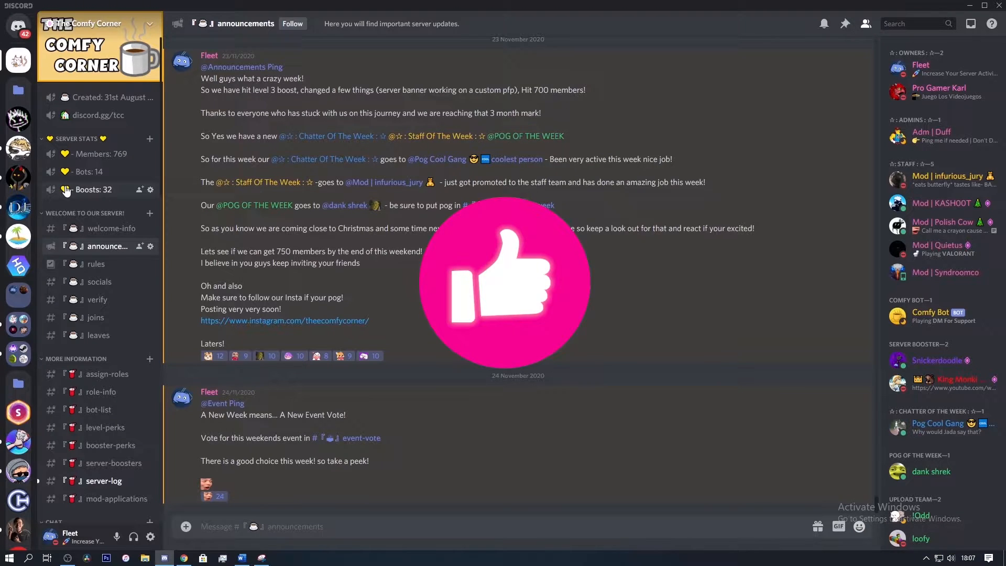
mouse_move(17, 119)
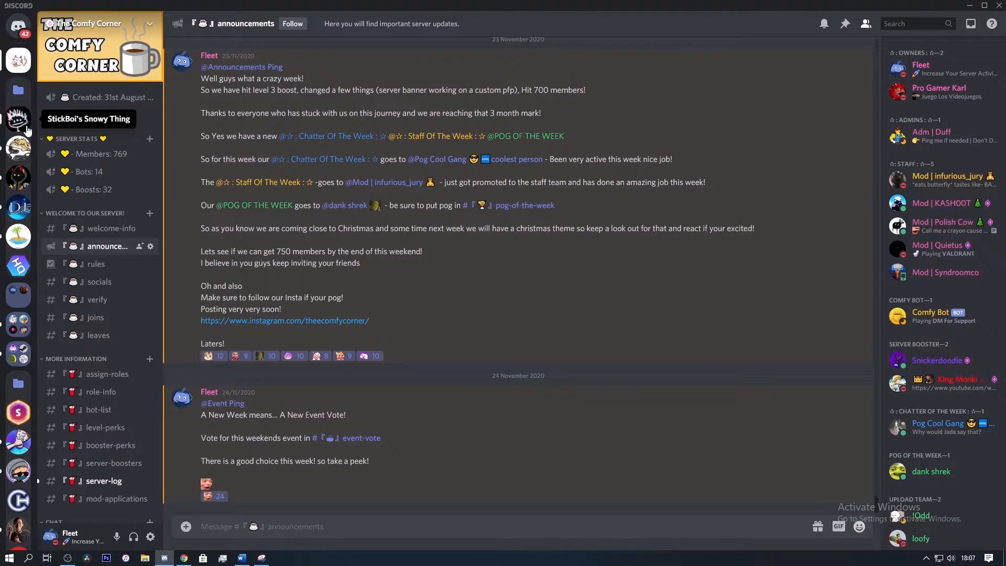
Switch to the StickBoi's Snowy Thing server from the server list.
click(18, 119)
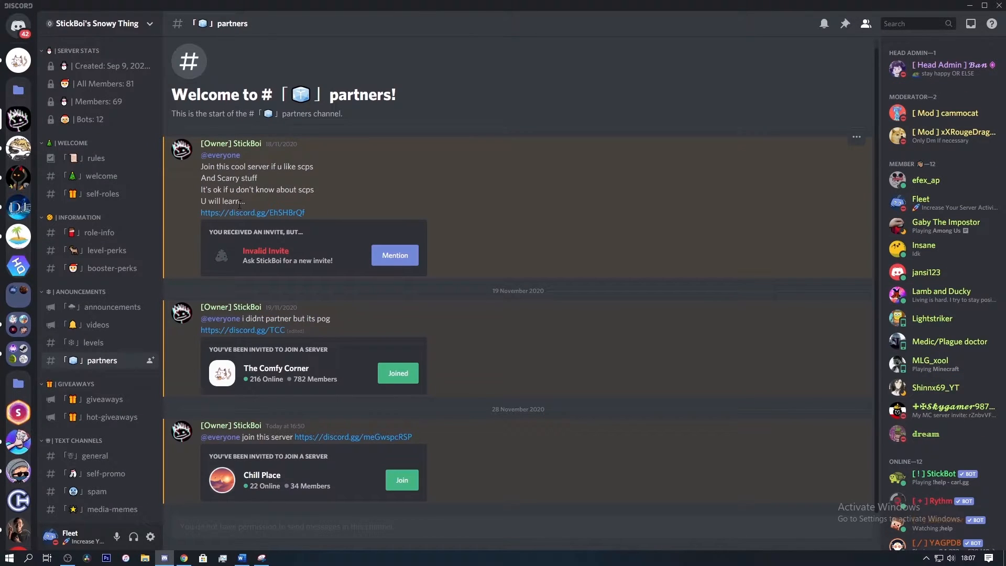
mouse_move(196, 169)
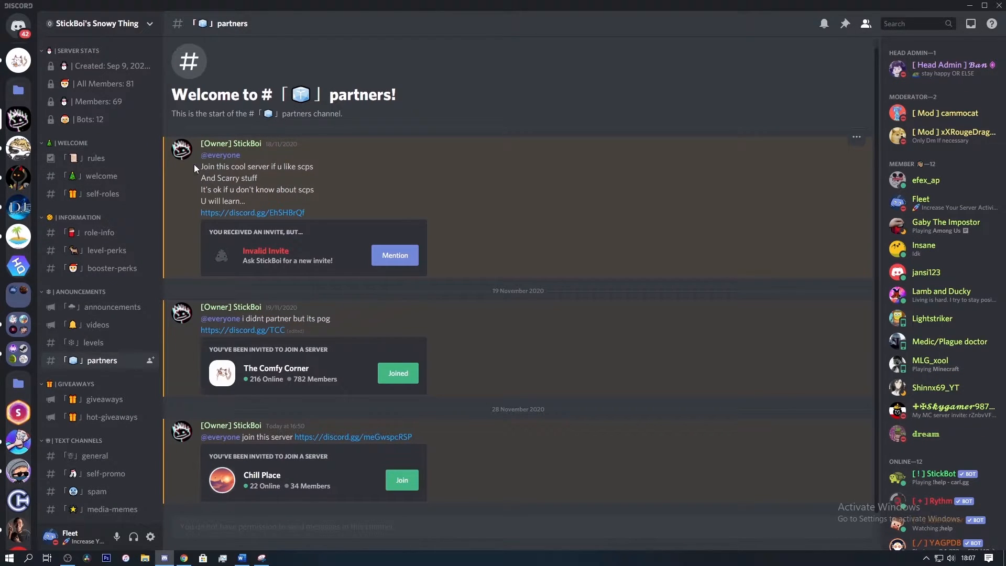
mouse_move(99, 24)
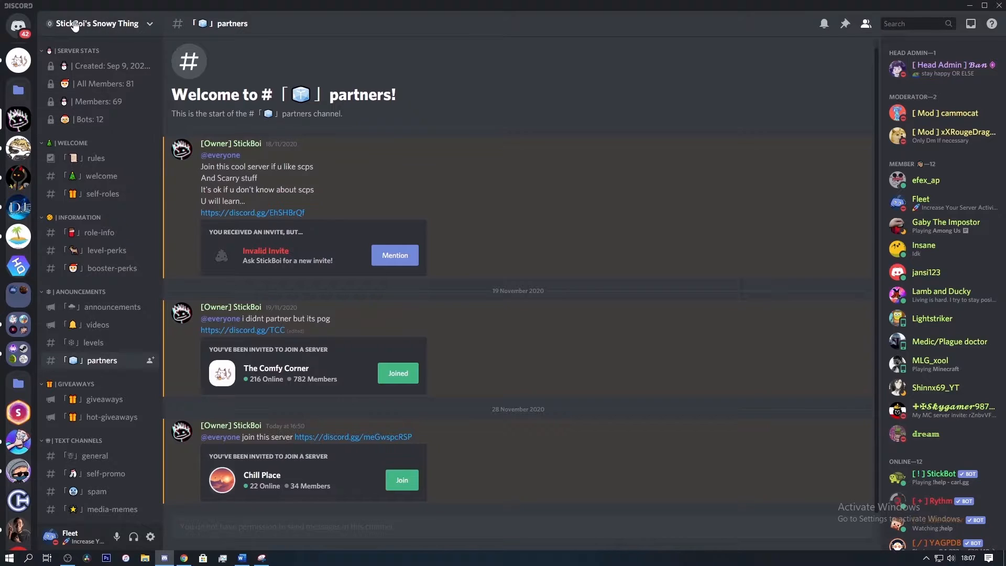
mouse_move(96, 37)
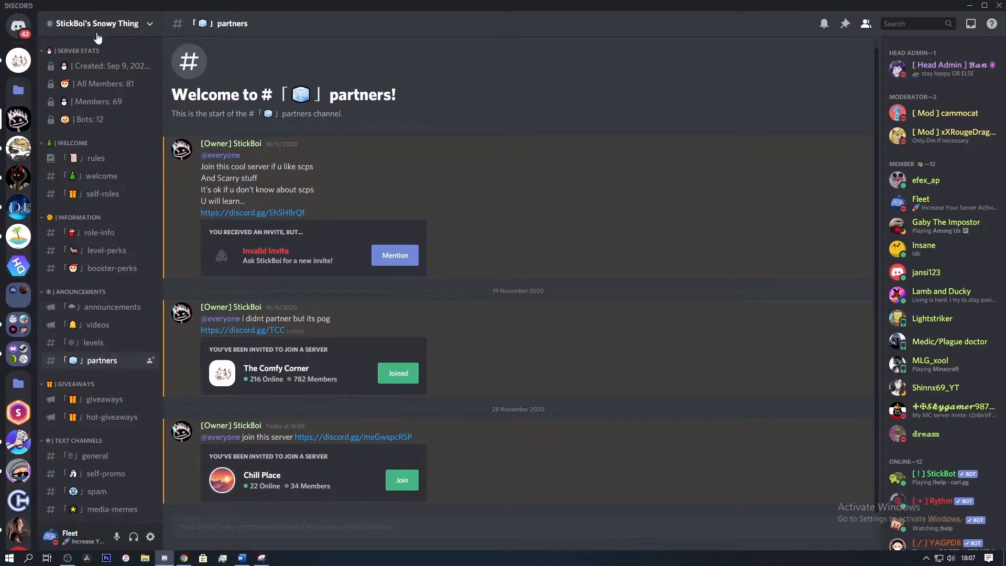
mouse_move(87, 101)
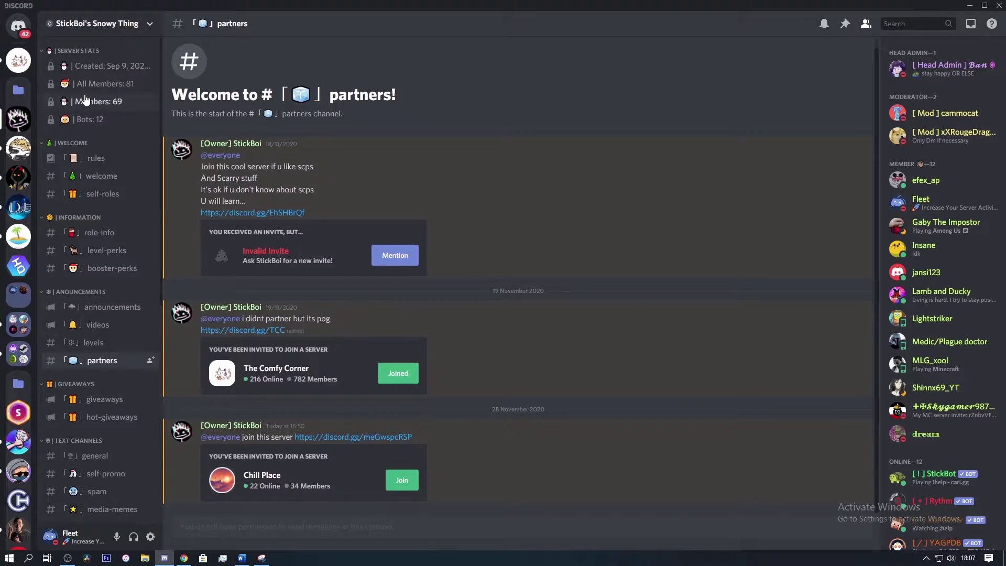
mouse_move(121, 91)
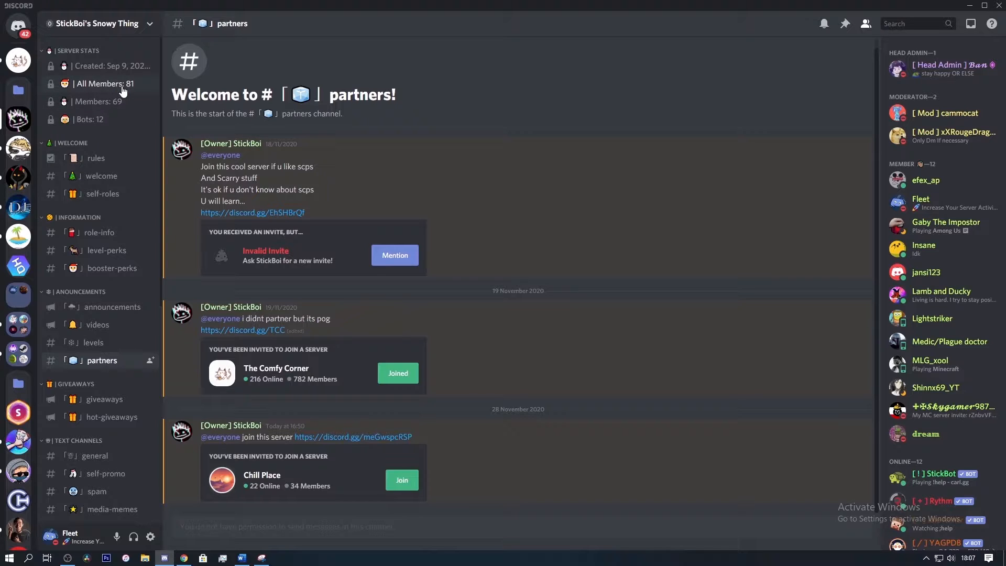
mouse_move(126, 135)
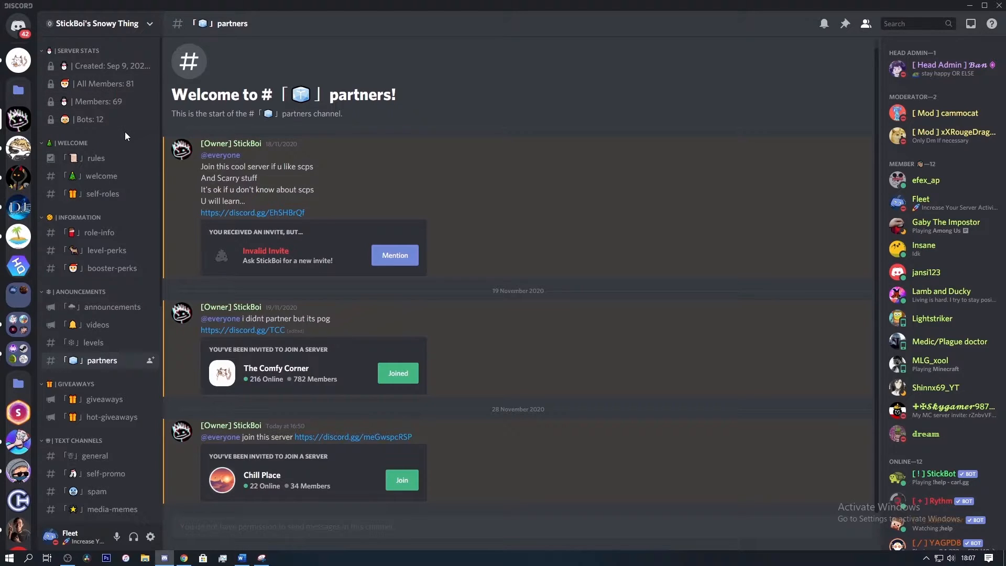
mouse_move(98, 101)
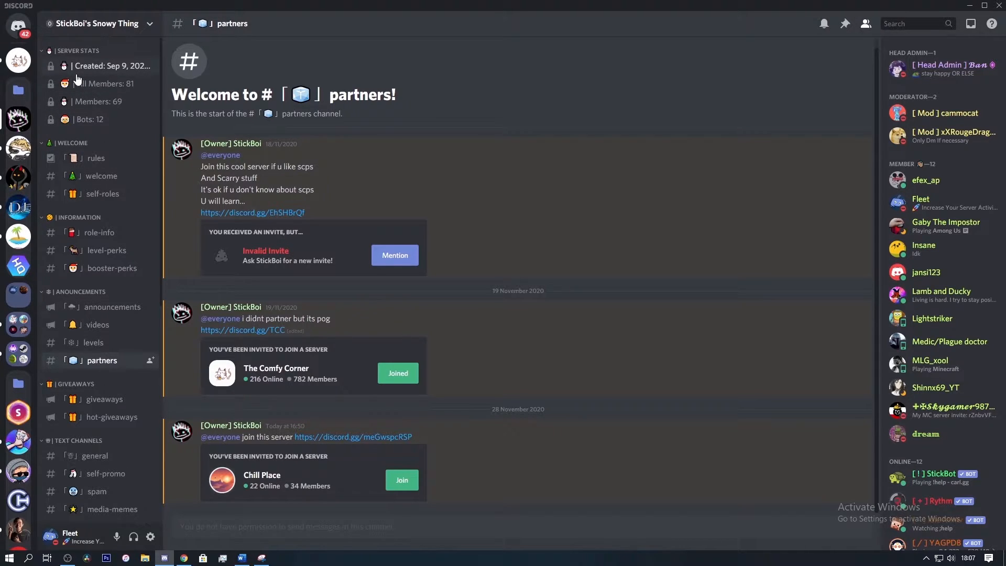
mouse_move(76, 83)
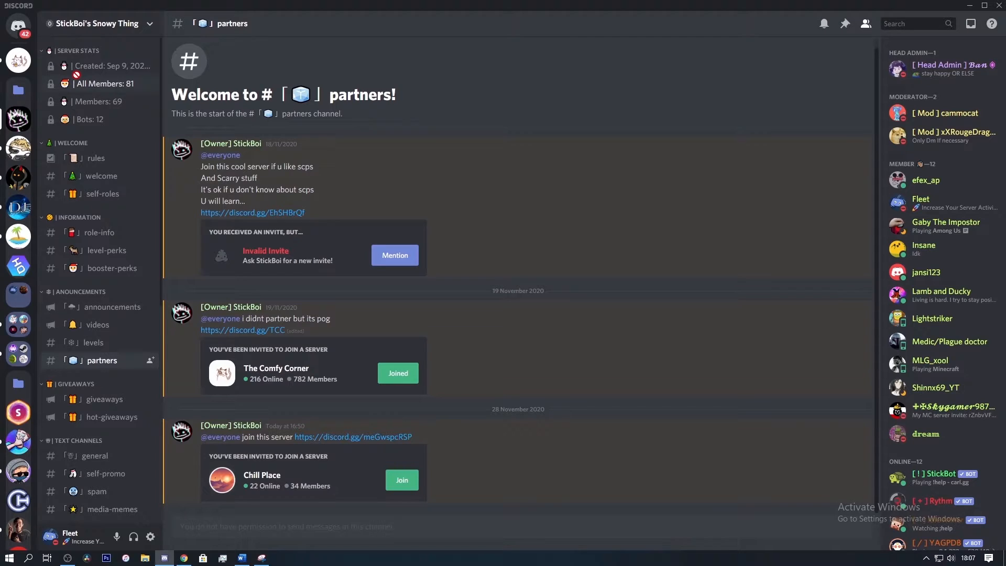
mouse_move(93, 341)
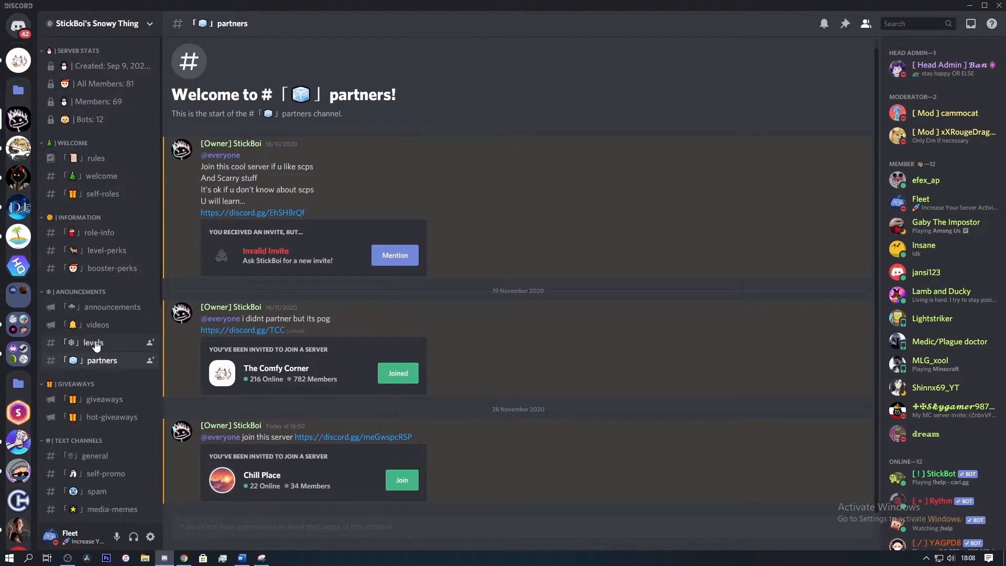
mouse_move(66, 363)
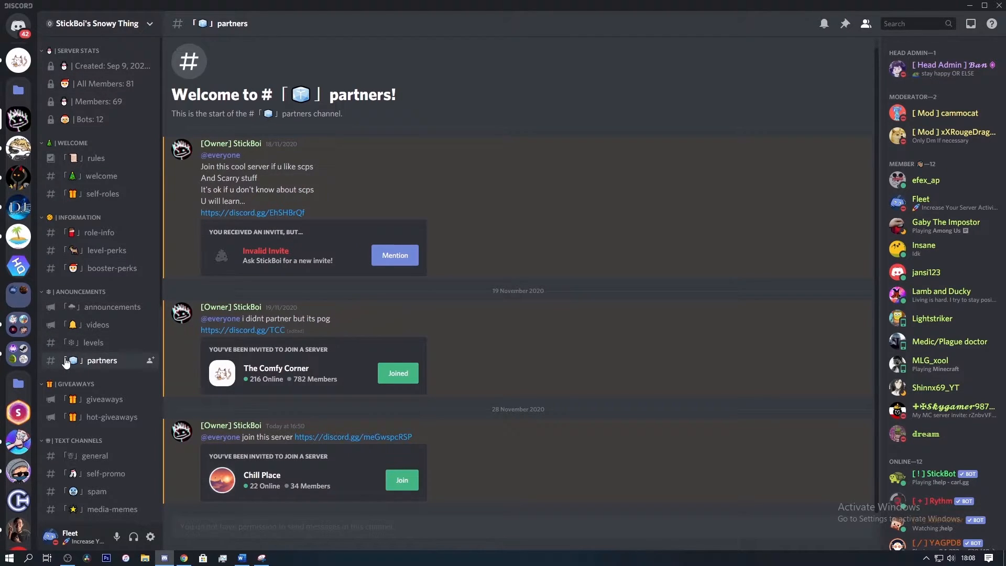
mouse_move(44, 374)
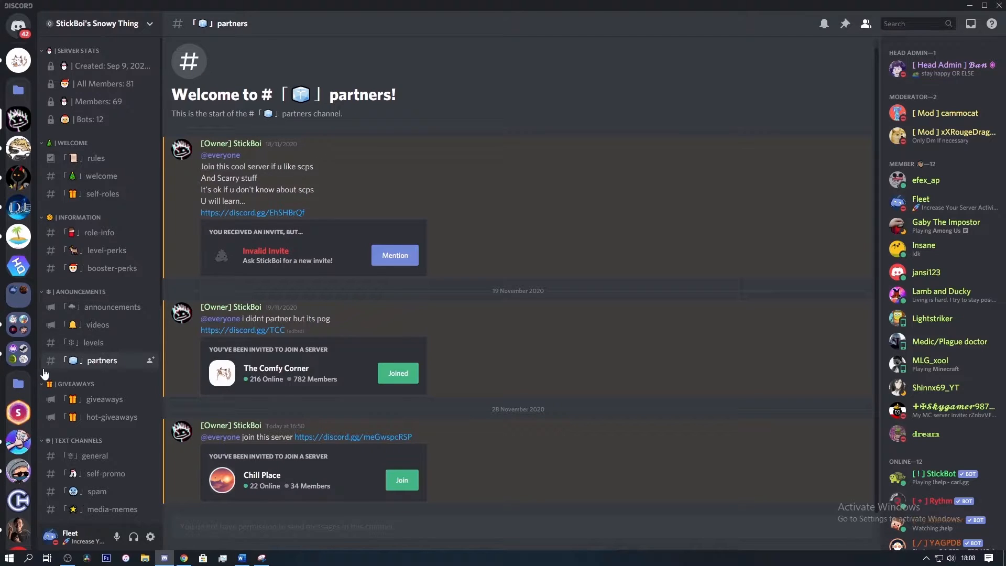
scroll(down, 3)
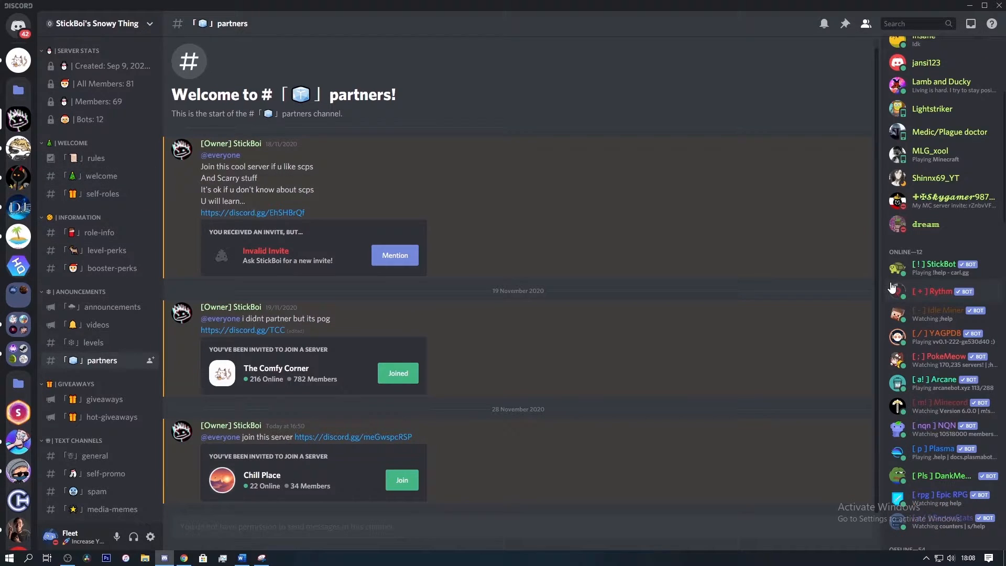
scroll(up, 3)
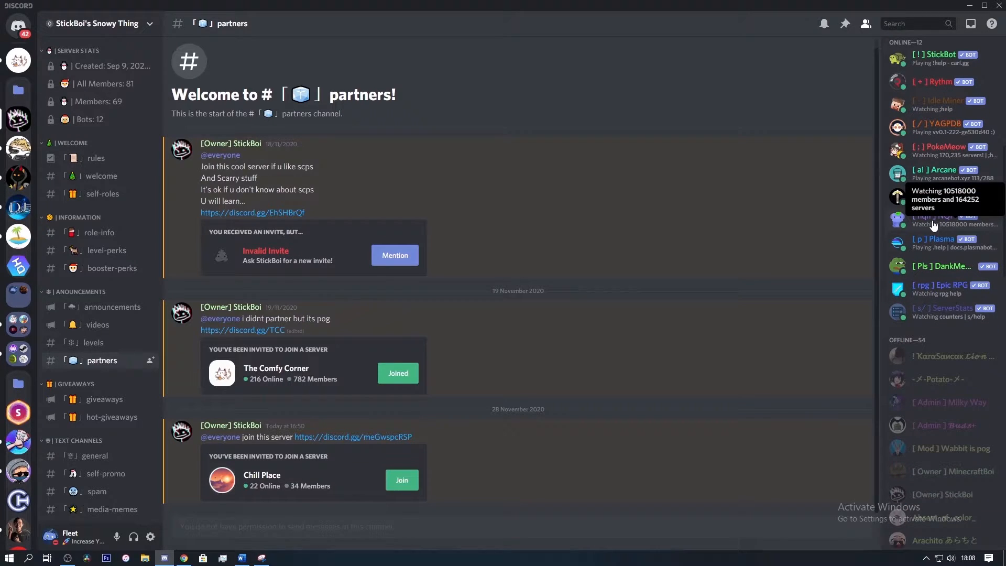
scroll(up, 3)
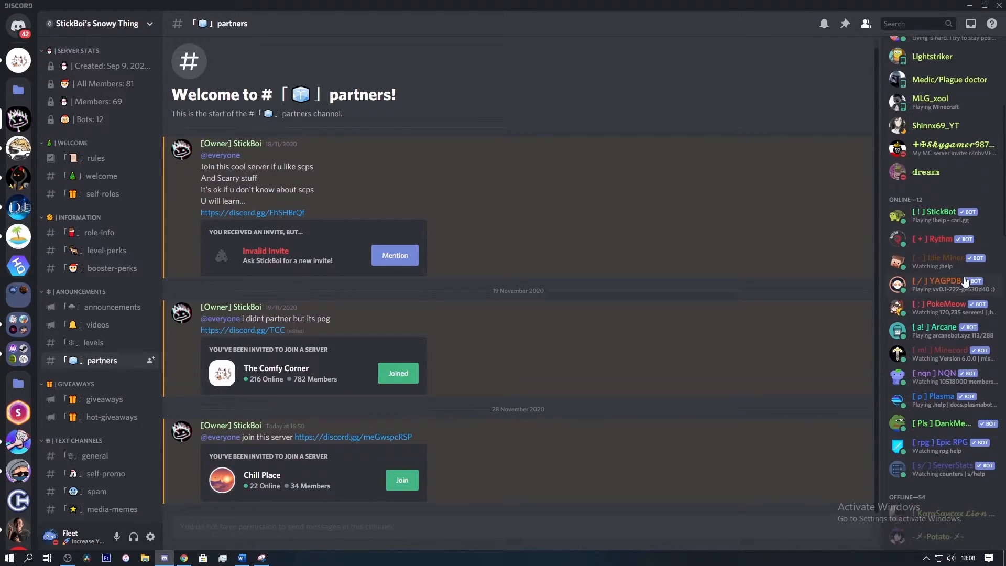
scroll(up, 3)
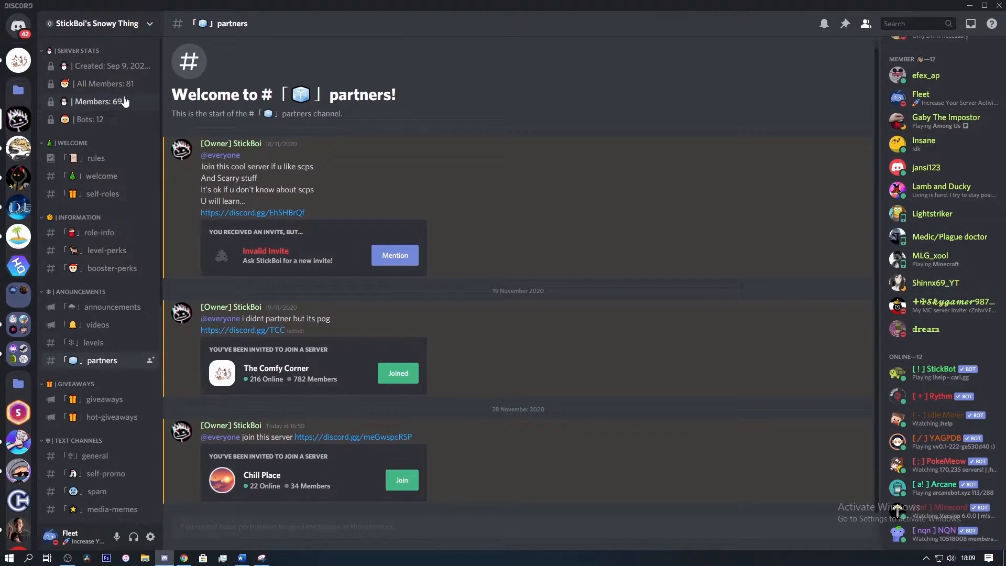
mouse_move(96, 88)
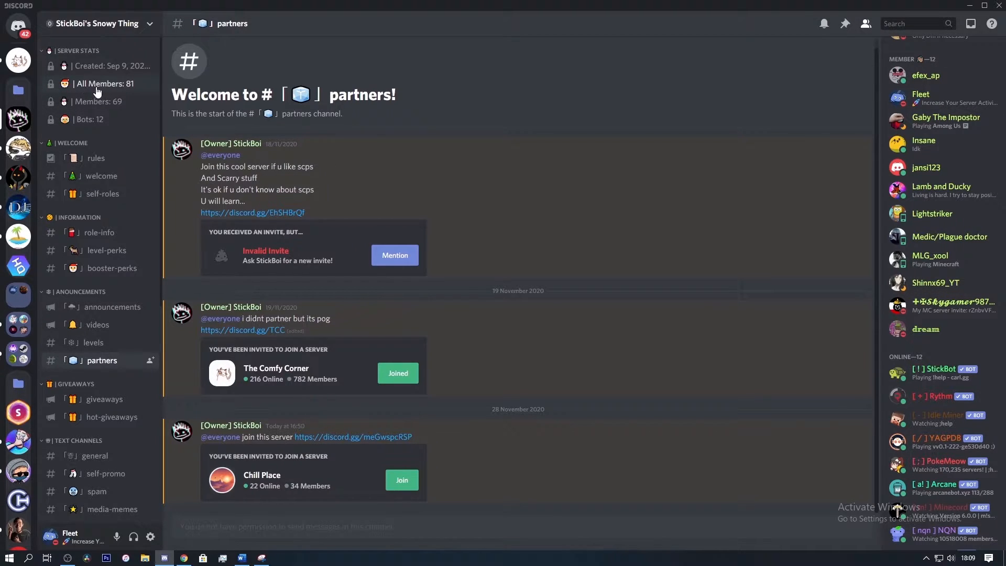
mouse_move(105, 110)
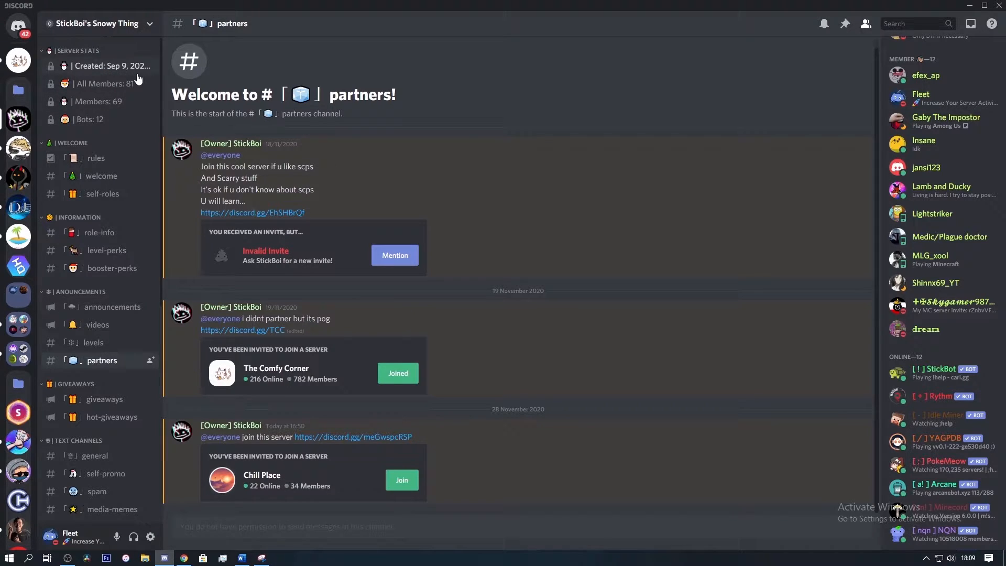
mouse_move(107, 121)
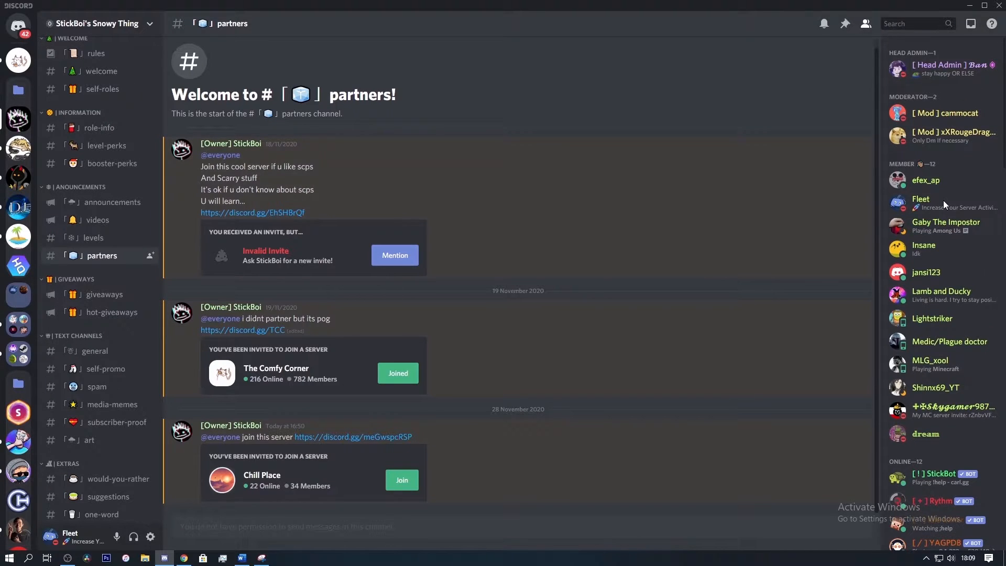
mouse_move(928, 185)
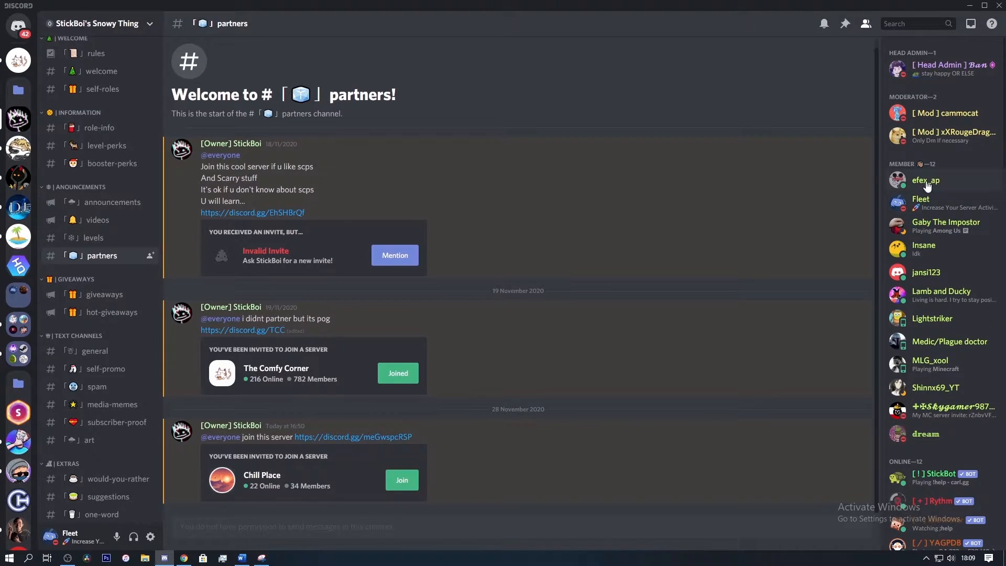
mouse_move(984, 252)
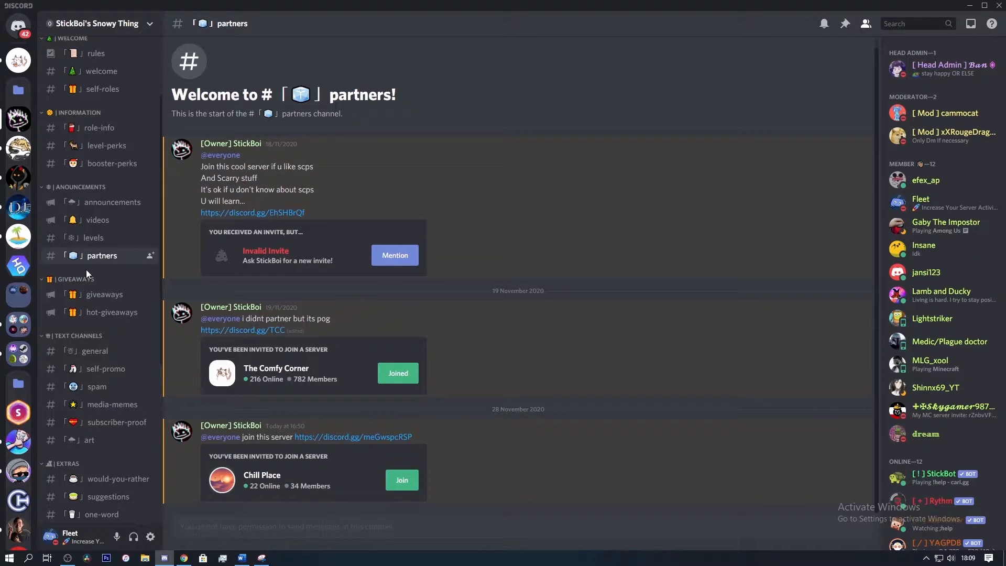
Browse the announcements and server rules channels, then read role-info's role descriptions.
click(112, 203)
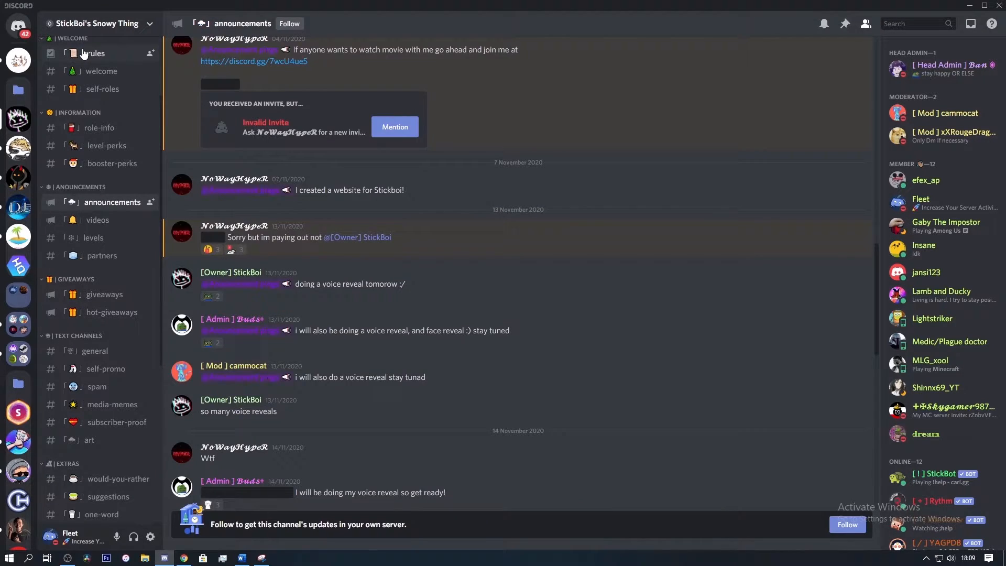
click(96, 53)
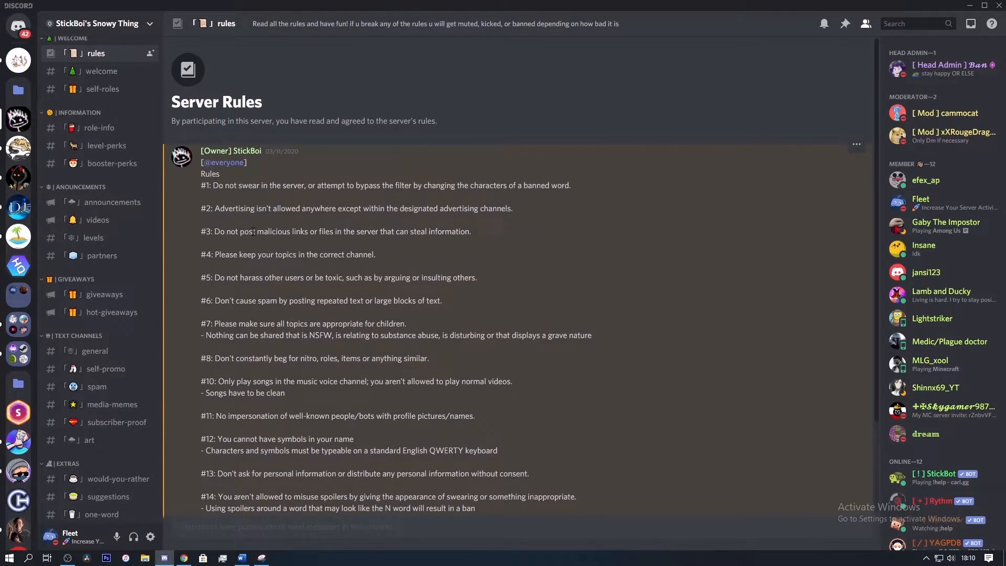
click(99, 127)
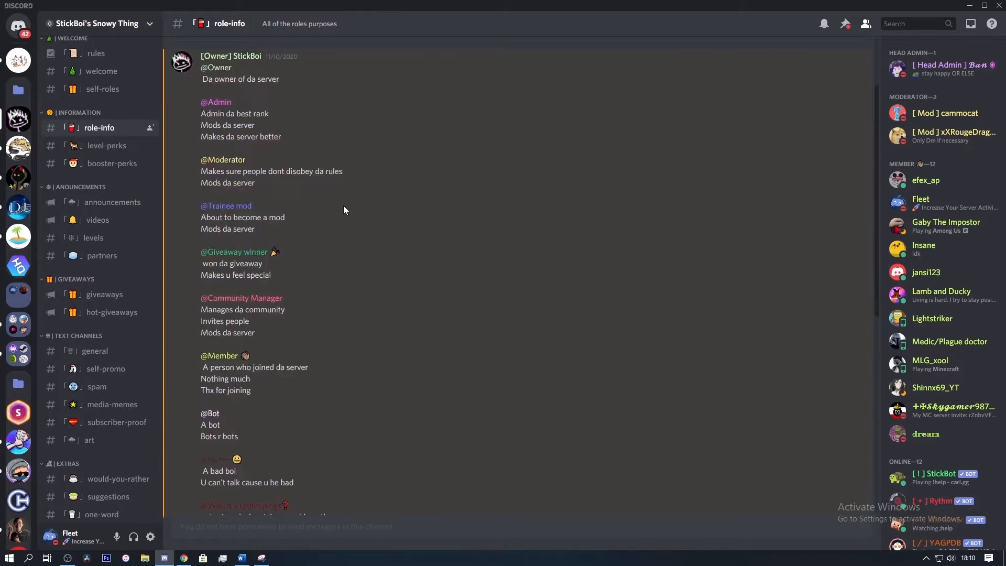
scroll(up, 3)
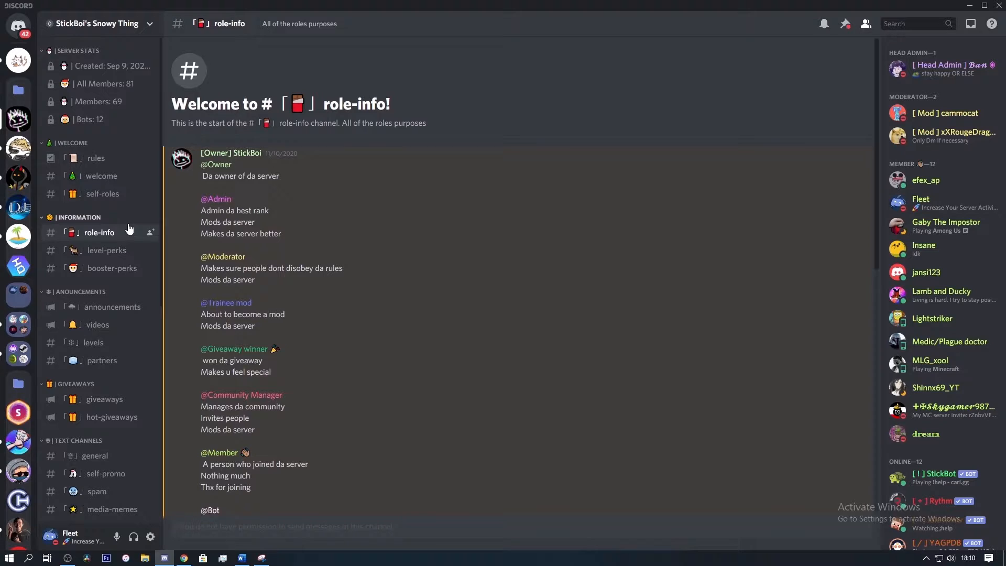
mouse_move(145, 110)
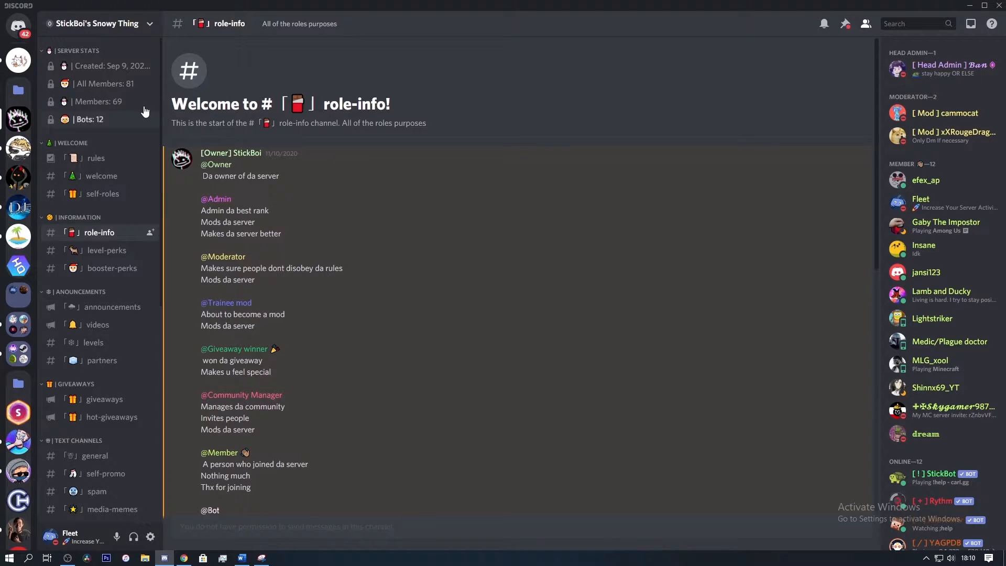
mouse_move(102, 194)
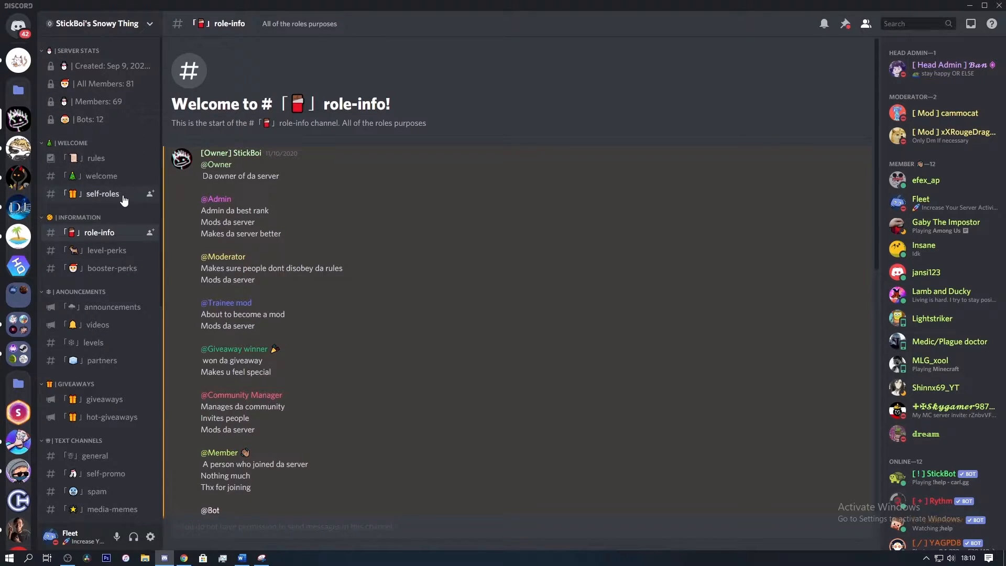
mouse_move(101, 176)
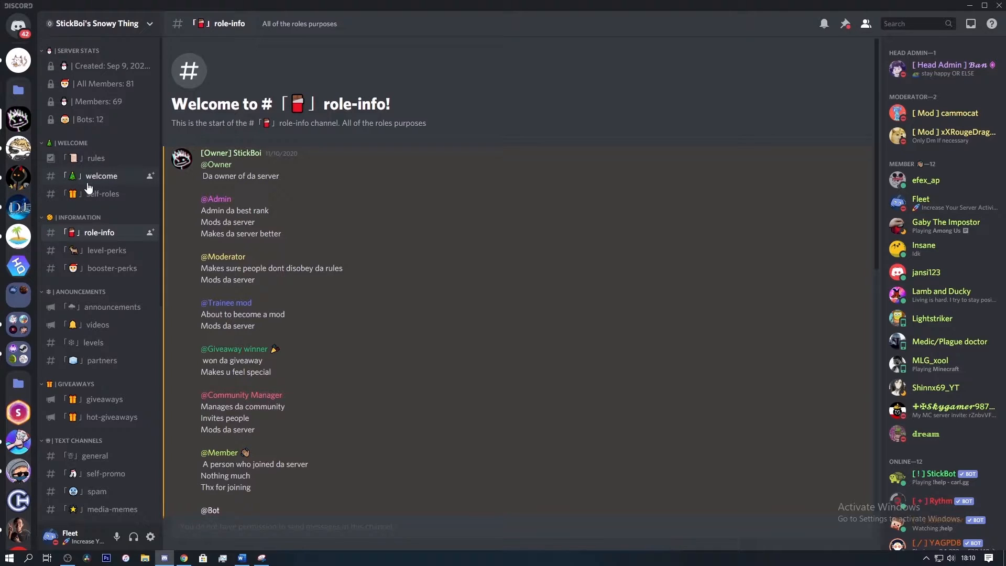
mouse_move(76, 217)
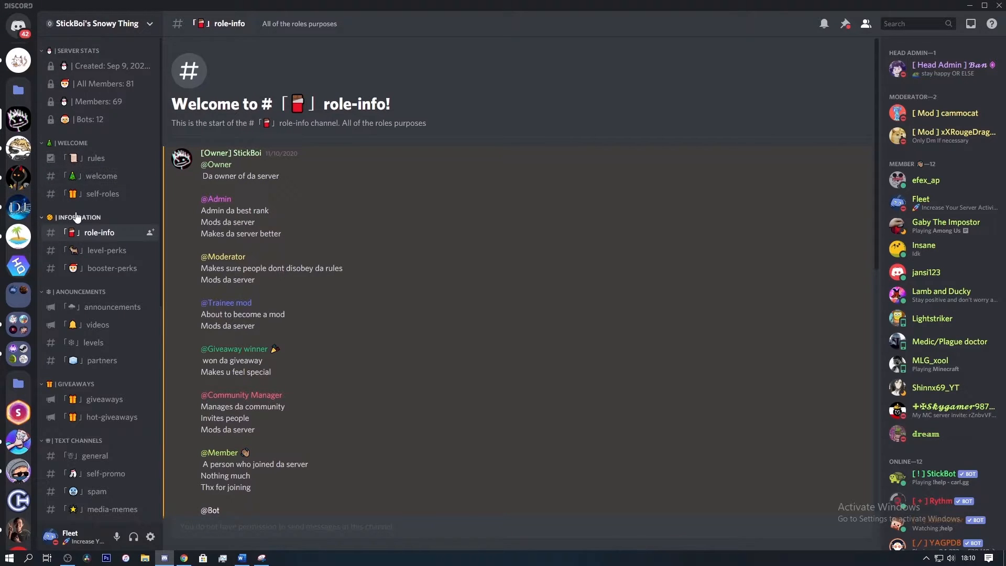
mouse_move(102, 193)
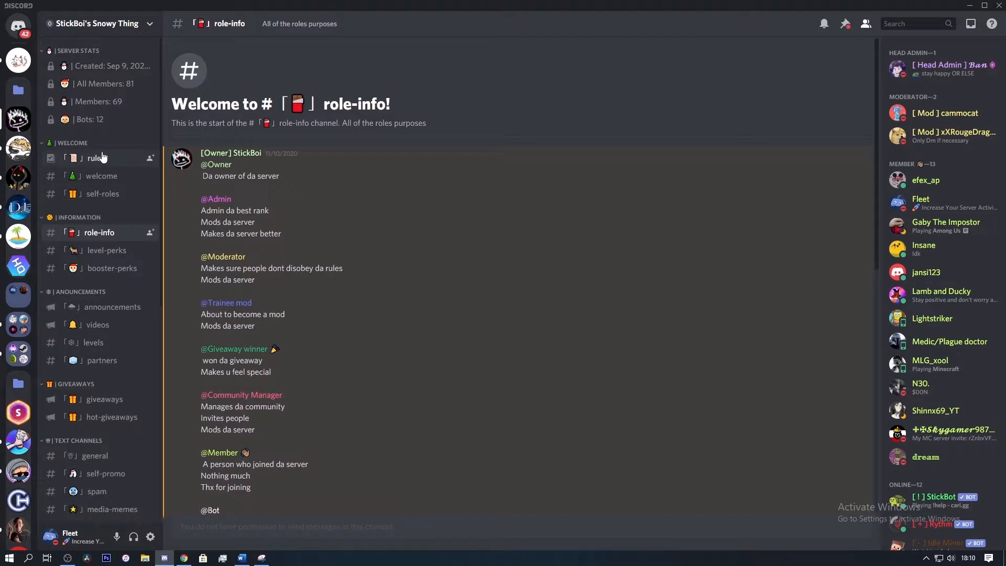
View the welcome channel's bot join and leave messages with member counts.
click(101, 175)
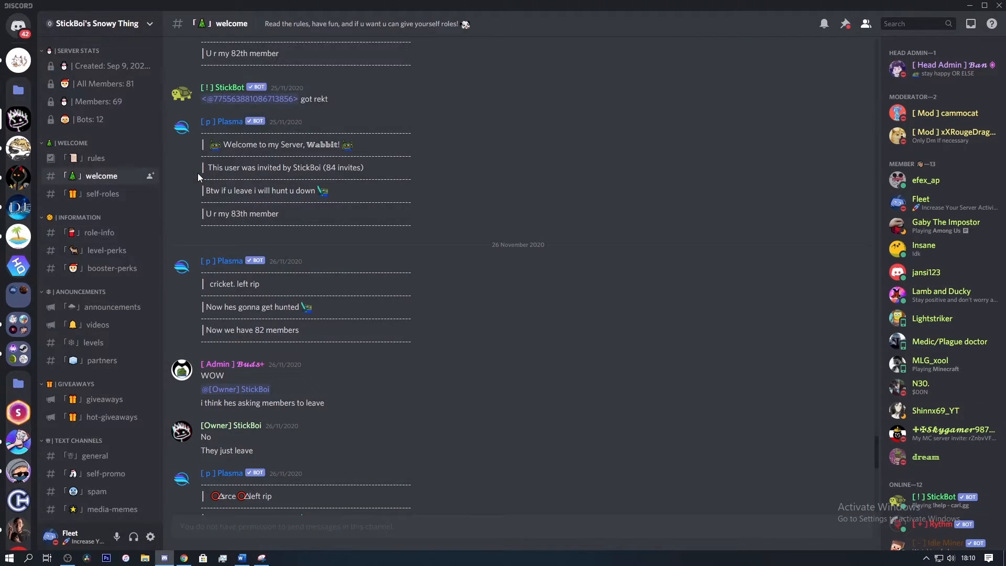
scroll(down, 3)
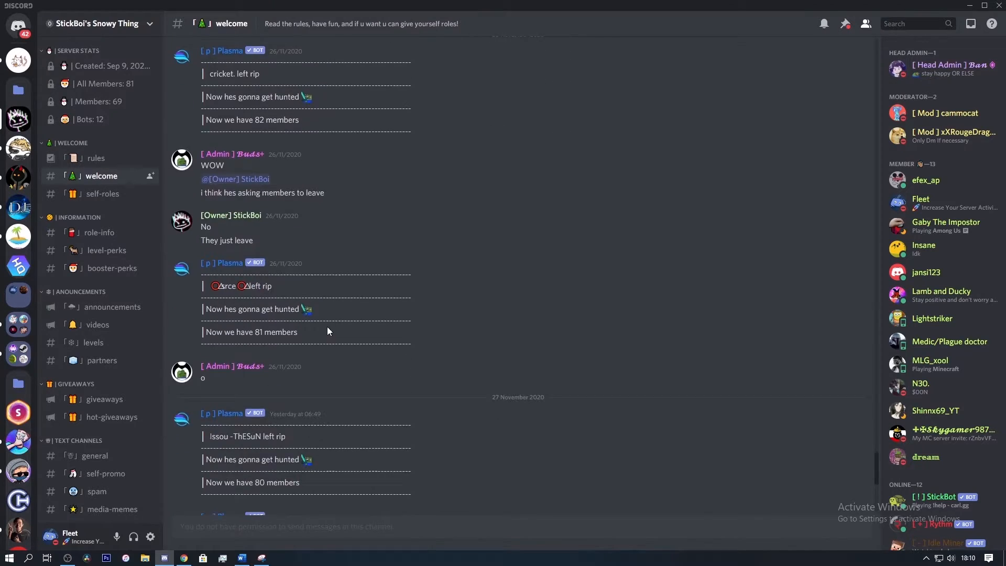
scroll(down, 3)
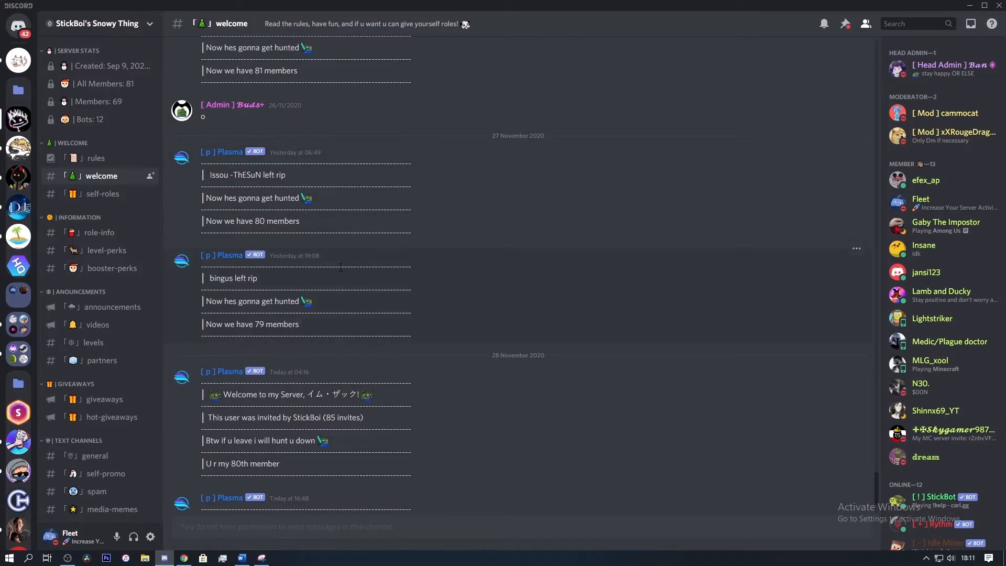
scroll(down, 3)
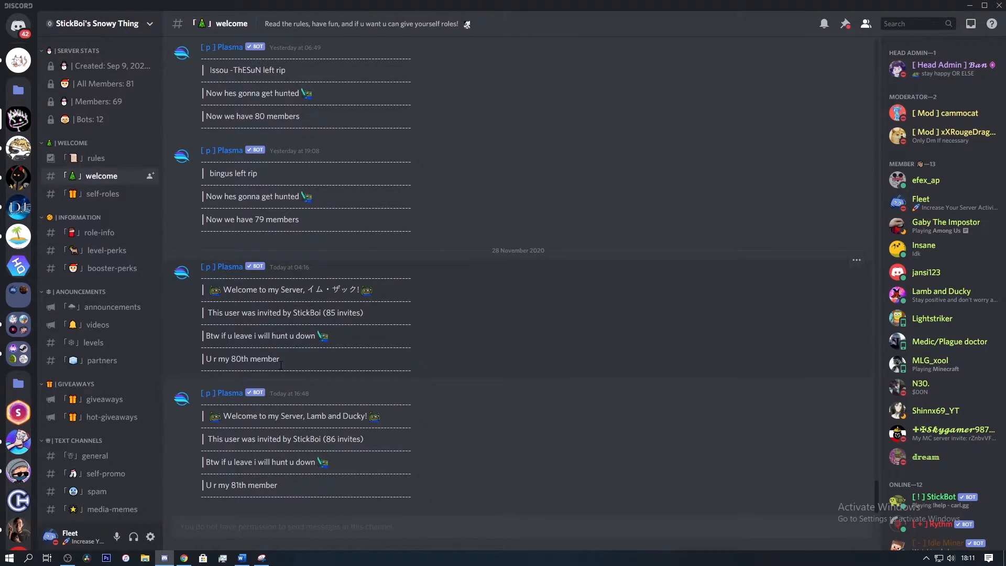
scroll(up, 3)
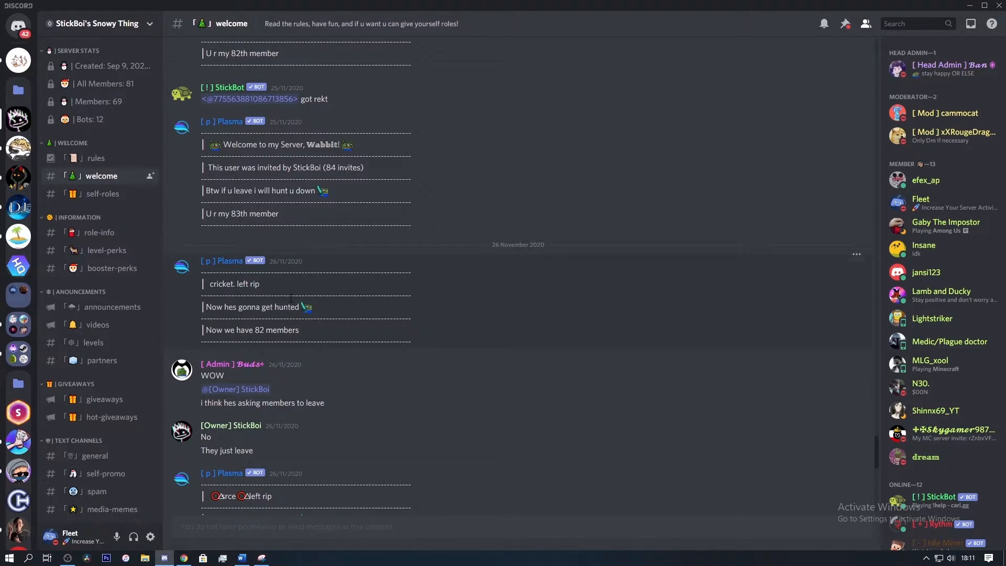
mouse_move(126, 284)
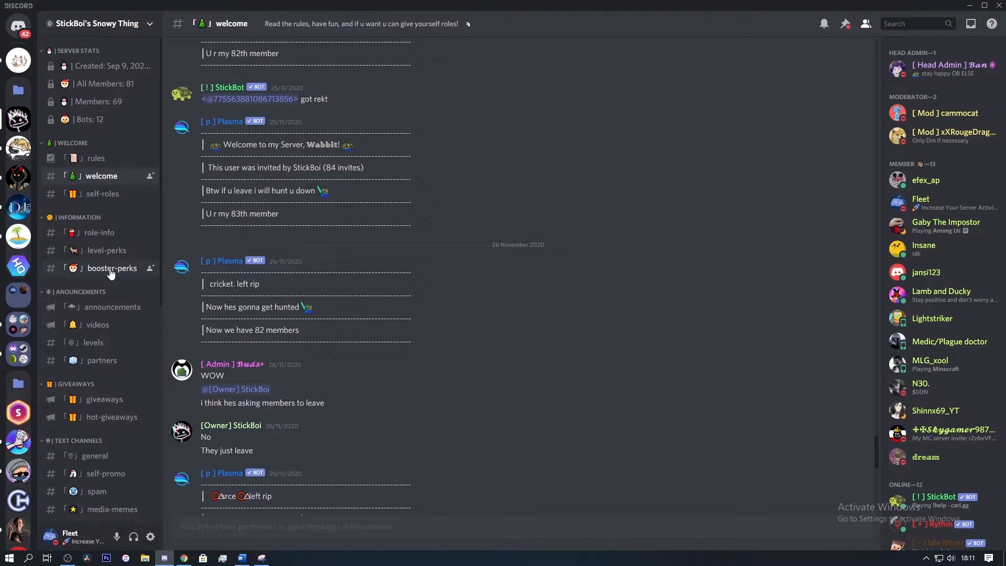
mouse_move(103, 194)
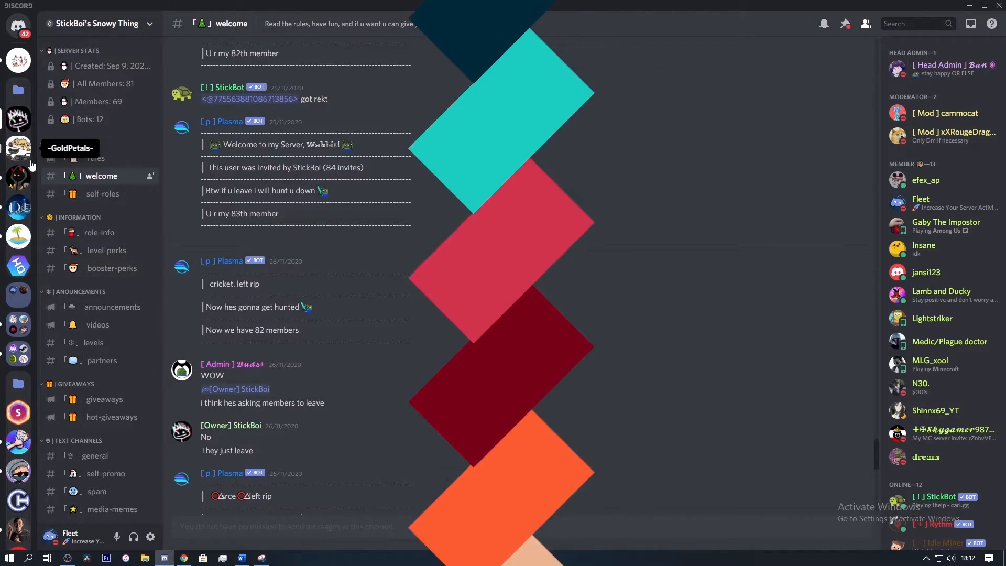
Switch to -GoldPetals-, react to Carl-bot's verify message to unlock the channels.
click(18, 150)
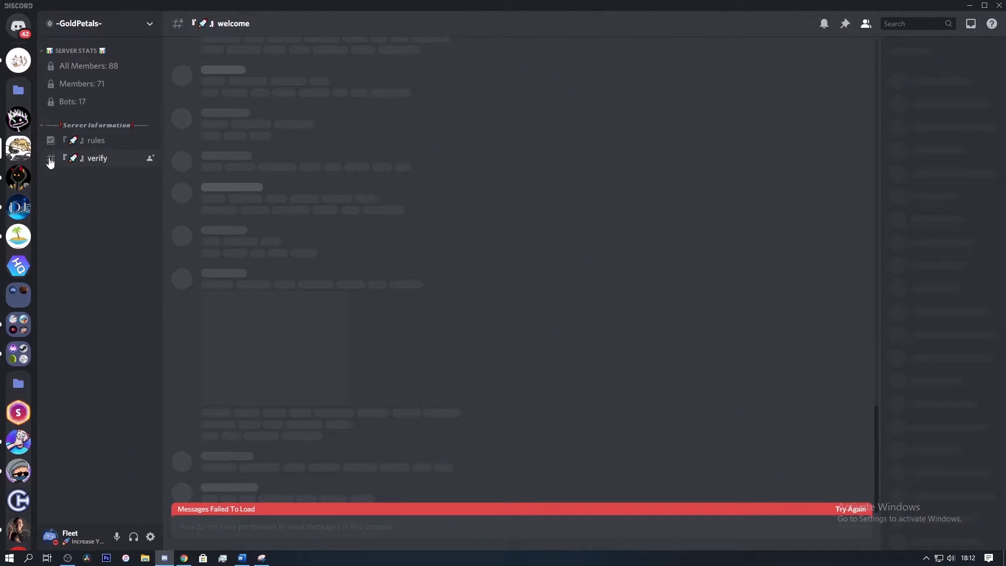
mouse_move(206, 336)
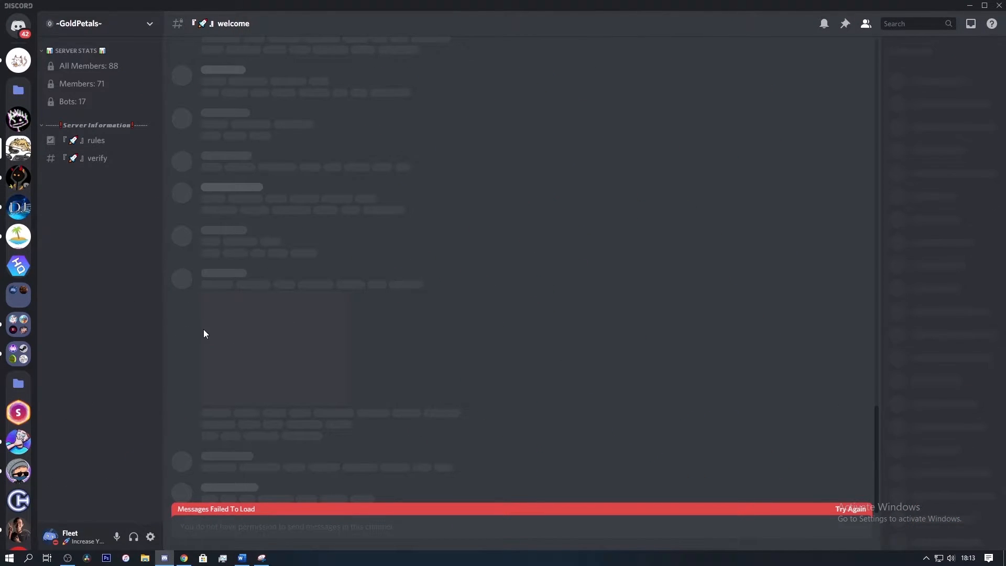
mouse_move(216, 503)
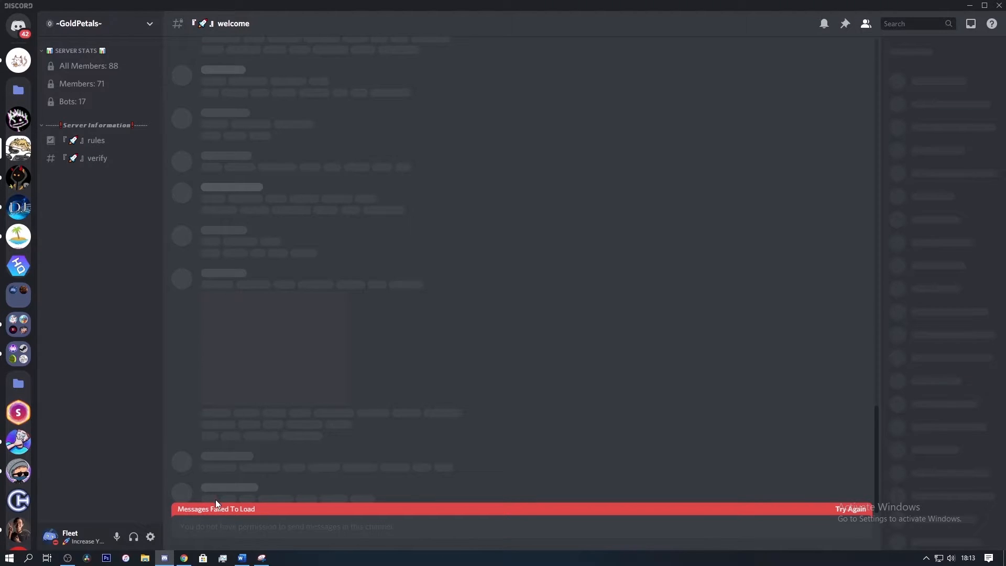
mouse_move(207, 301)
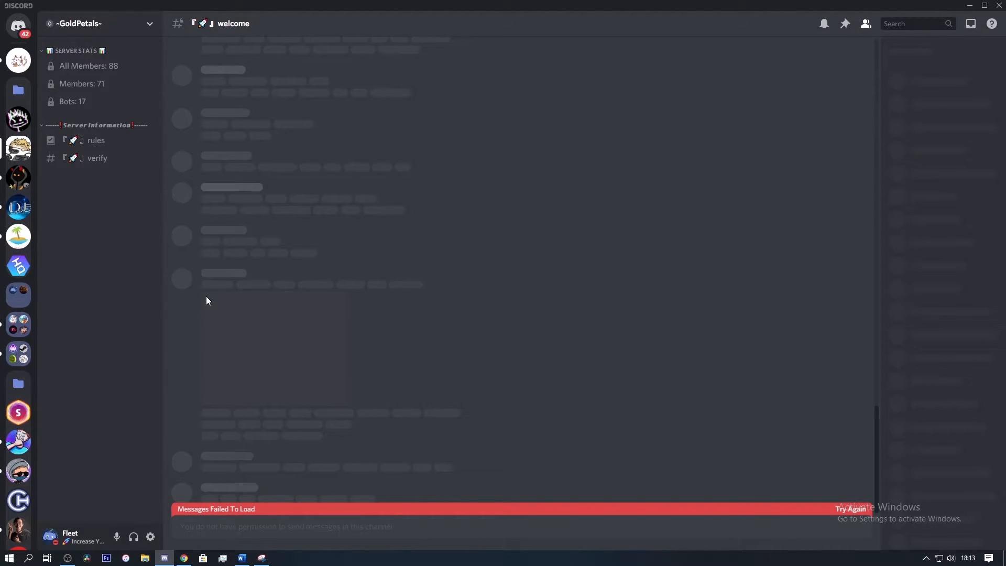
mouse_move(90, 283)
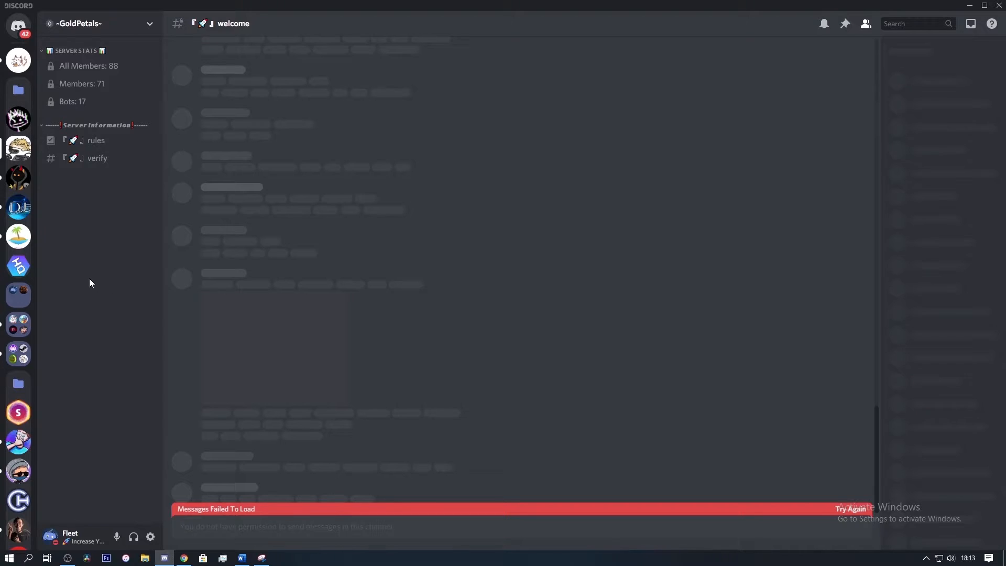
mouse_move(96, 158)
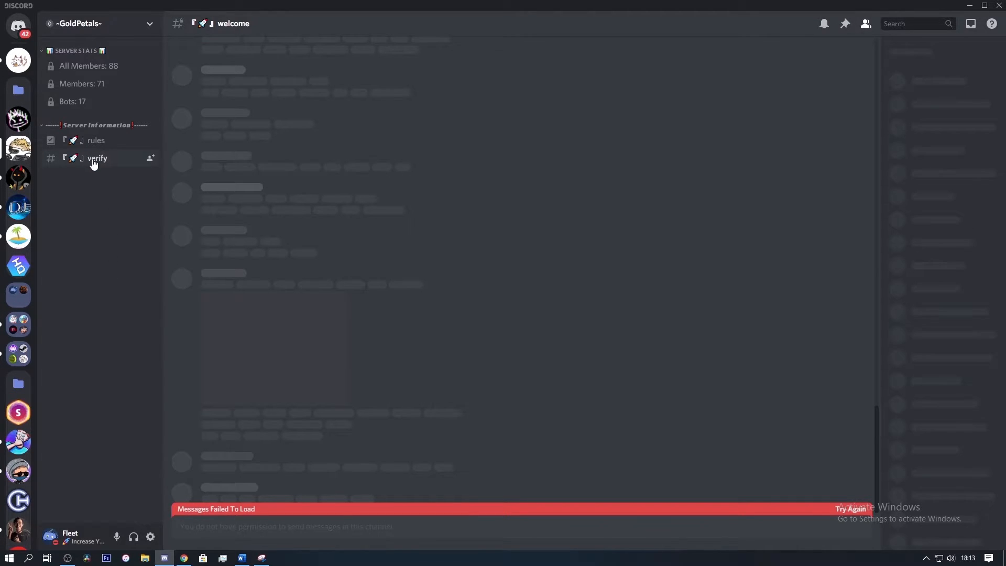
click(96, 158)
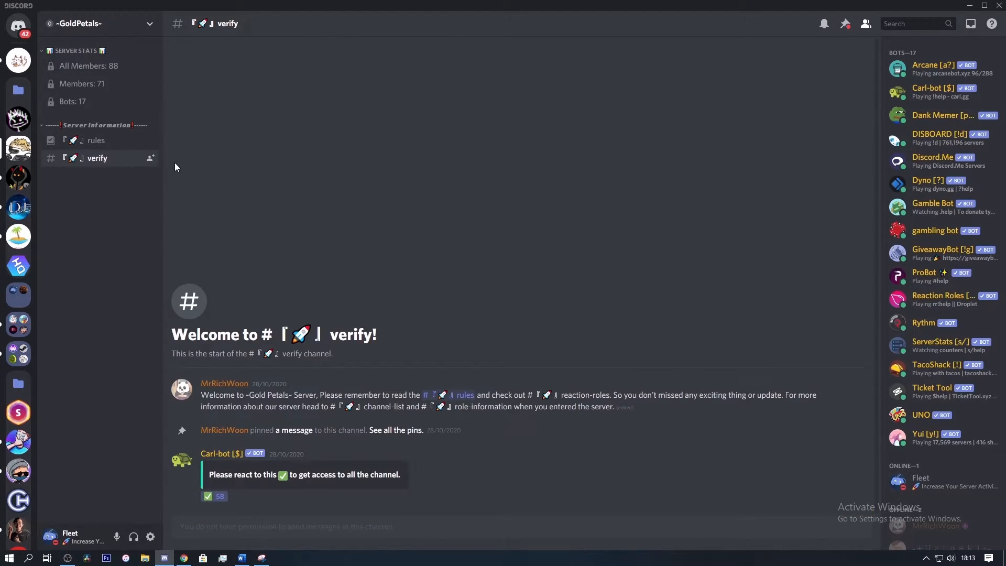
mouse_move(182, 359)
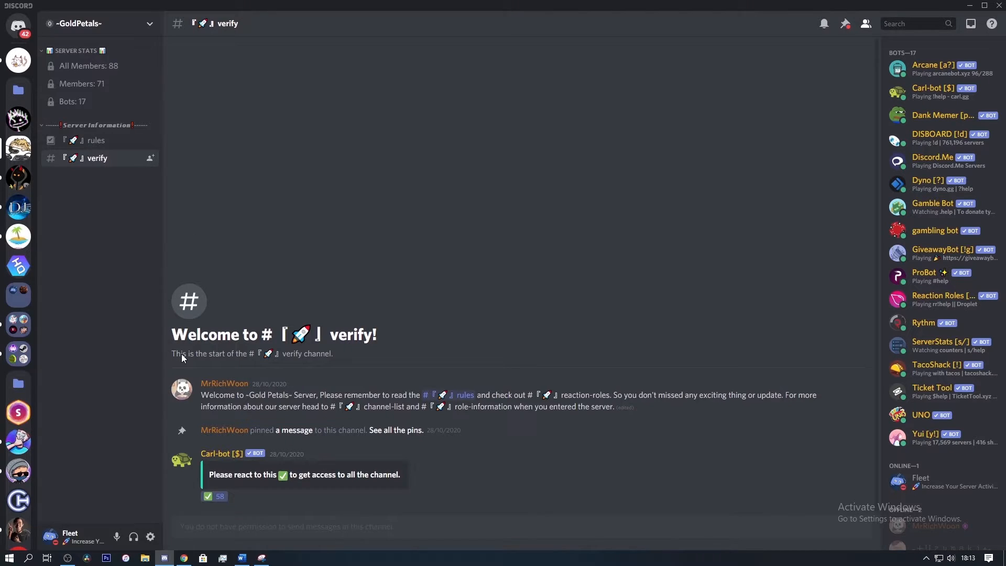
mouse_move(270, 378)
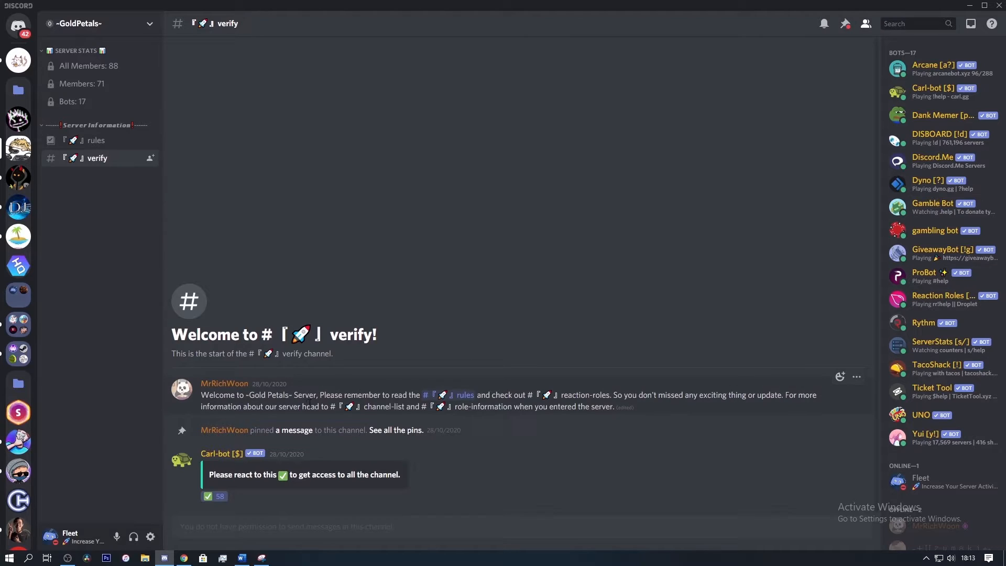
click(208, 495)
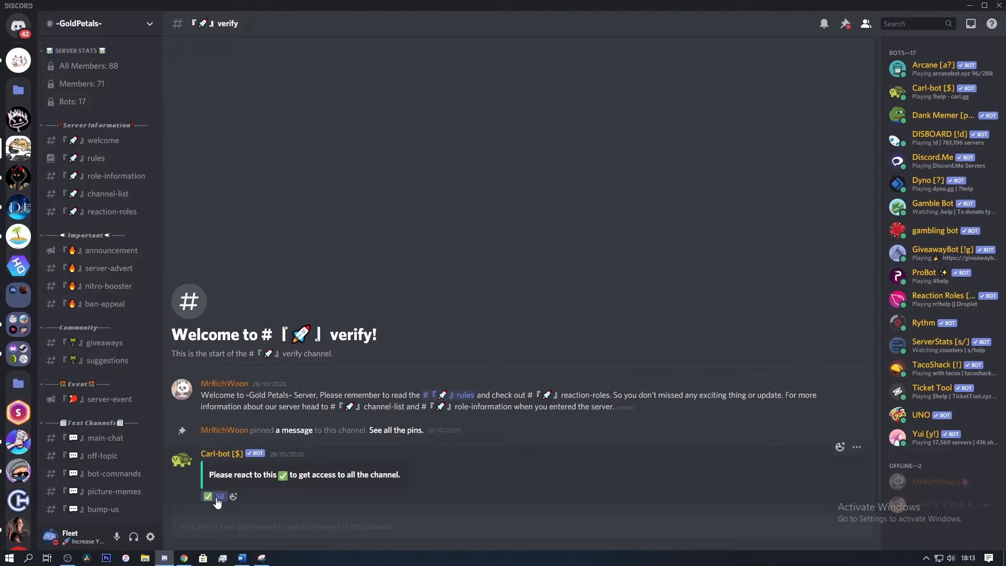
click(208, 496)
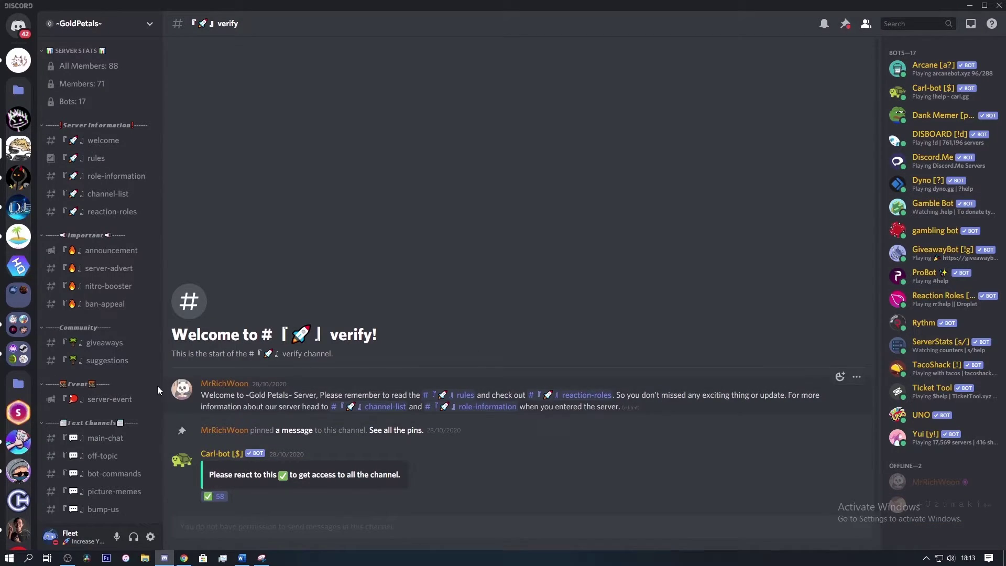
mouse_move(35, 401)
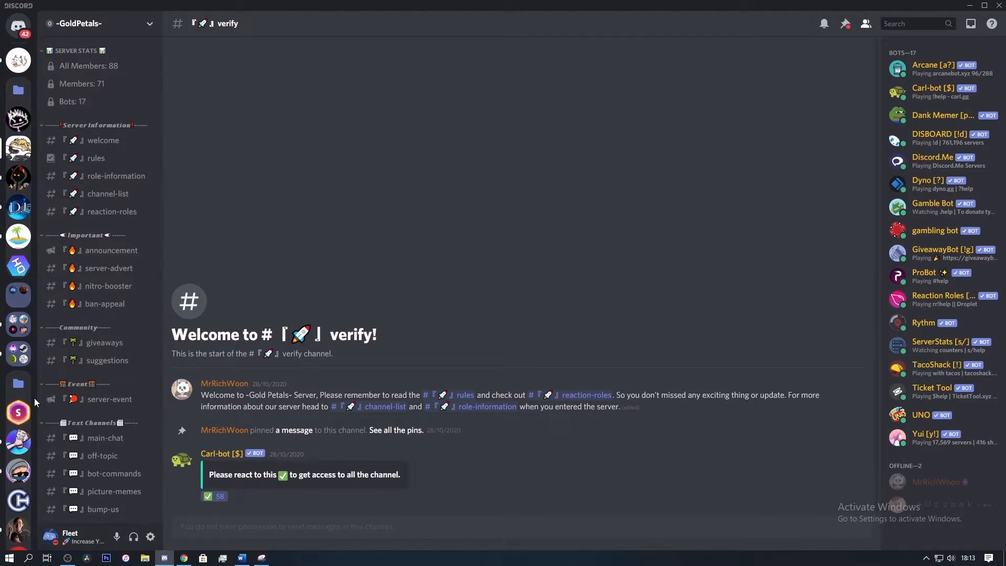
scroll(down, 3)
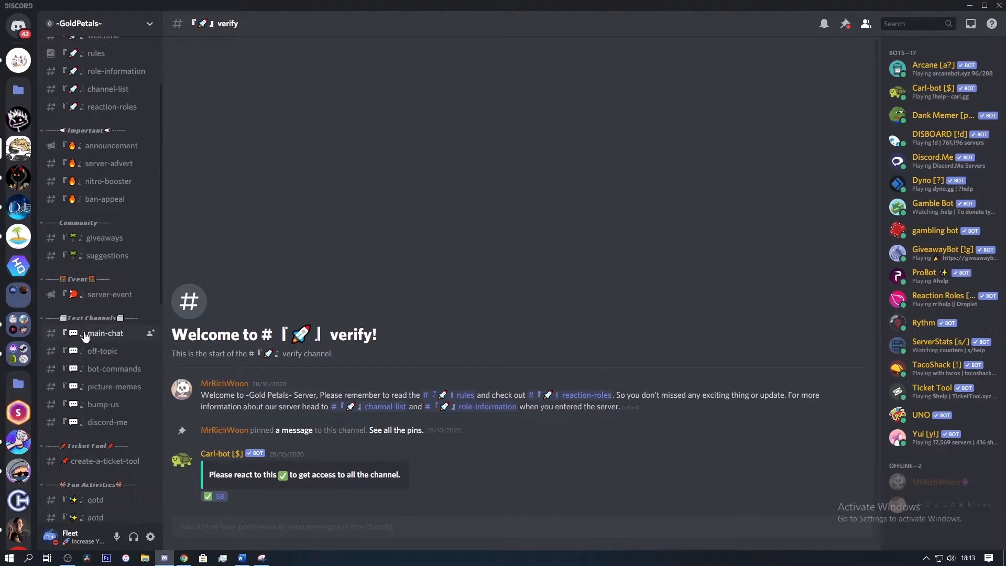
mouse_move(62, 386)
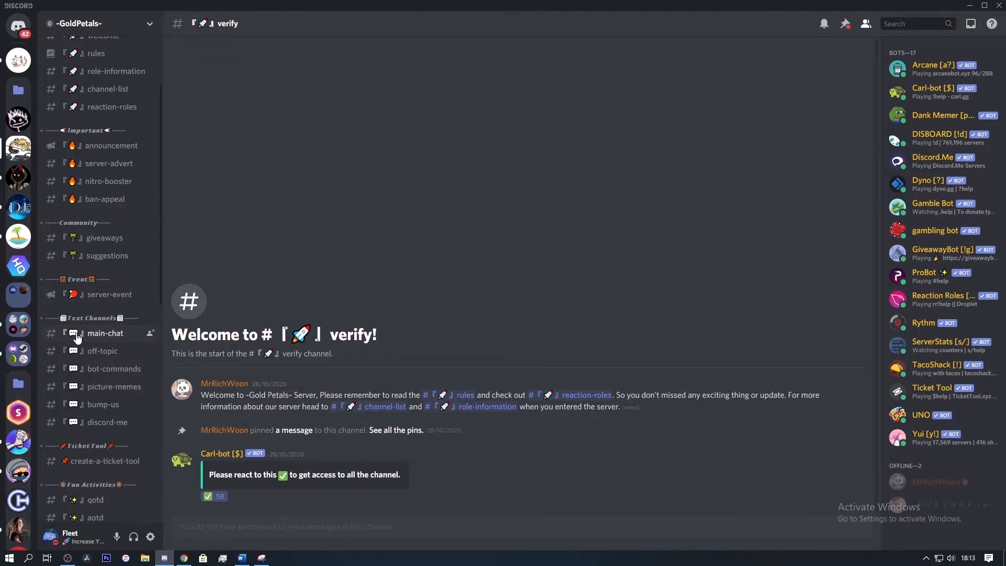
mouse_move(133, 344)
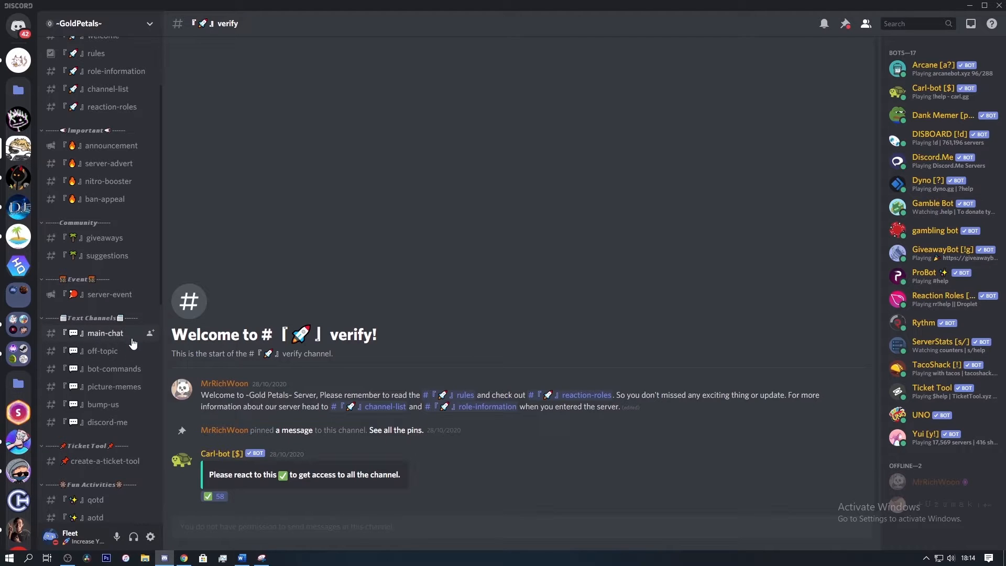
mouse_move(92, 338)
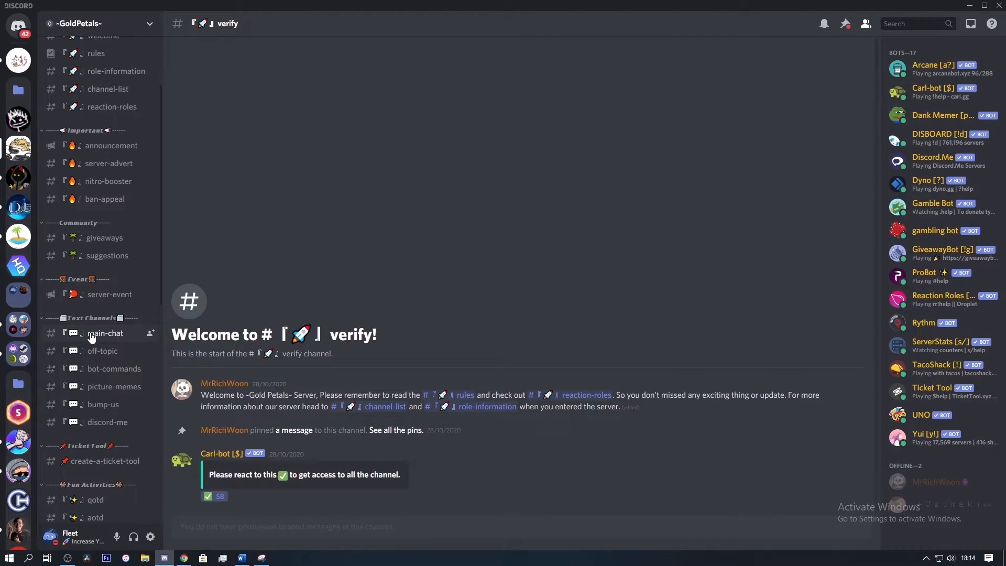
mouse_move(92, 336)
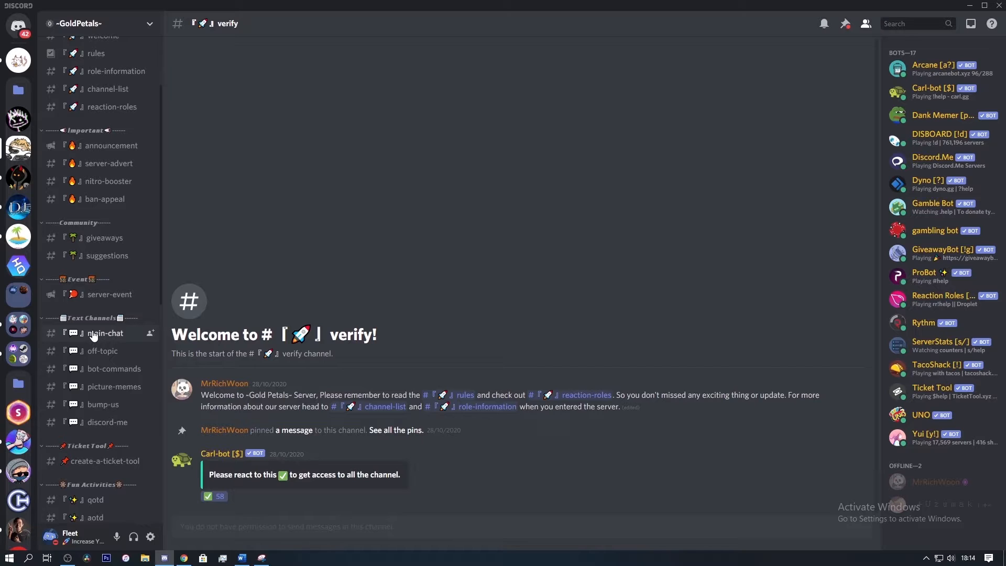
Read through -GoldPetals- main-chat before reaching the yui bot games channel.
click(105, 334)
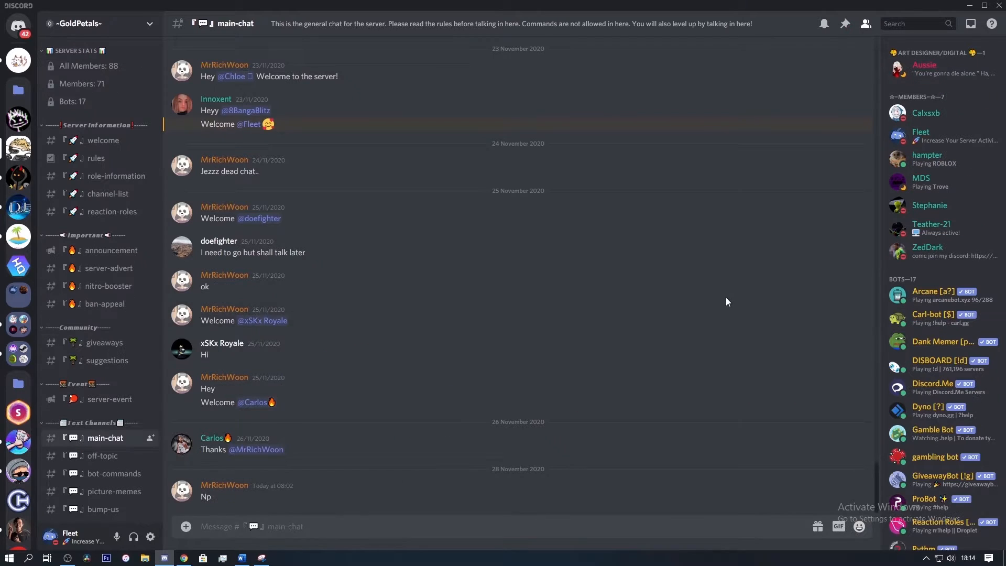
mouse_move(936, 332)
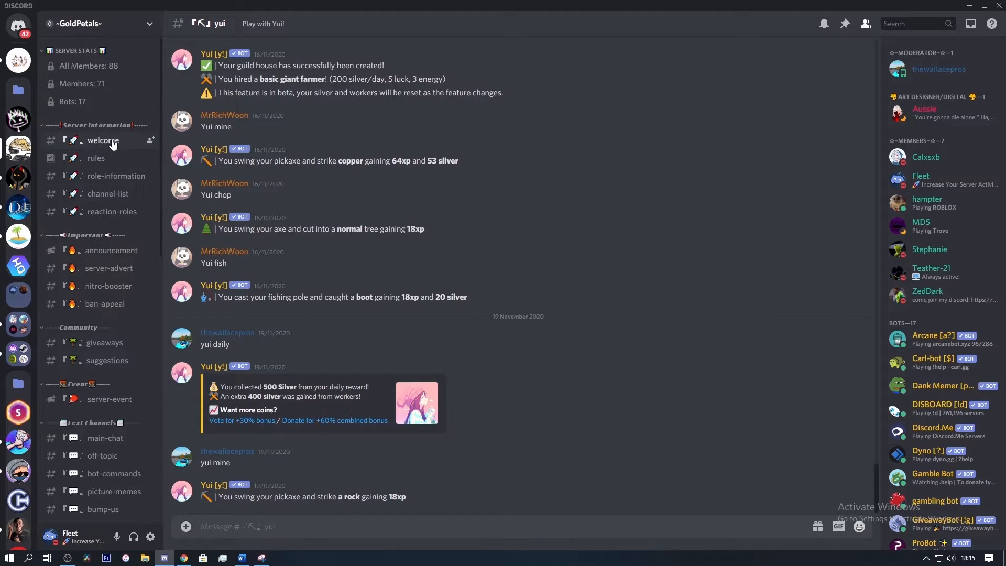
mouse_move(109, 268)
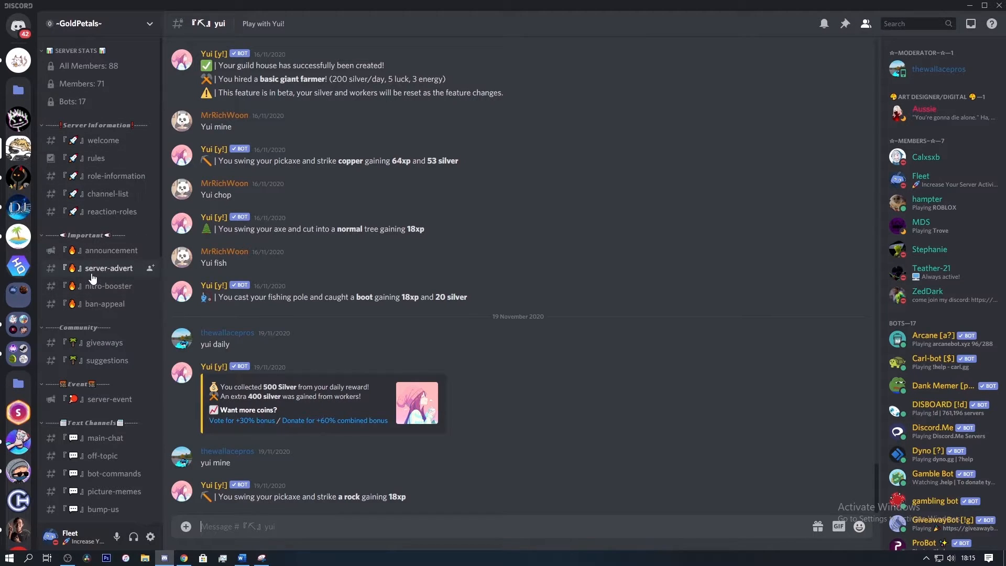
scroll(down, 3)
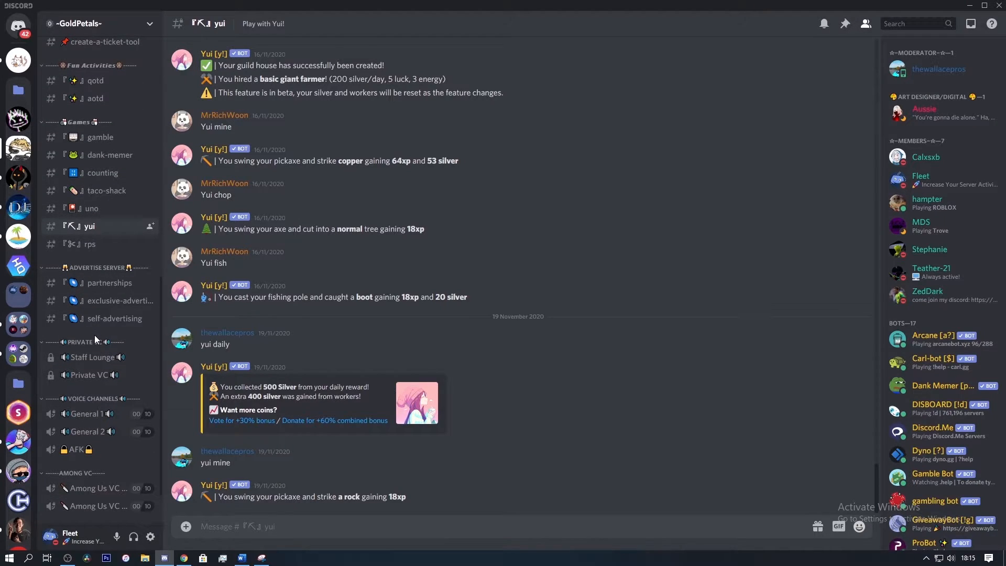
scroll(down, 3)
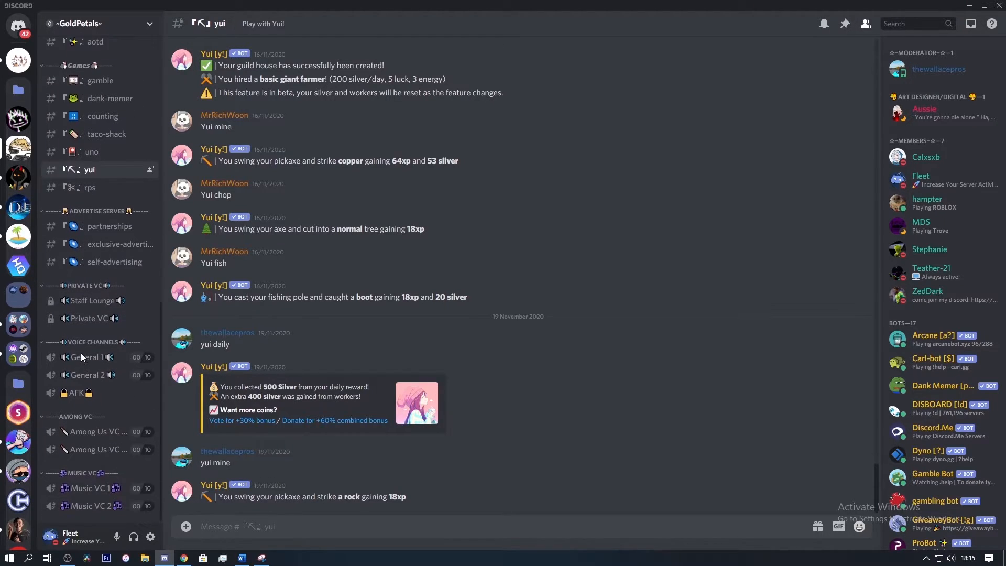
scroll(up, 3)
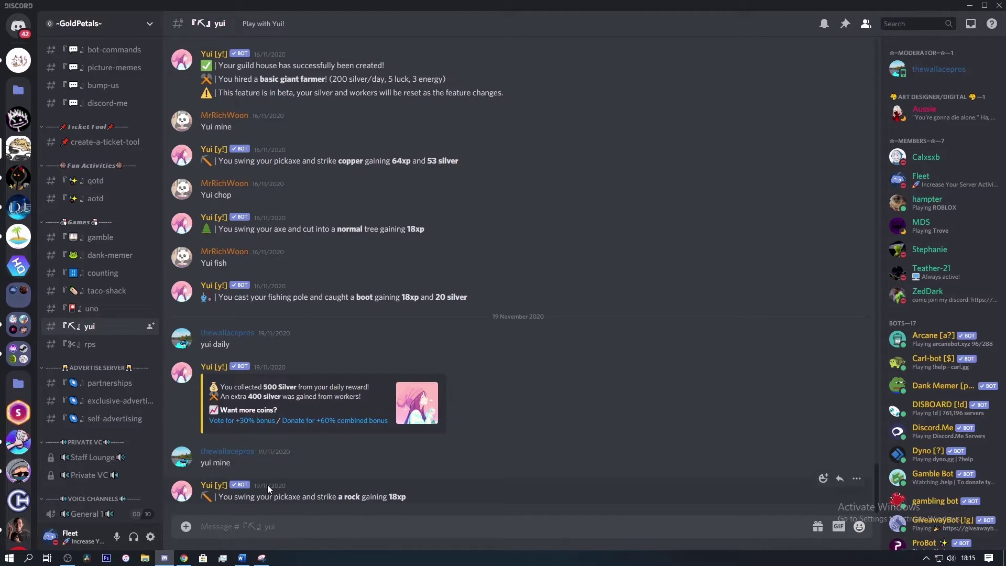
mouse_move(109, 383)
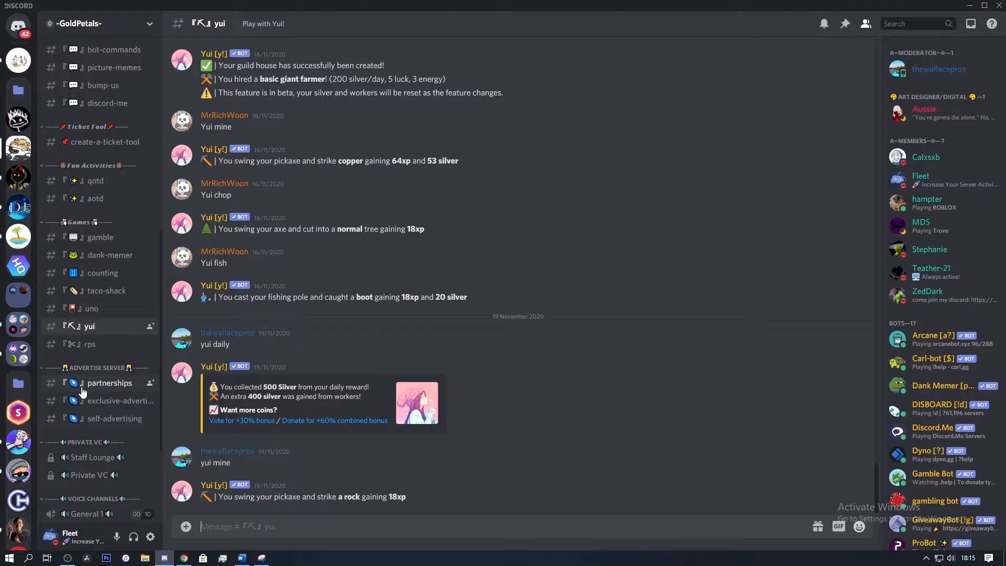
scroll(up, 3)
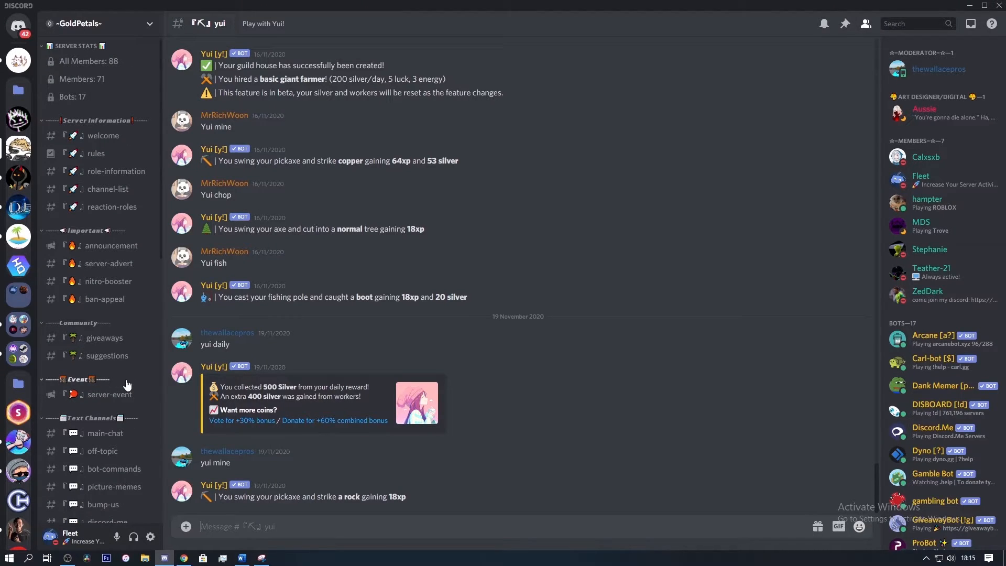
mouse_move(133, 384)
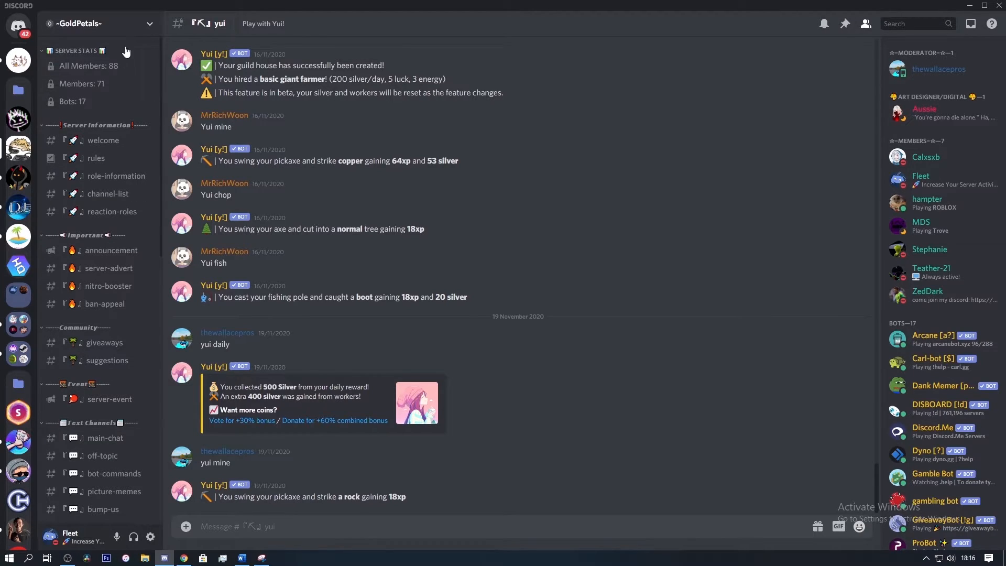
mouse_move(126, 65)
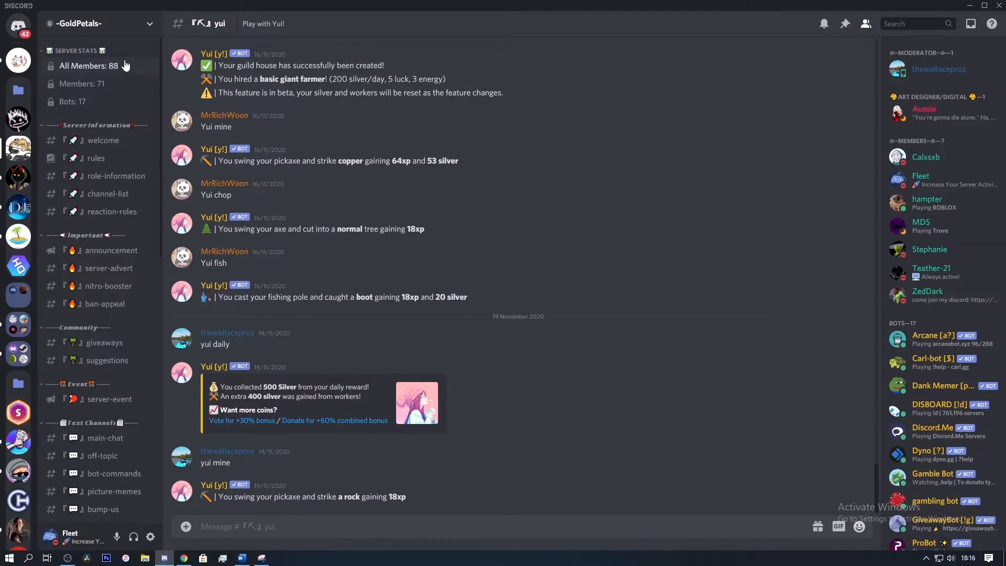
mouse_move(125, 58)
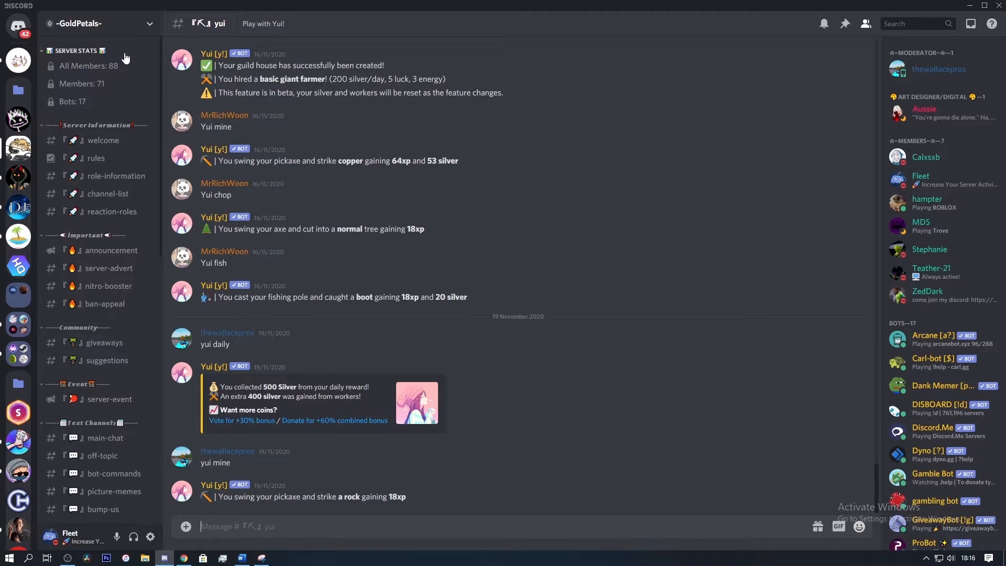
mouse_move(96, 109)
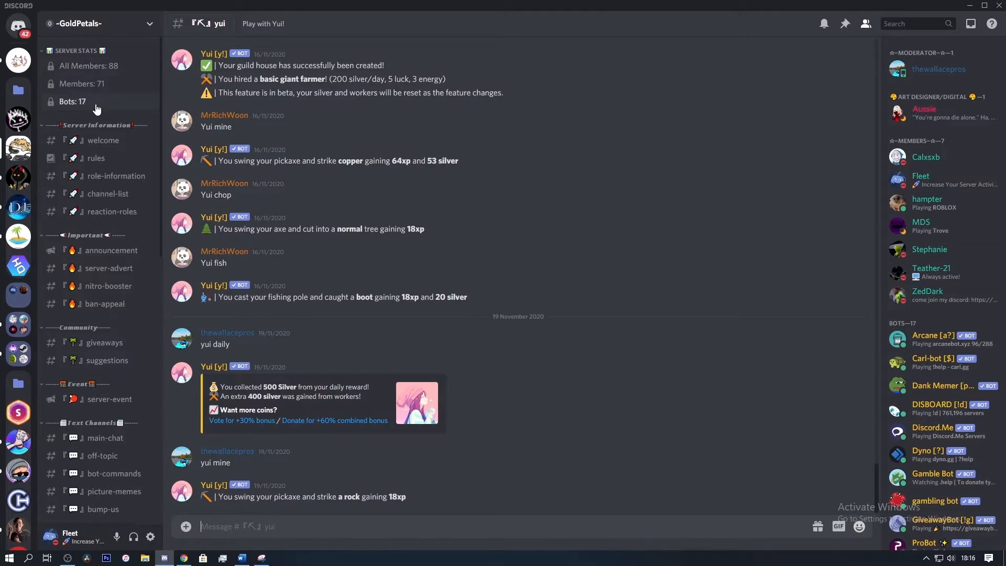
mouse_move(109, 179)
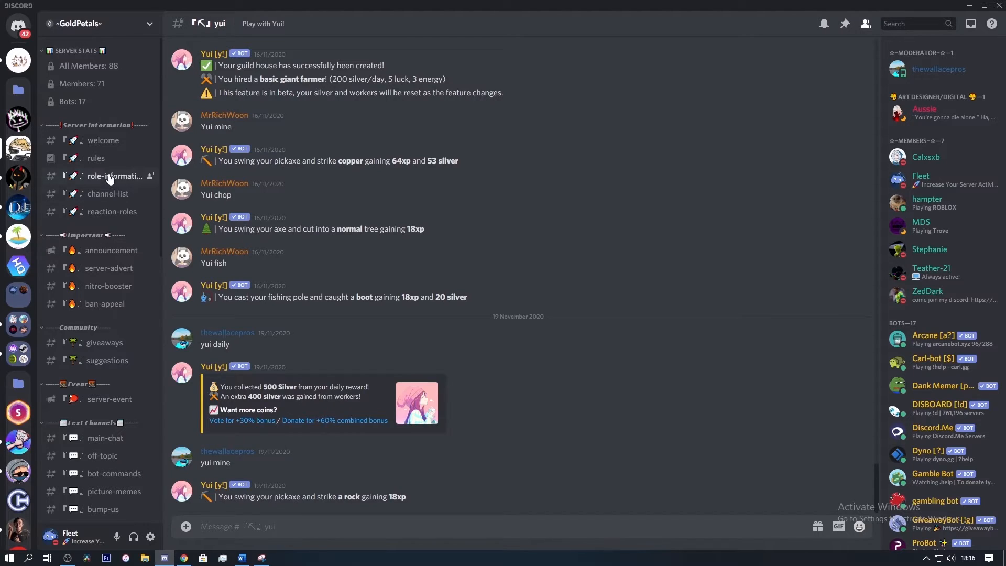
mouse_move(95, 158)
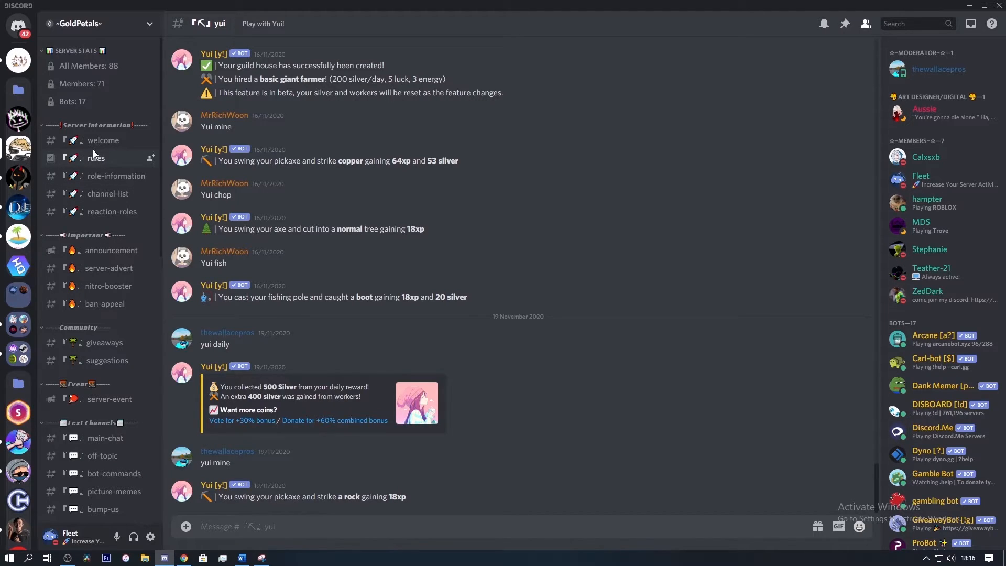
mouse_move(104, 140)
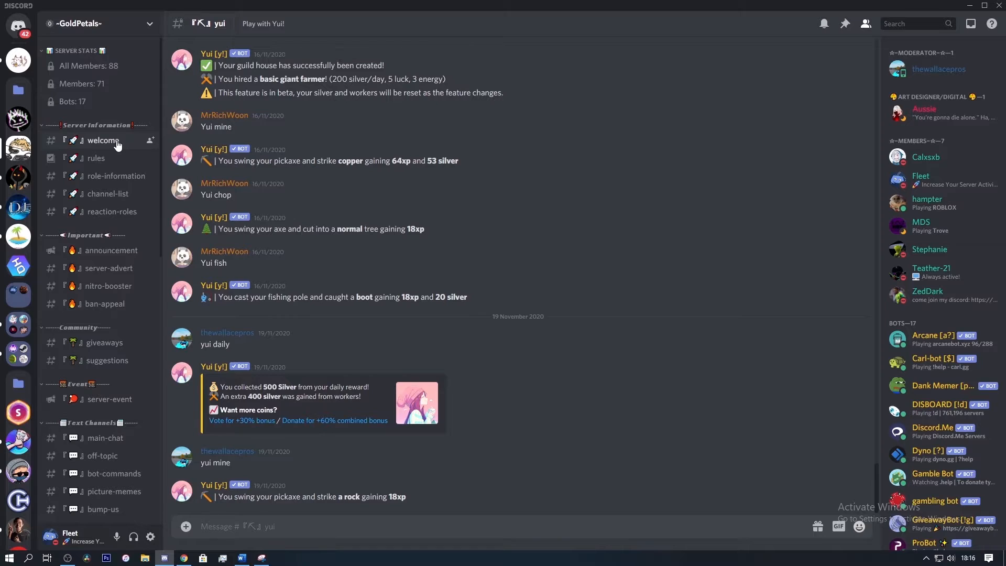
mouse_move(33, 200)
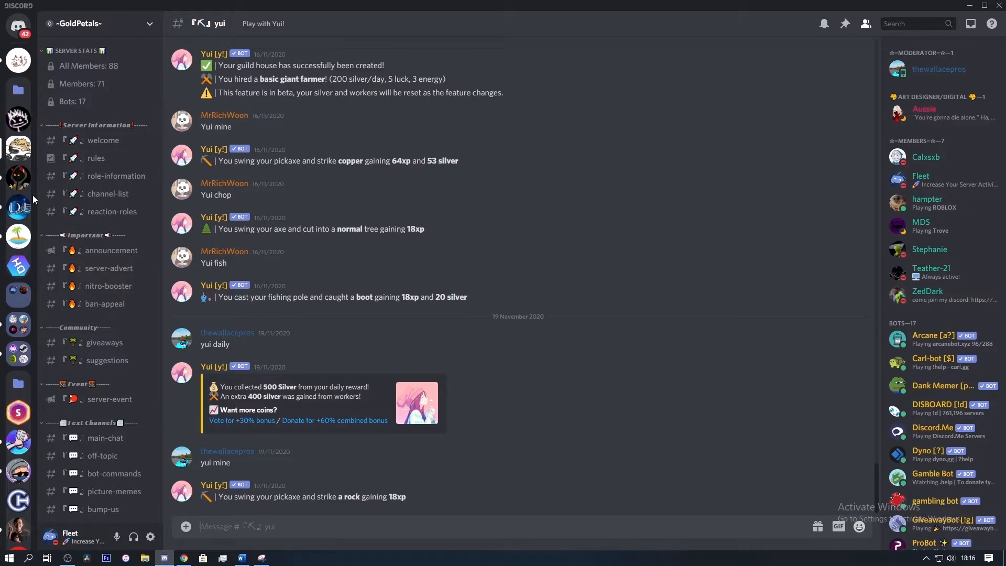
scroll(down, 3)
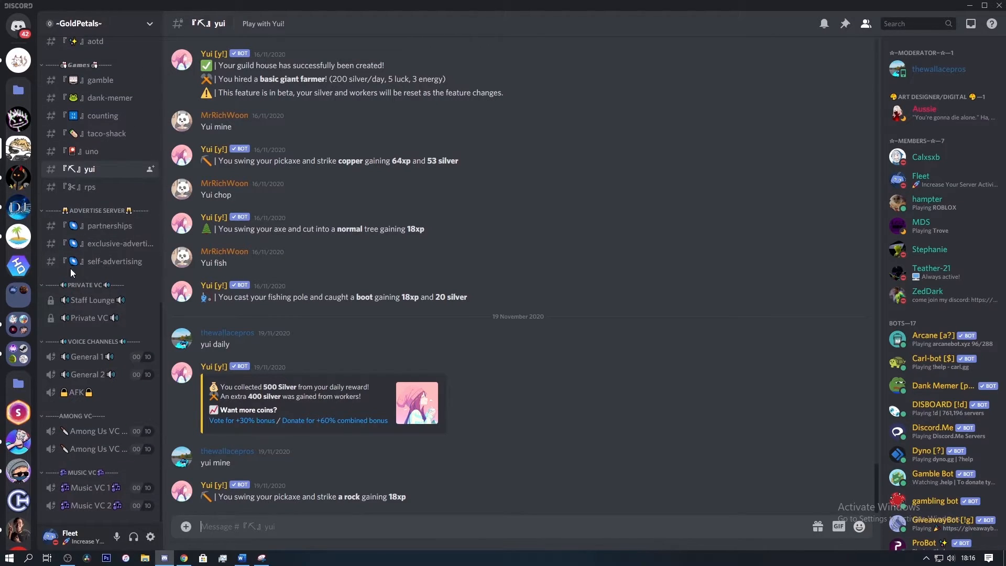
mouse_move(76, 392)
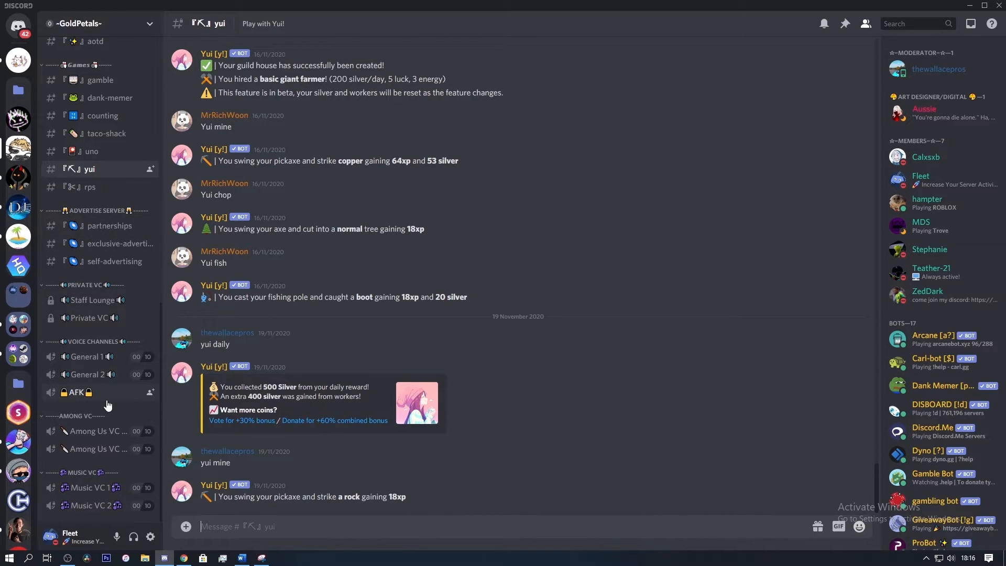
mouse_move(93, 356)
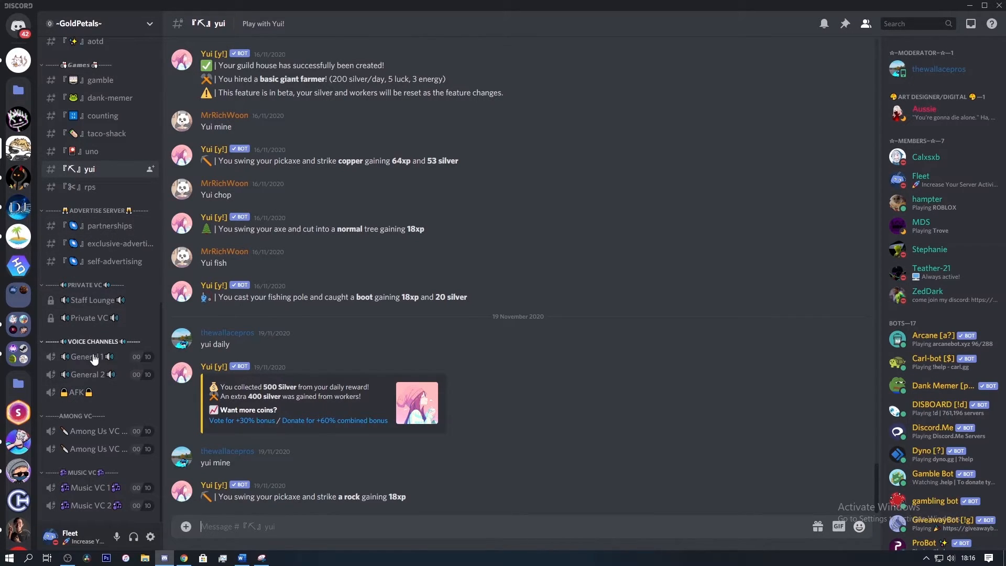
mouse_move(103, 341)
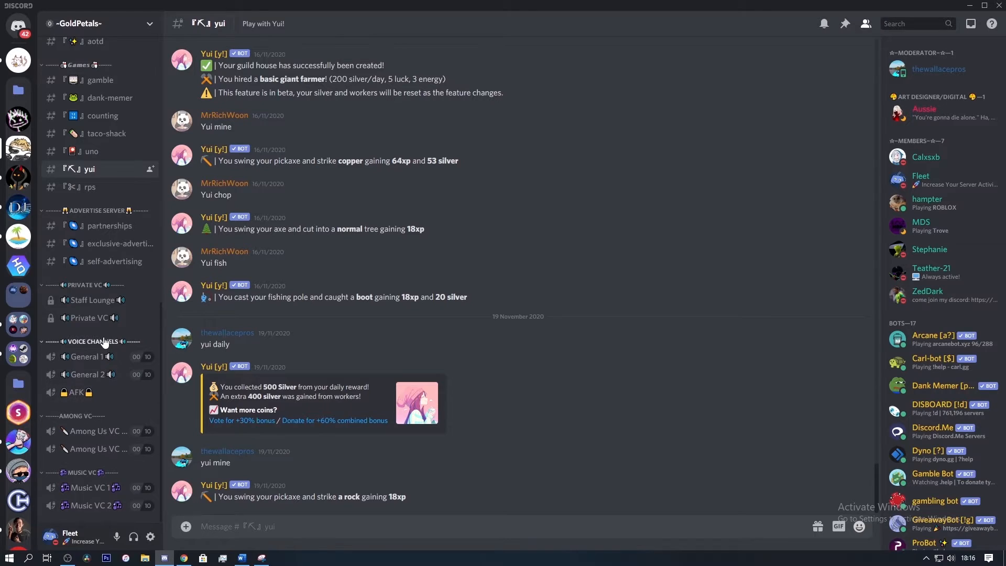
mouse_move(90, 488)
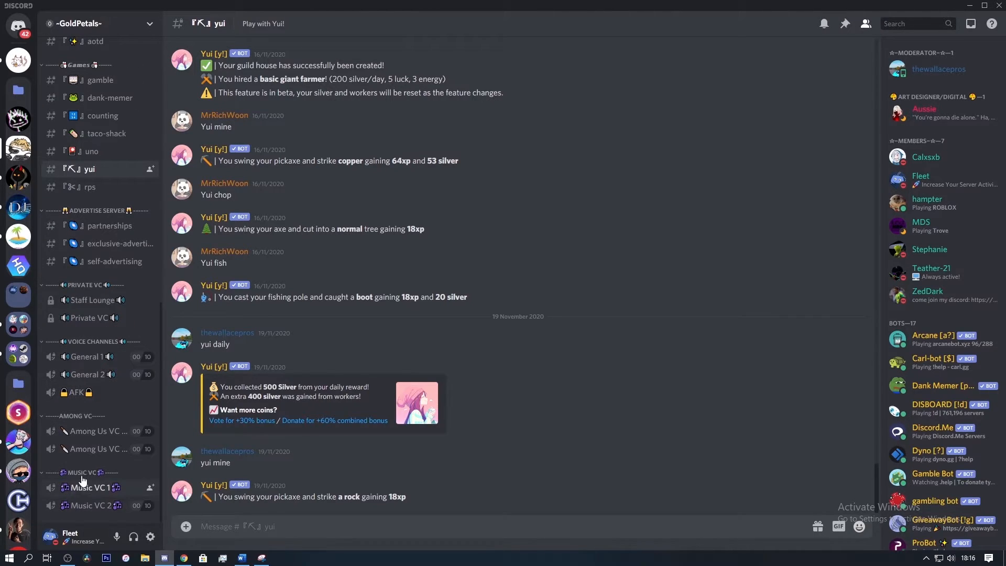
scroll(up, 3)
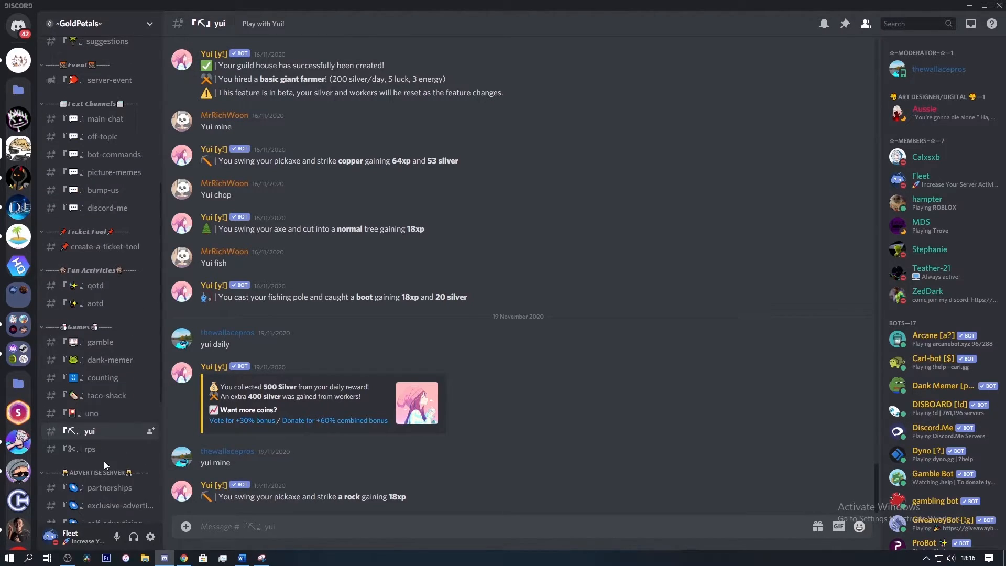
scroll(up, 3)
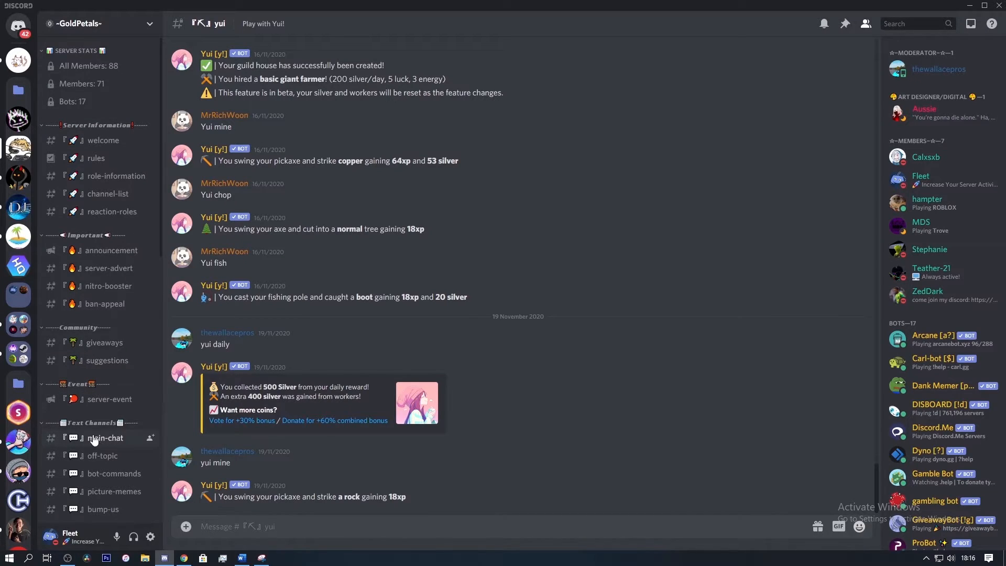
mouse_move(86, 455)
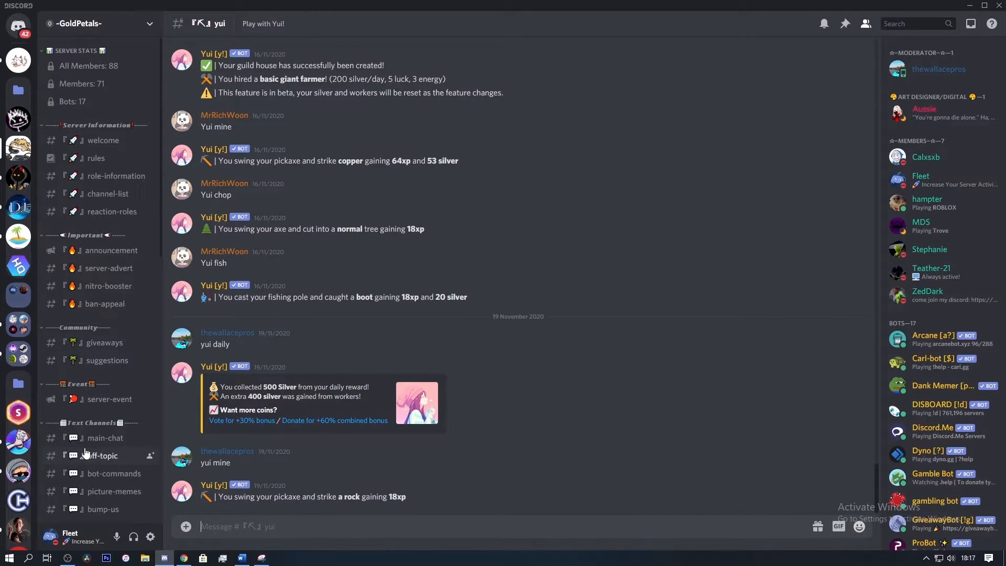
mouse_move(105, 438)
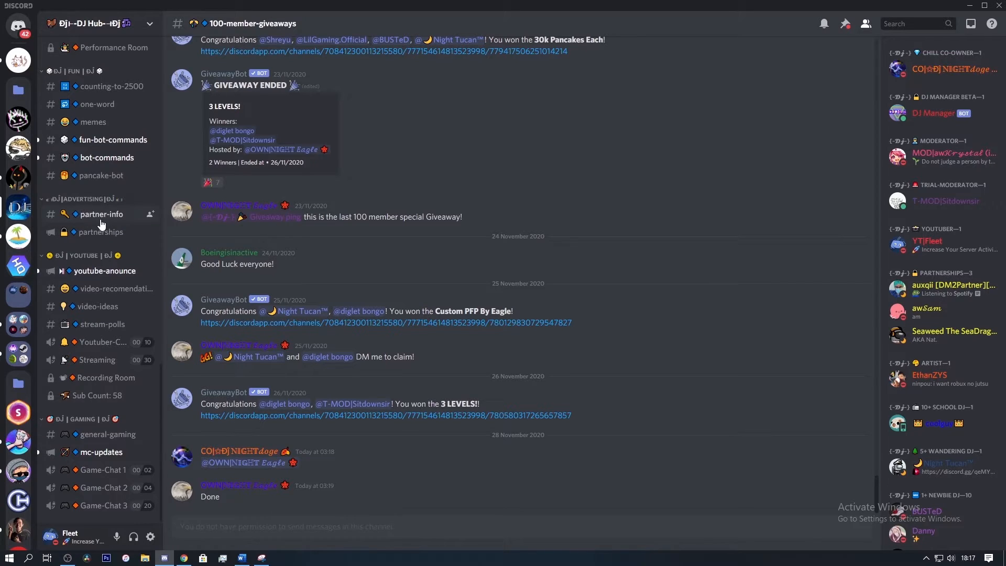
scroll(down, 3)
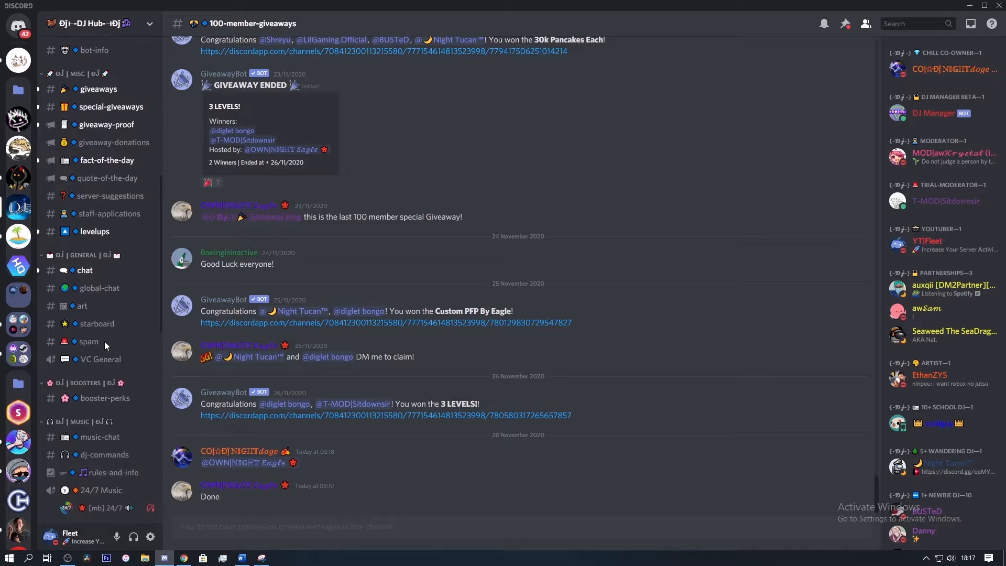
scroll(up, 3)
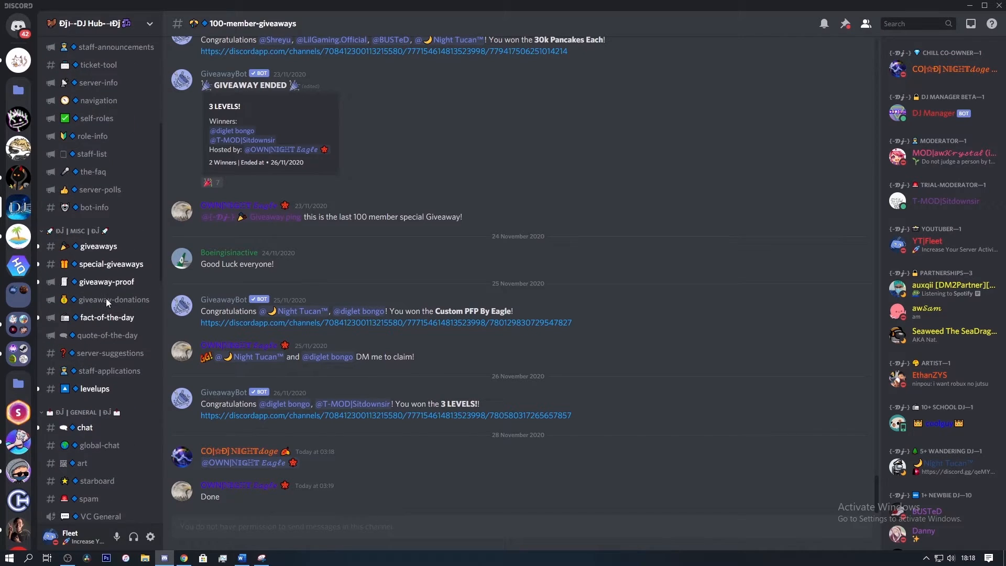
scroll(up, 3)
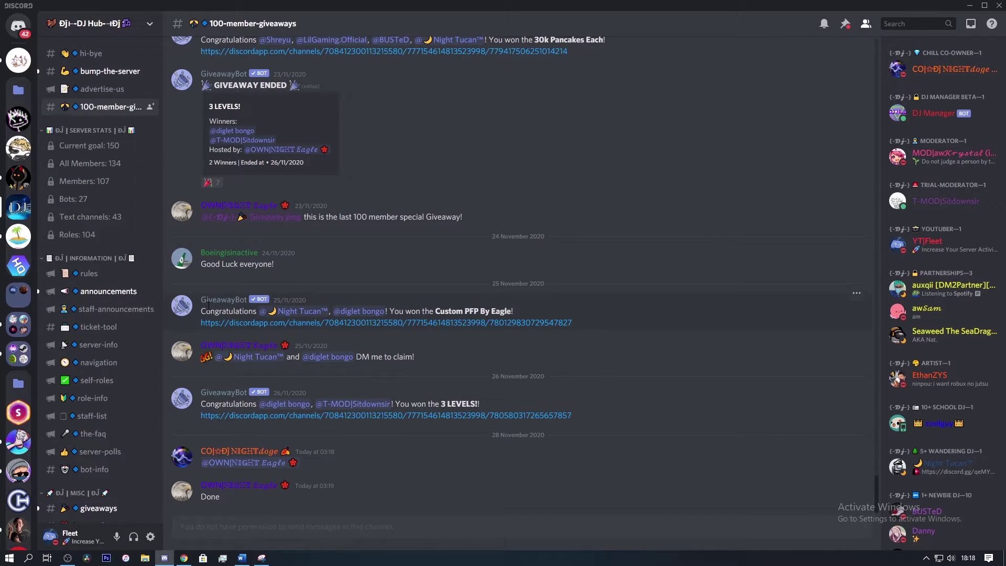
mouse_move(144, 305)
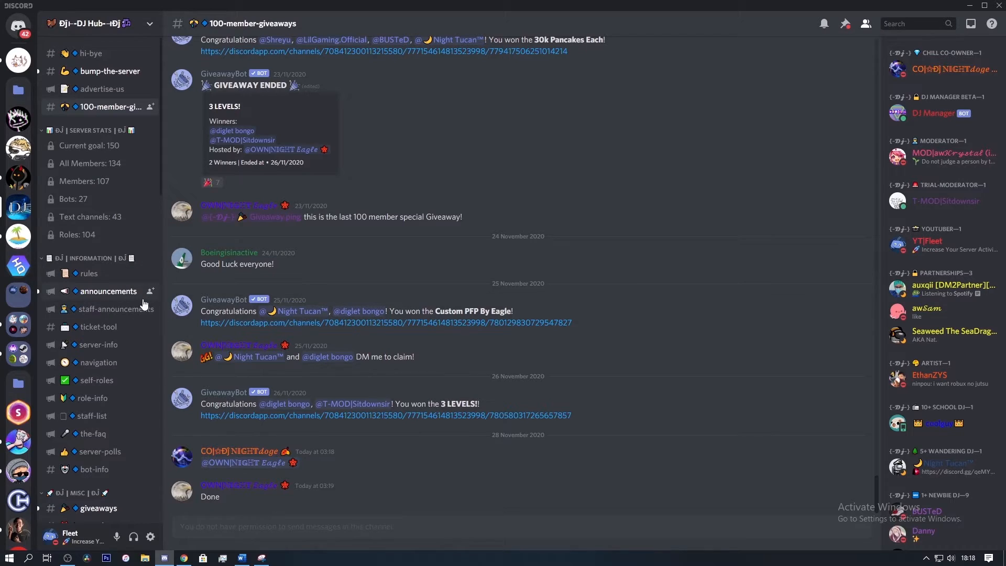
mouse_move(161, 289)
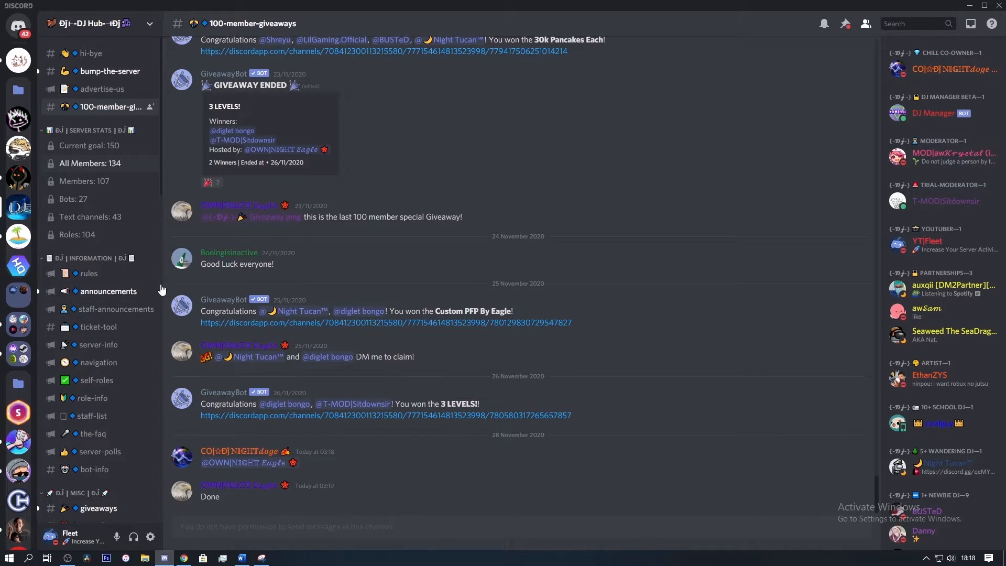
mouse_move(928, 334)
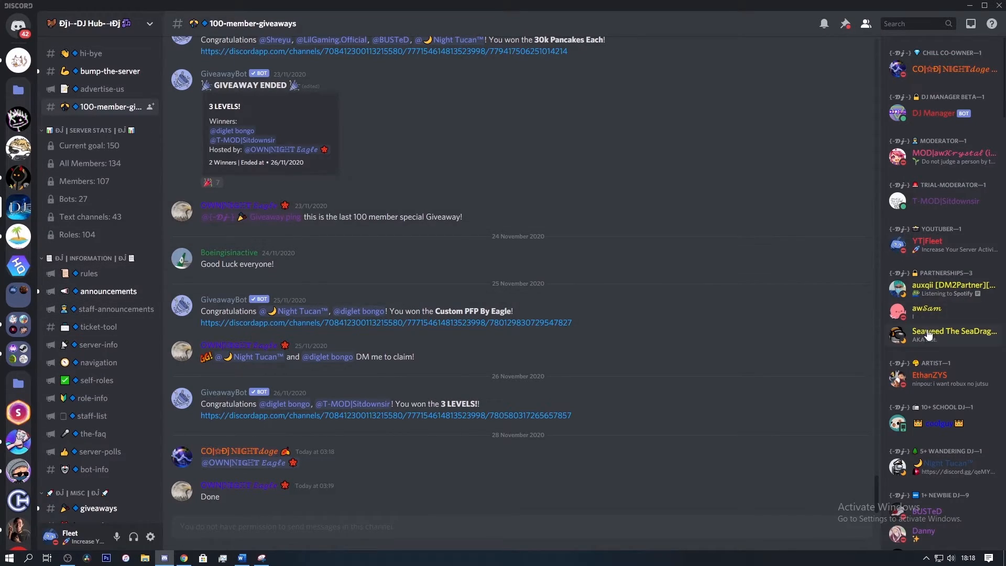
mouse_move(164, 232)
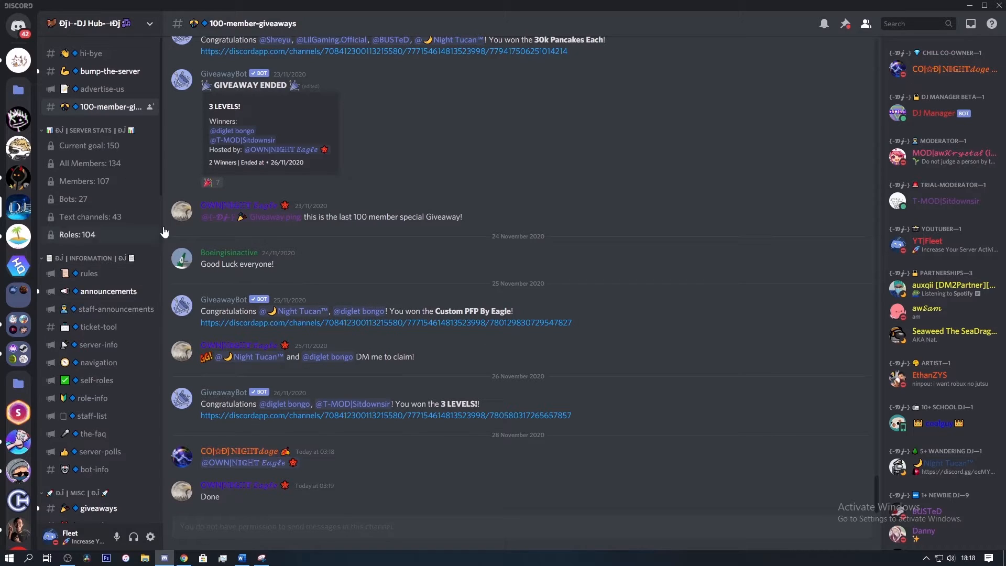
mouse_move(128, 202)
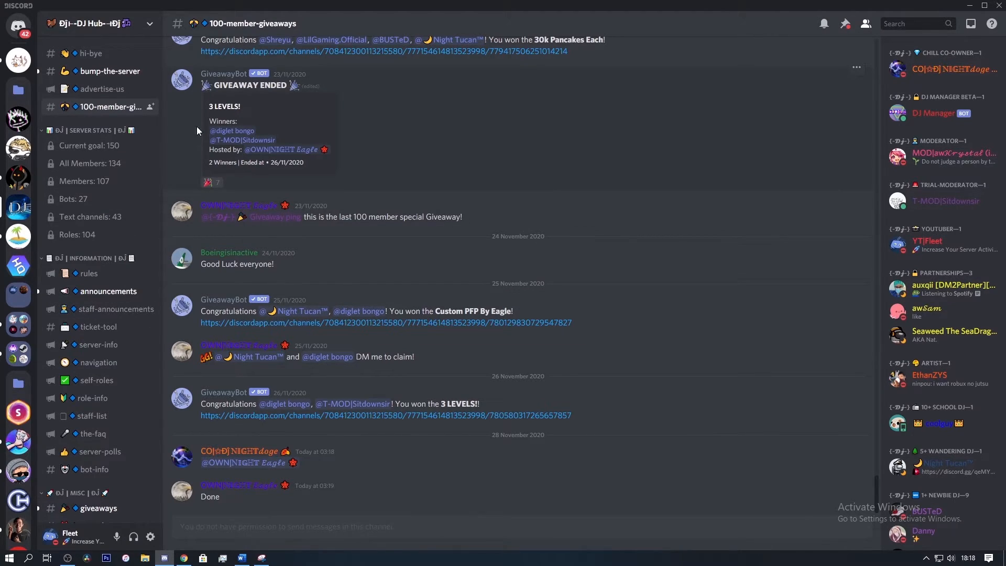
mouse_move(88, 274)
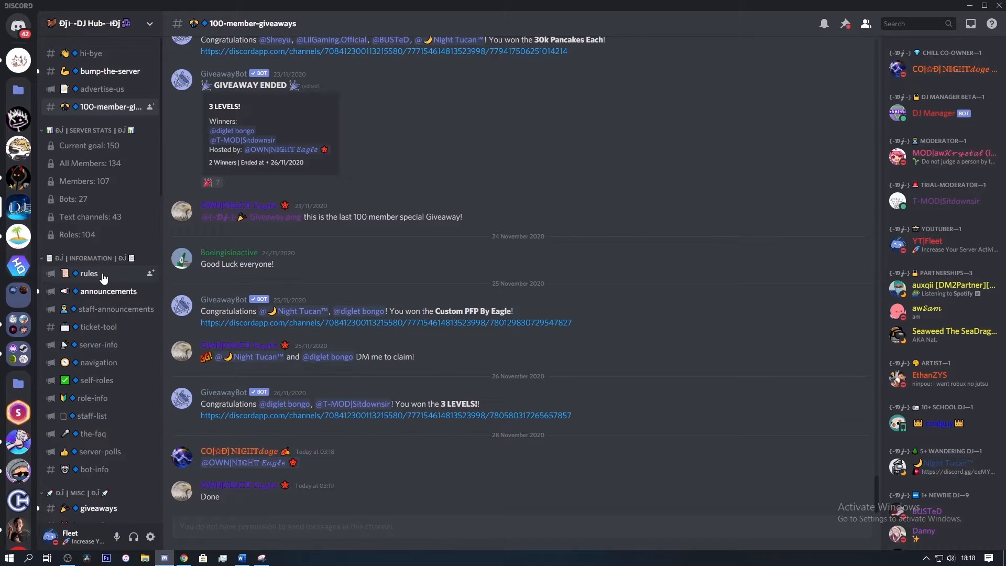
scroll(down, 3)
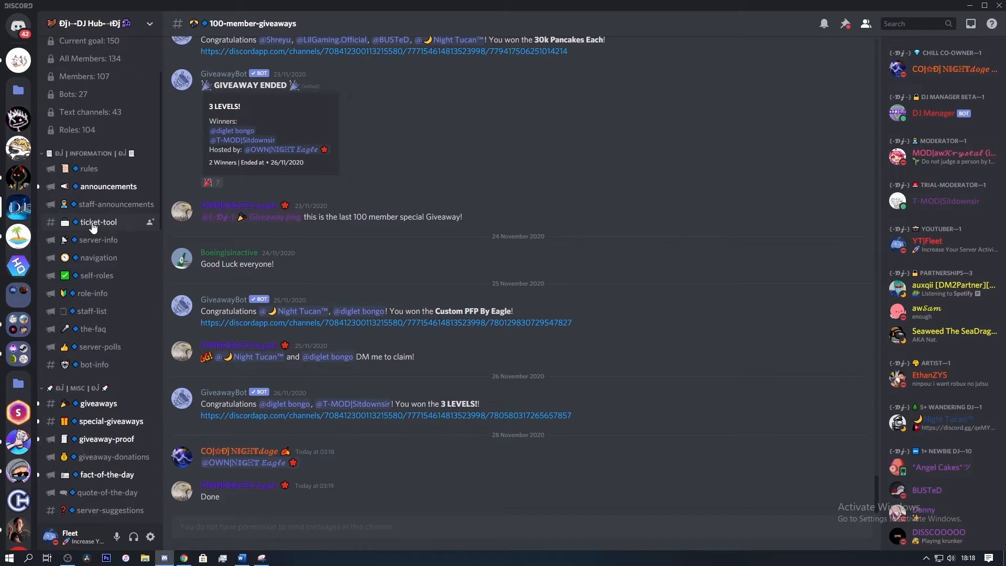
mouse_move(75, 219)
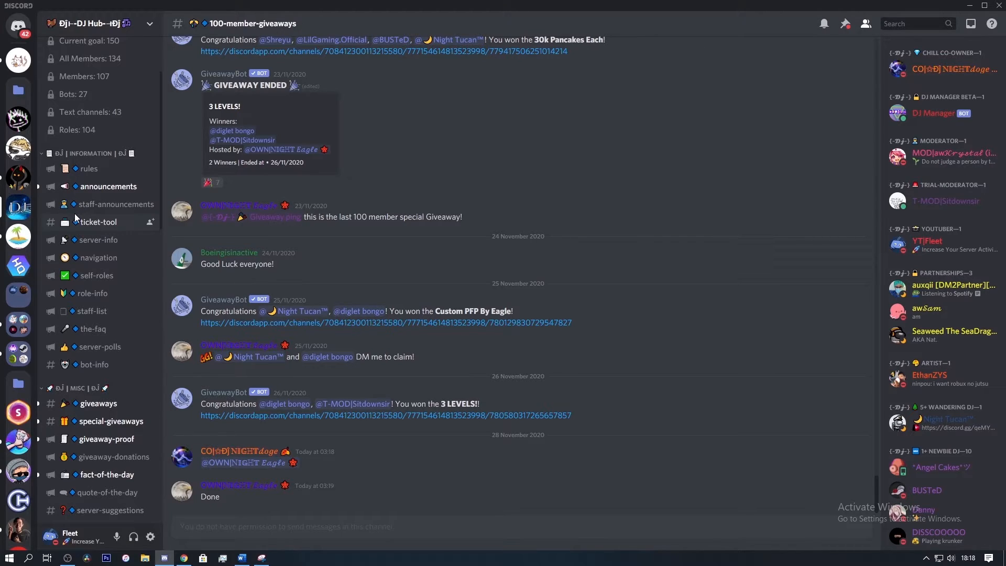
scroll(down, 3)
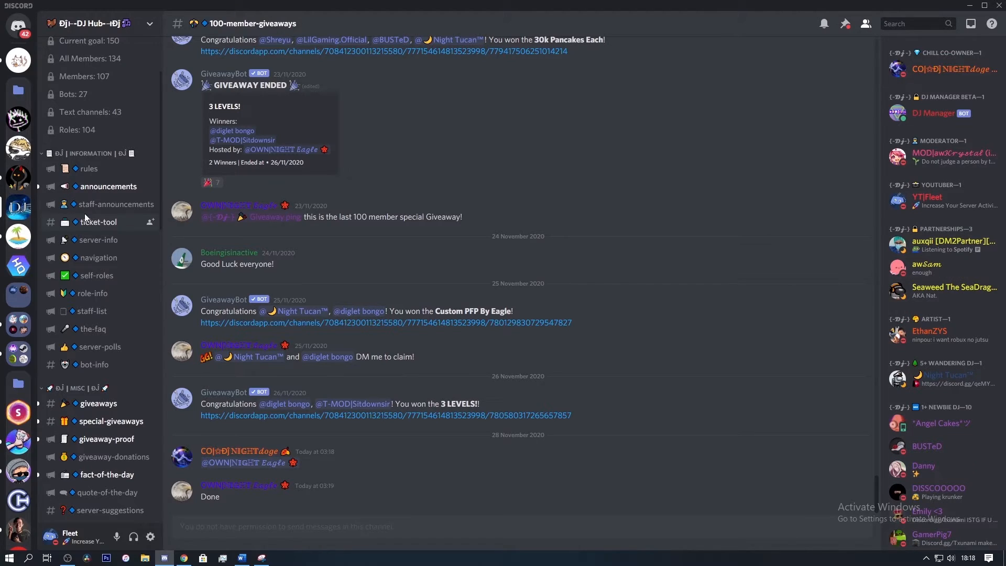
mouse_move(17, 264)
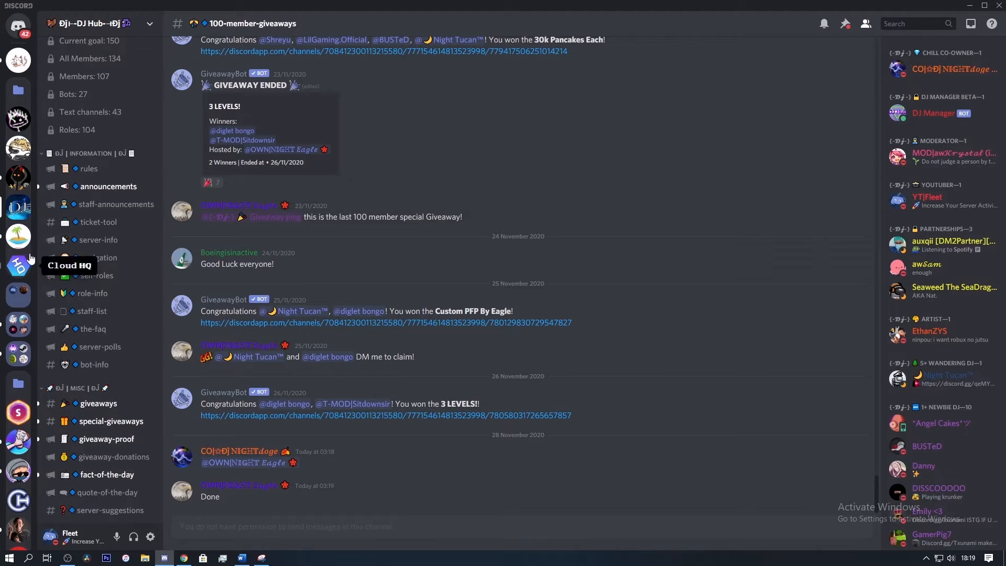
mouse_move(944, 113)
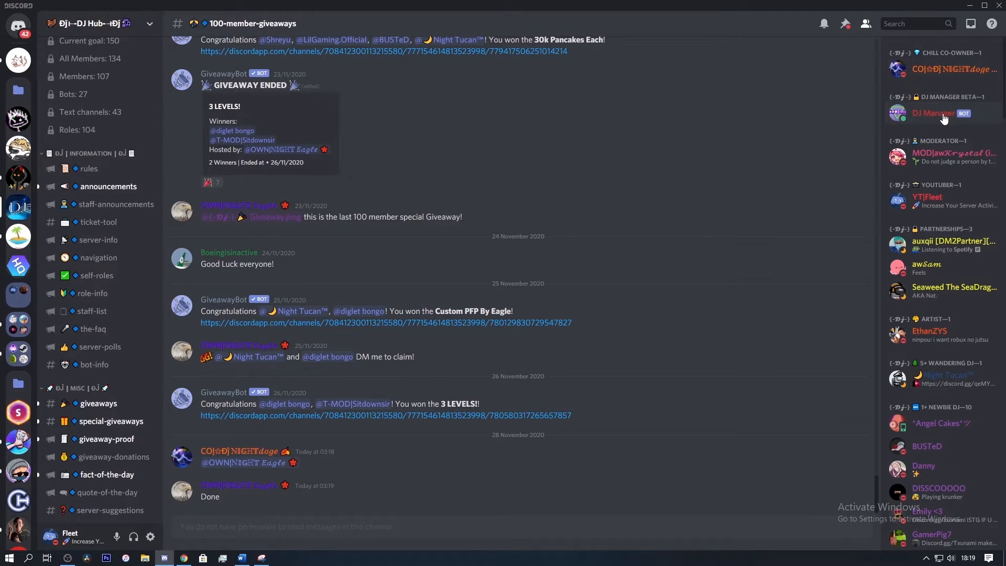
mouse_move(408, 184)
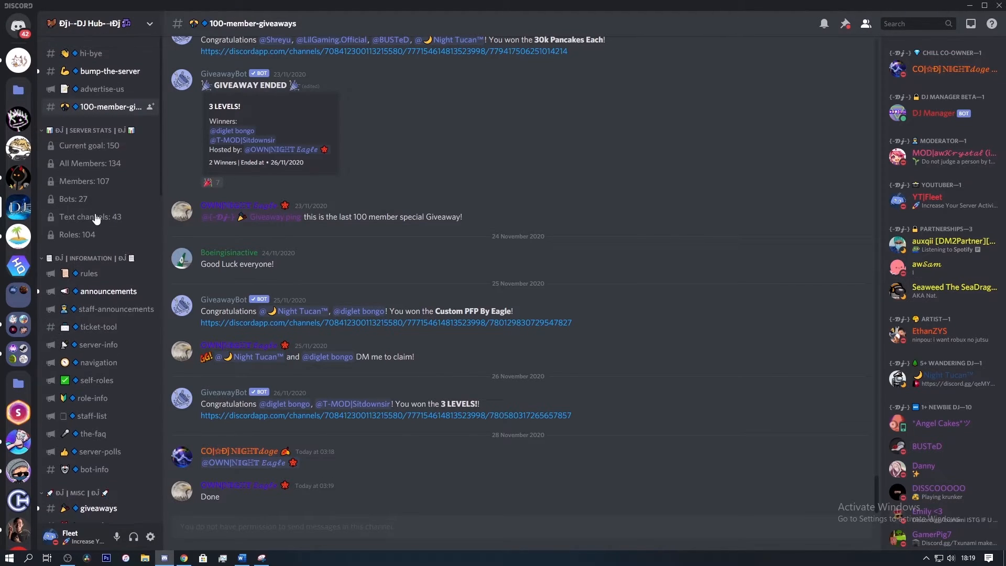
scroll(down, 3)
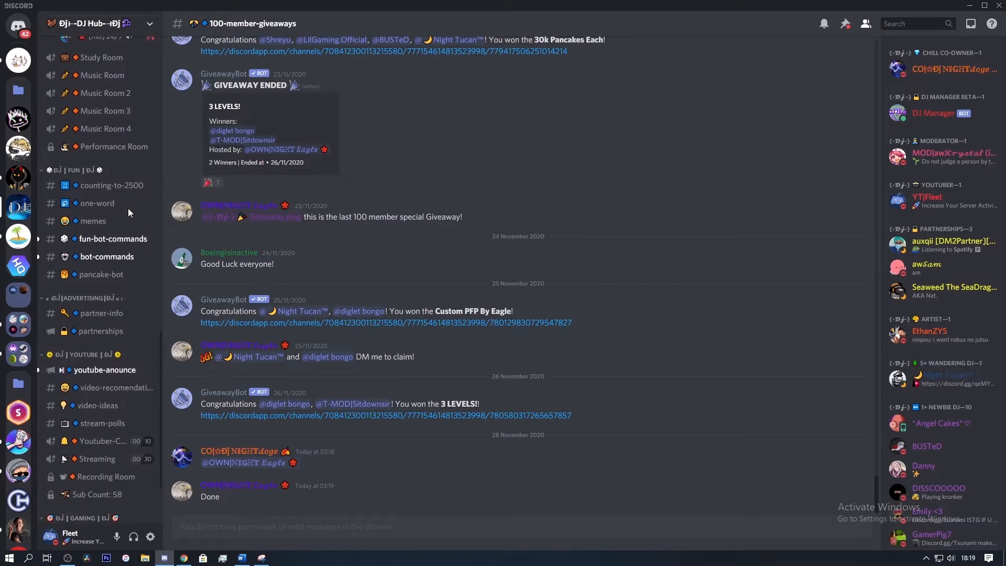
scroll(up, 3)
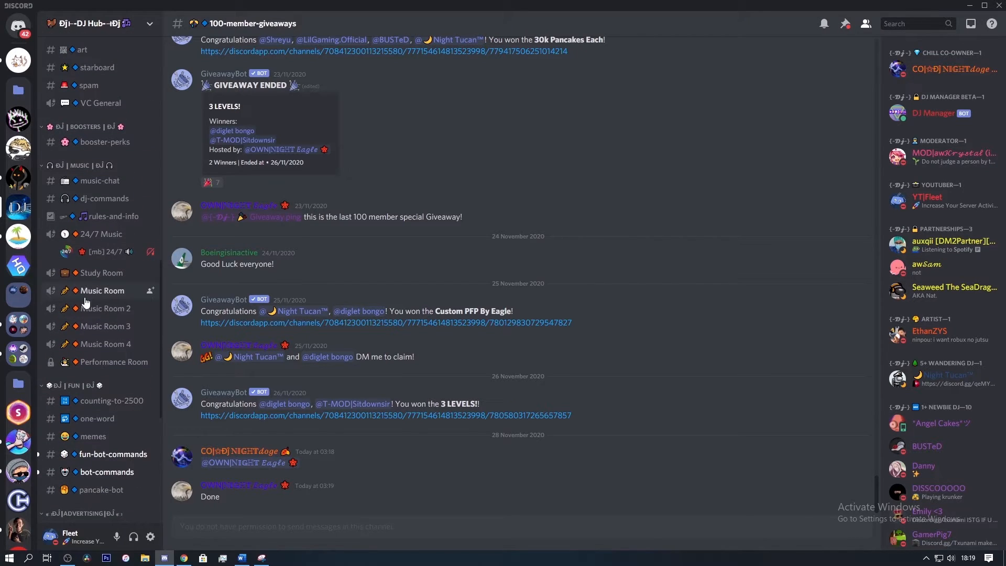
mouse_move(115, 331)
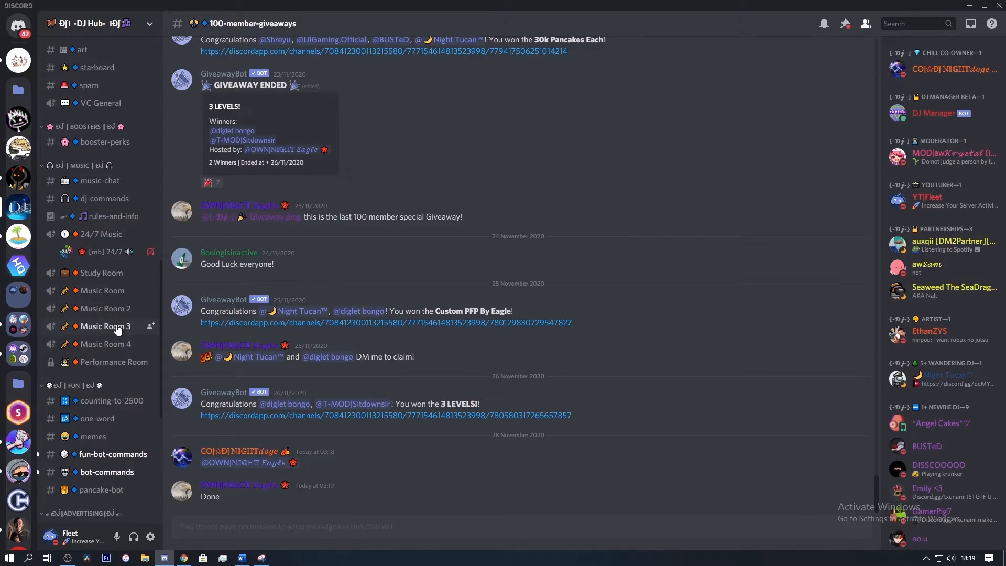
scroll(down, 3)
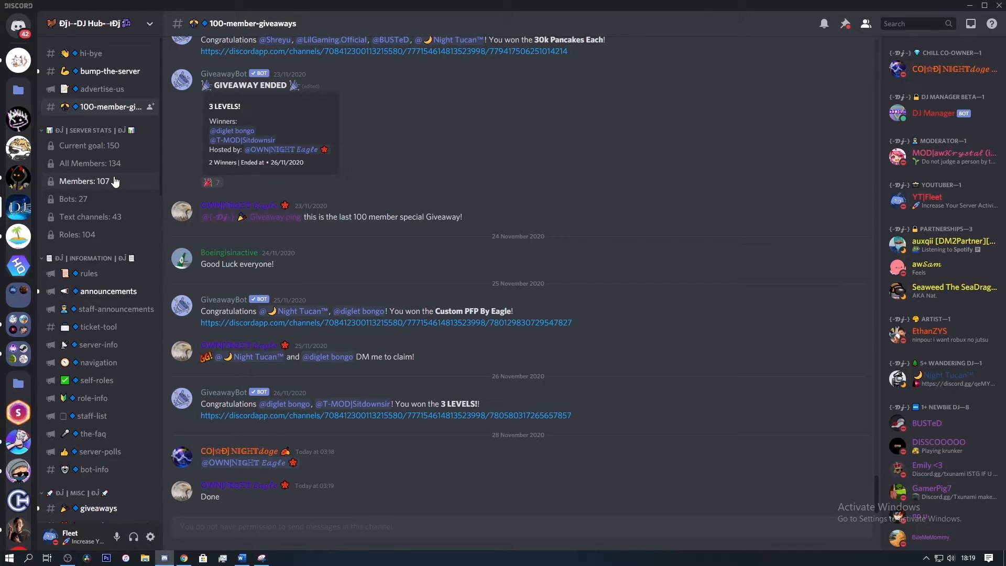
scroll(down, 3)
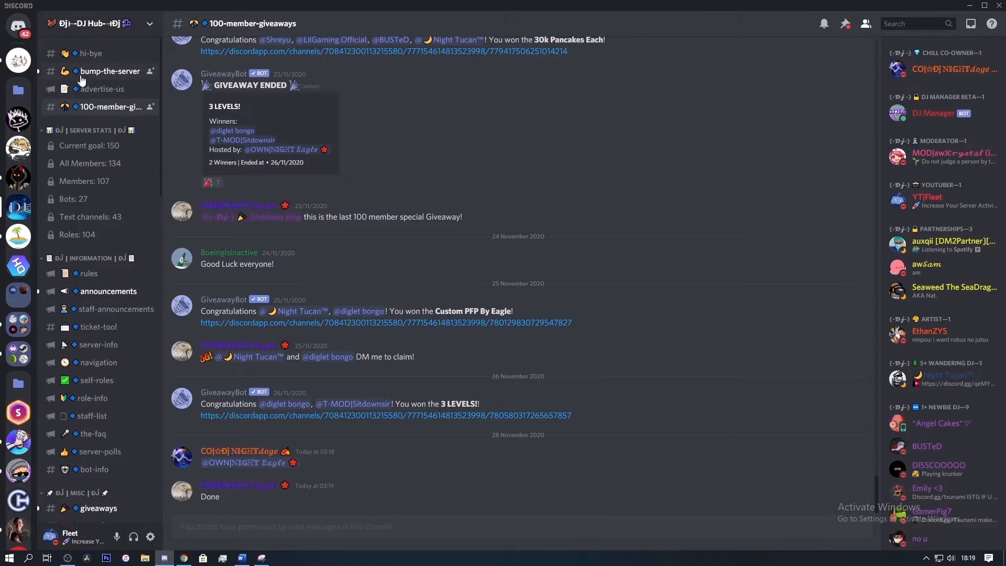
mouse_move(107, 146)
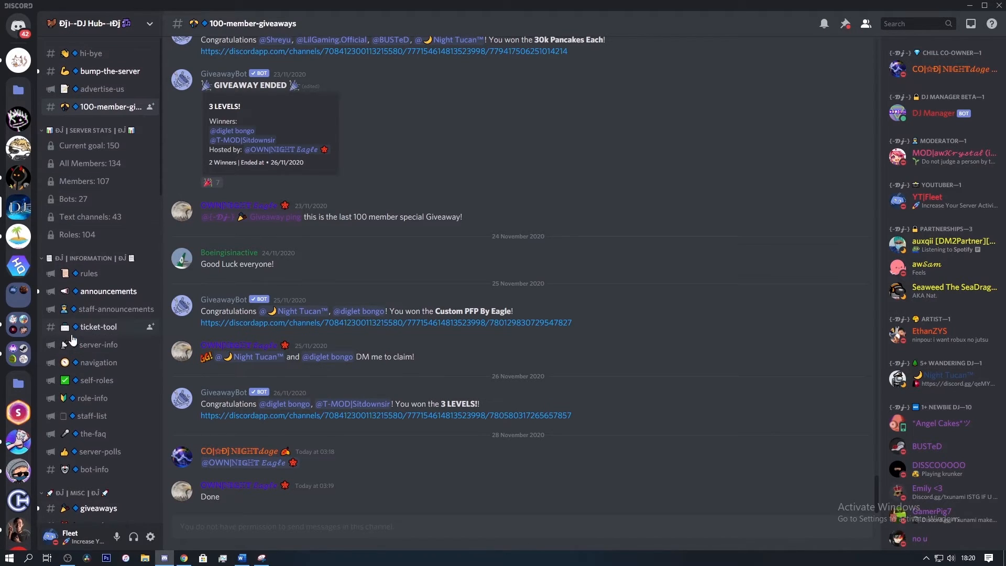
mouse_move(87, 274)
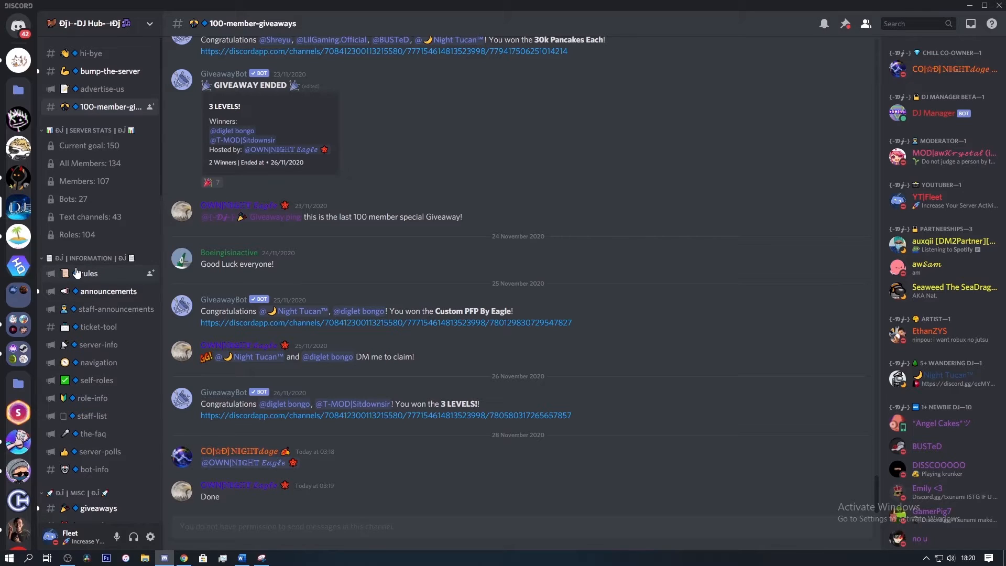
mouse_move(76, 217)
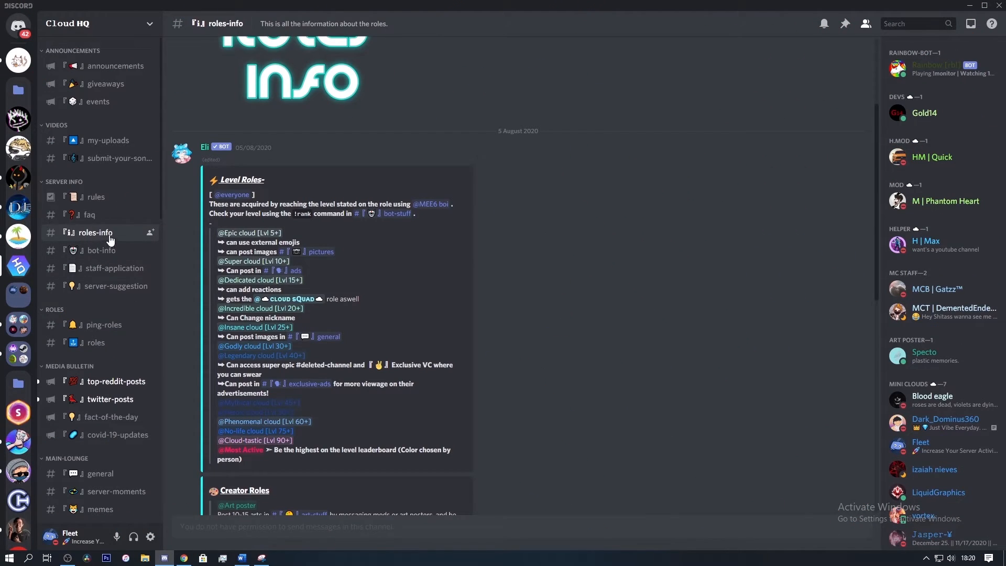
mouse_move(19, 265)
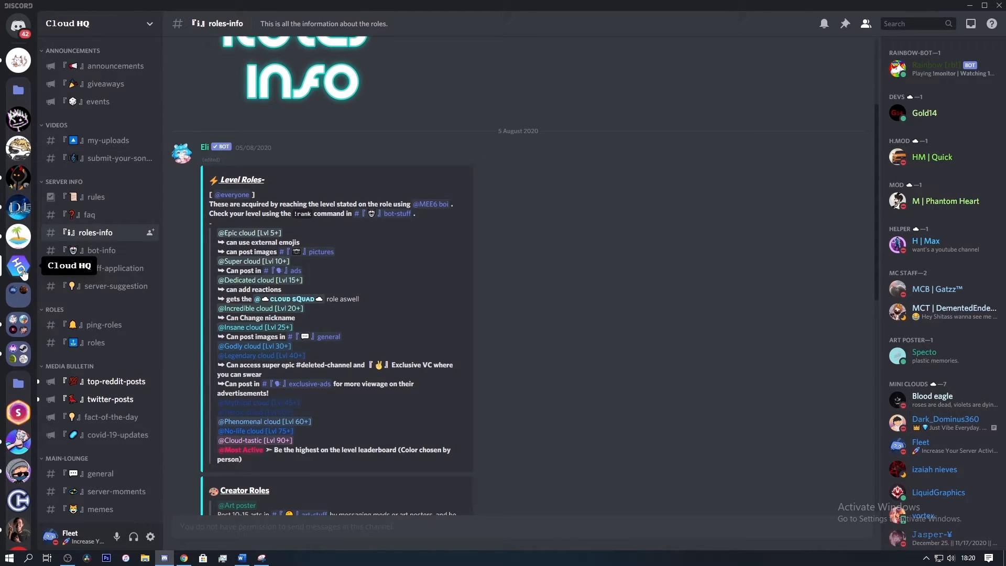
mouse_move(32, 272)
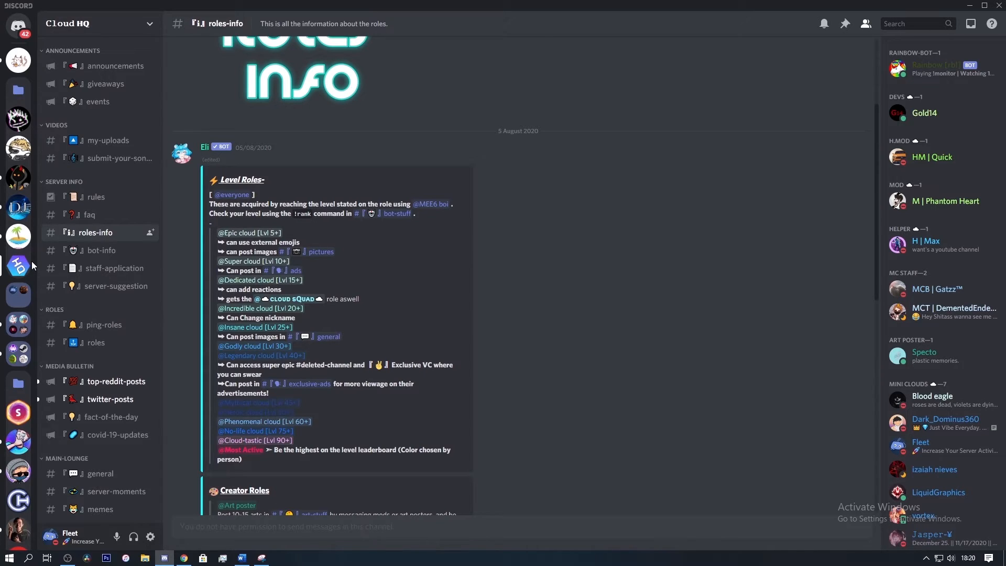
mouse_move(115, 158)
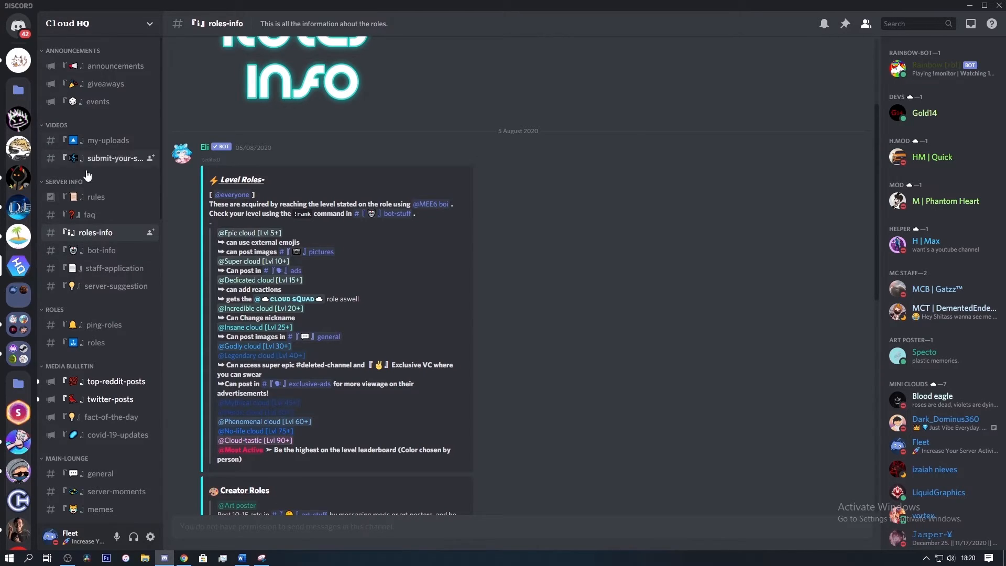
mouse_move(62, 285)
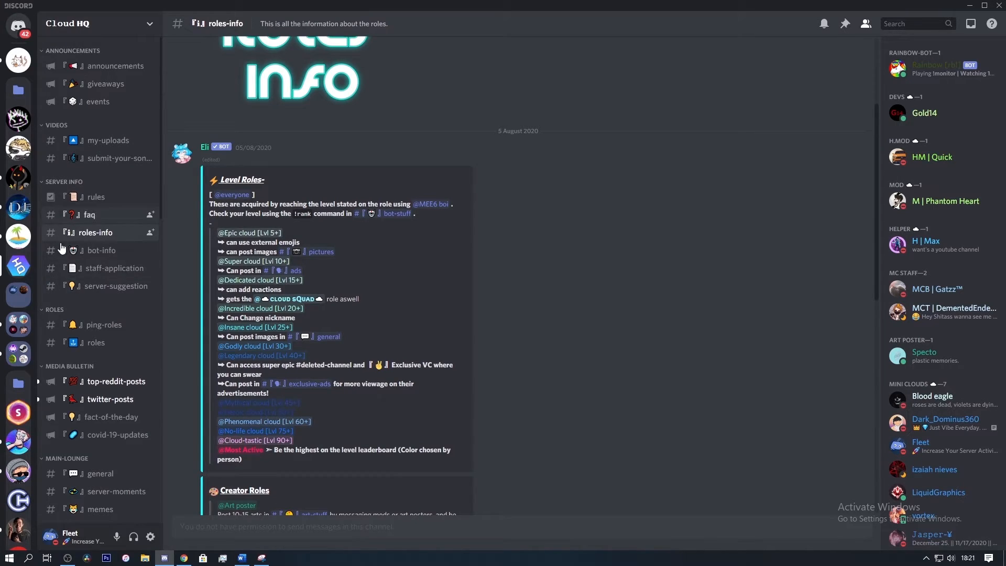
scroll(down, 3)
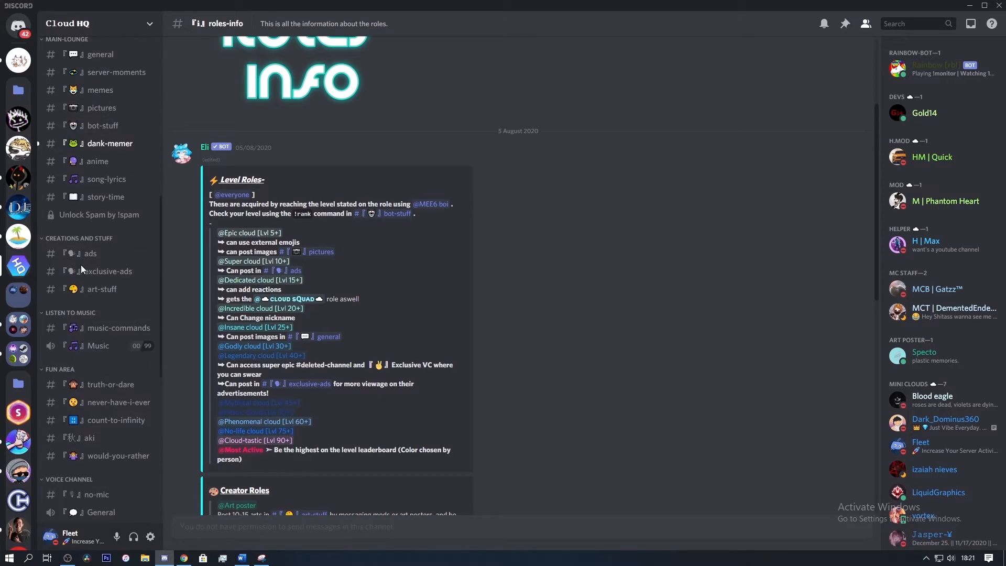
scroll(up, 3)
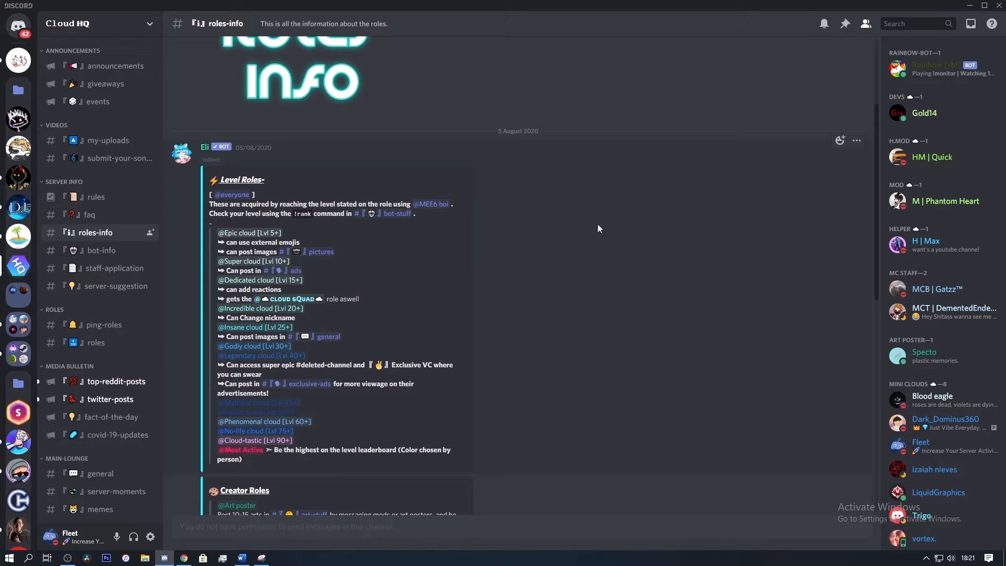
mouse_move(60, 266)
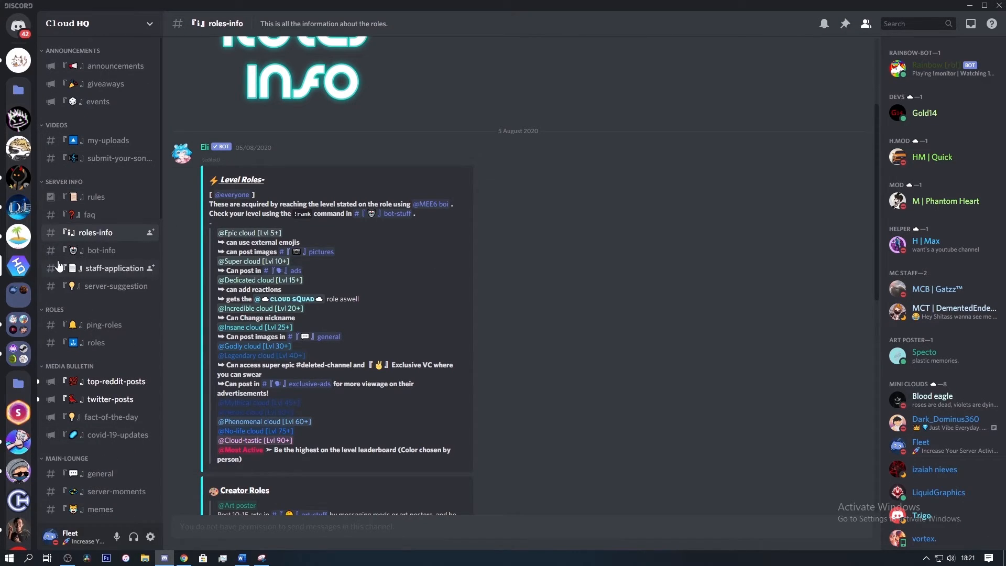
mouse_move(39, 261)
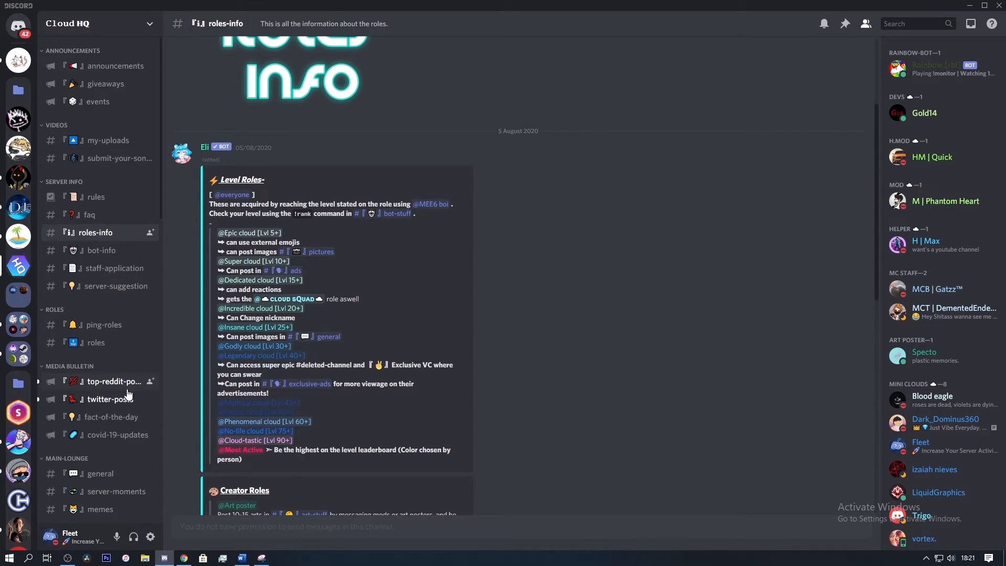
mouse_move(573, 353)
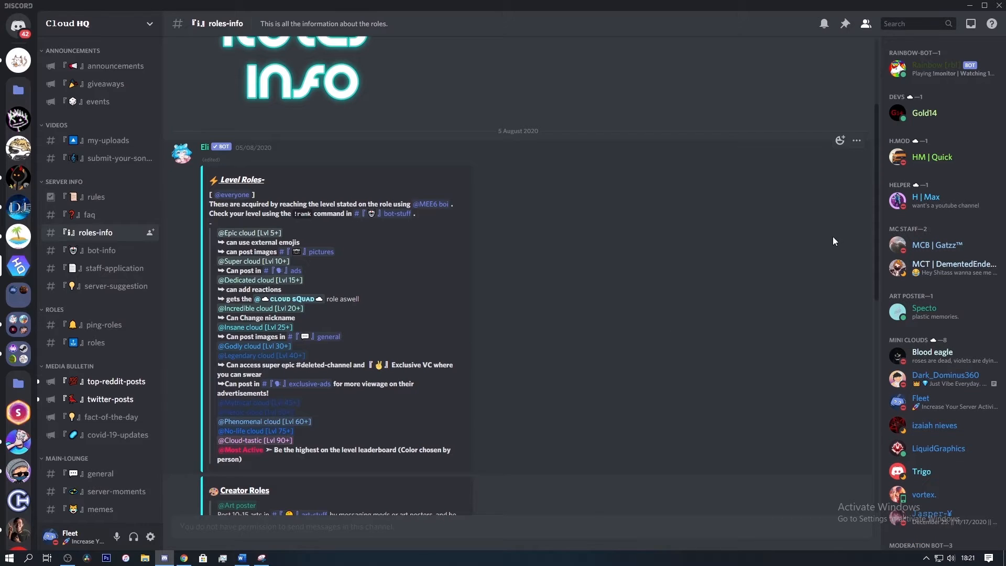
mouse_move(919, 357)
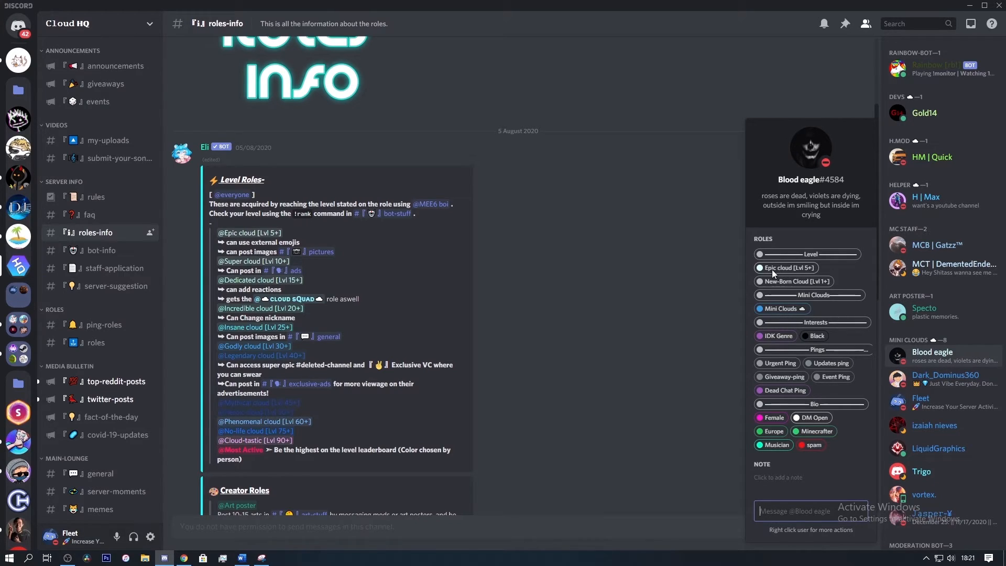
click(511, 368)
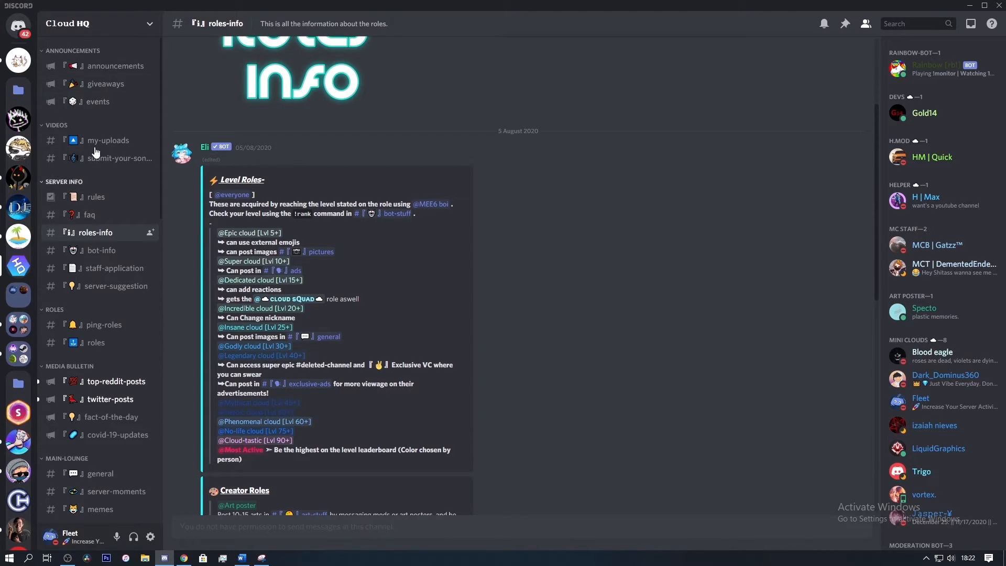
mouse_move(95, 196)
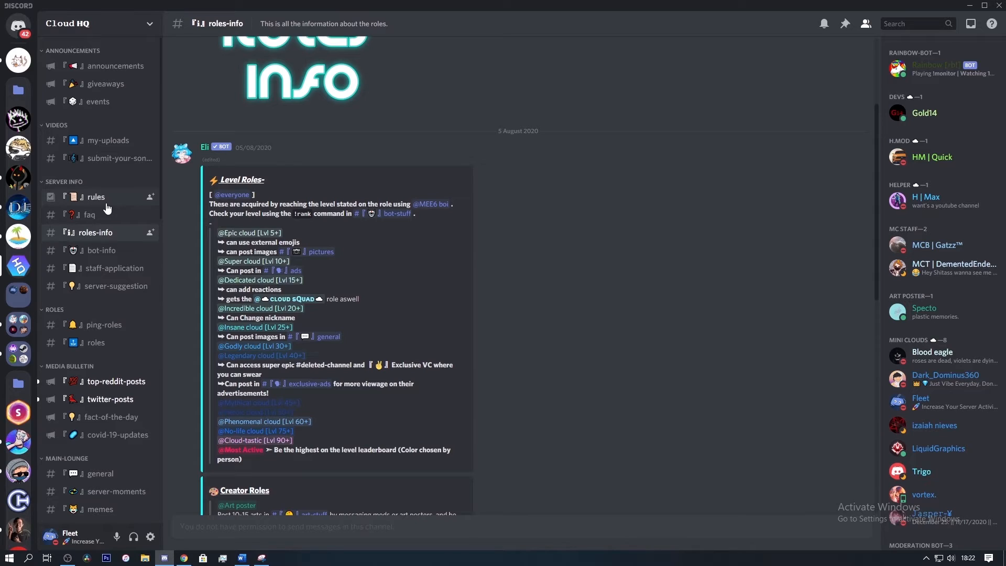
mouse_move(100, 285)
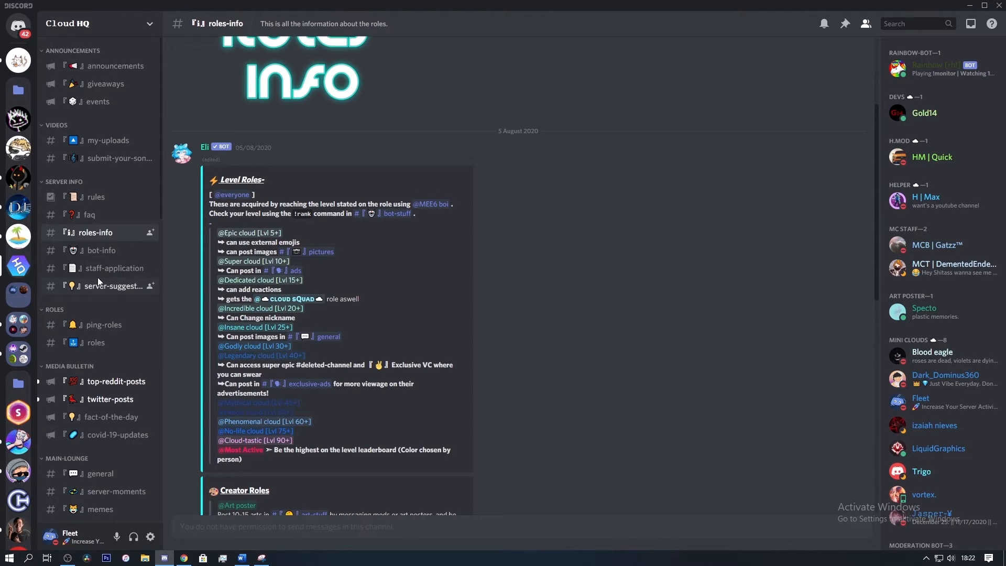
mouse_move(99, 273)
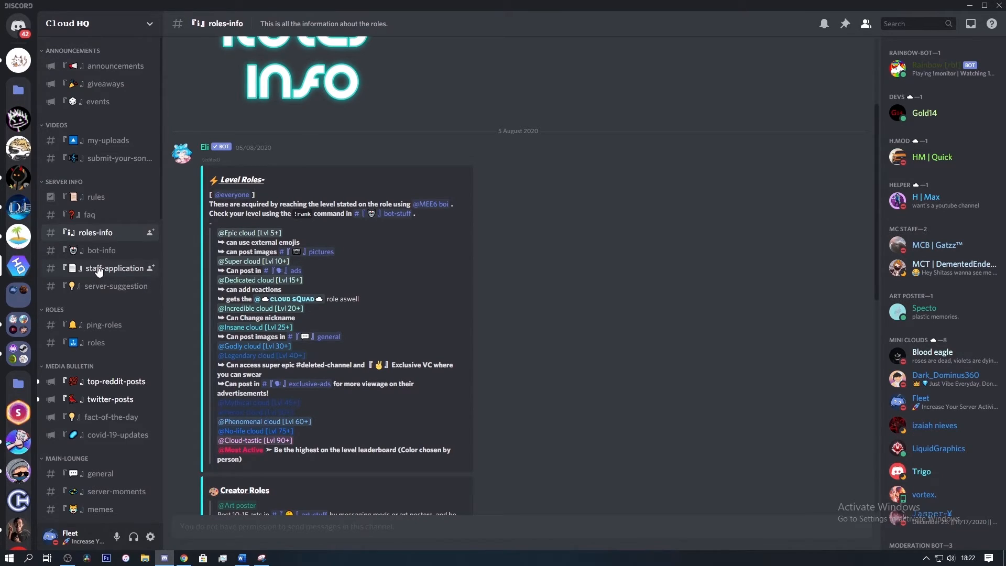
scroll(down, 3)
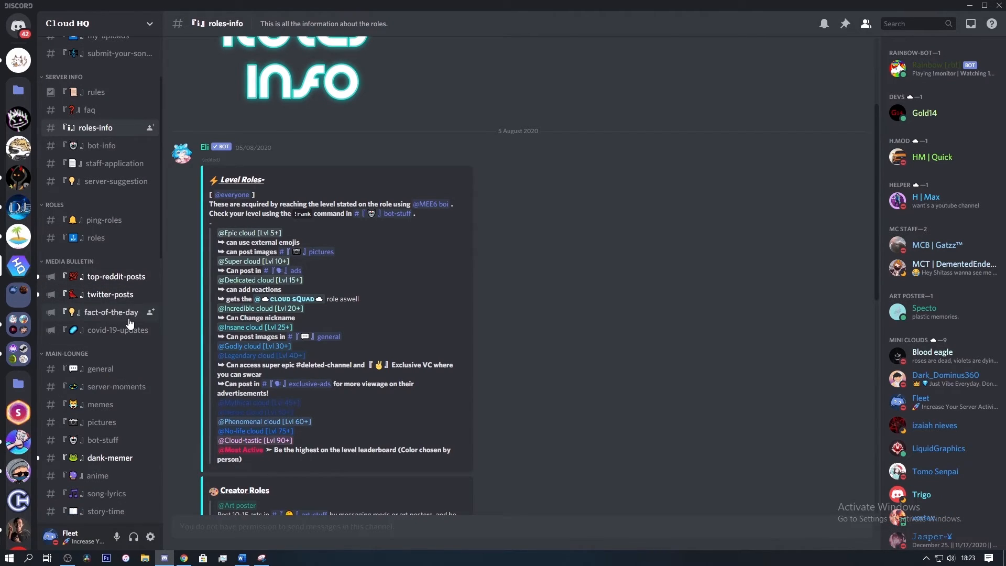
scroll(up, 3)
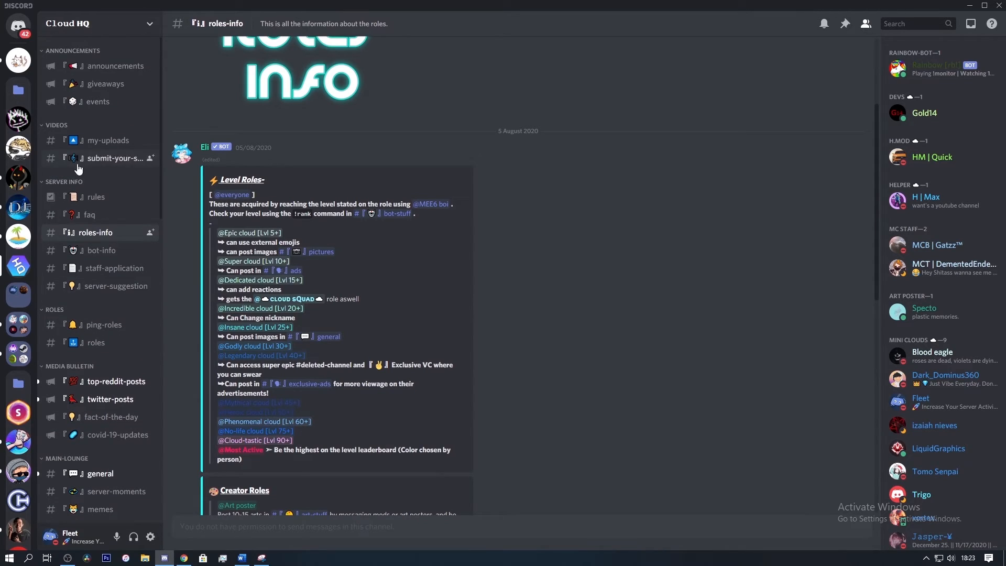
mouse_move(80, 272)
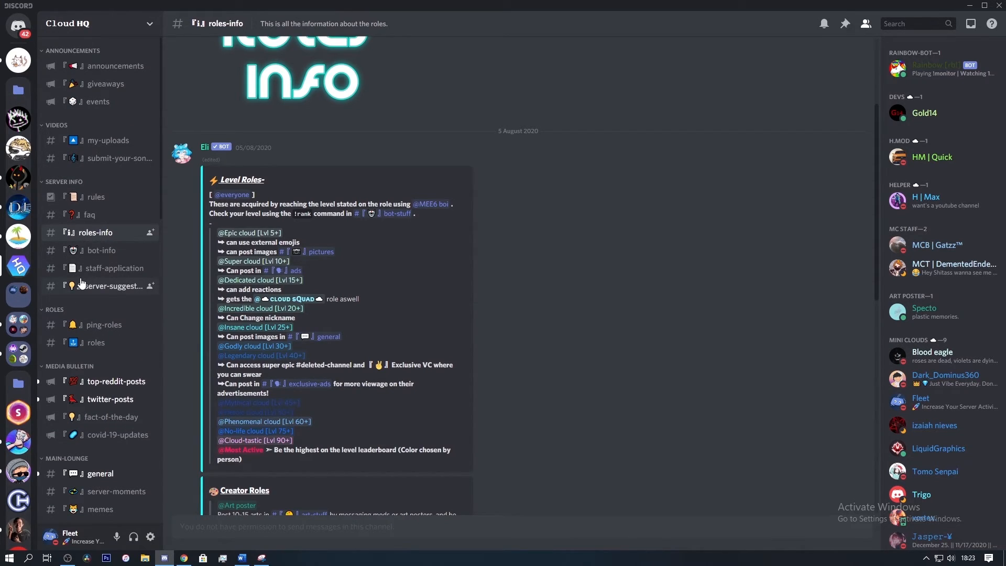
mouse_move(241, 128)
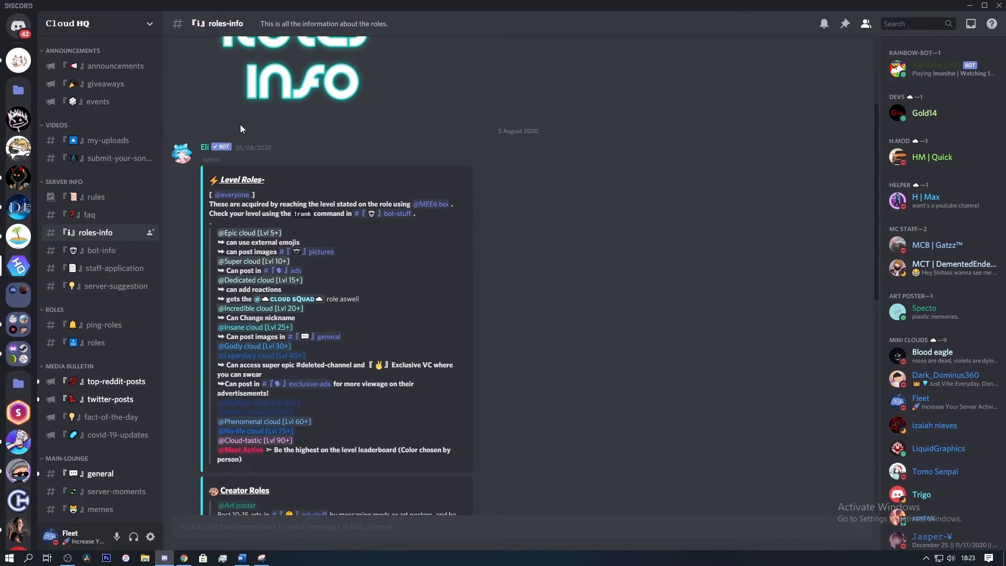
scroll(up, 3)
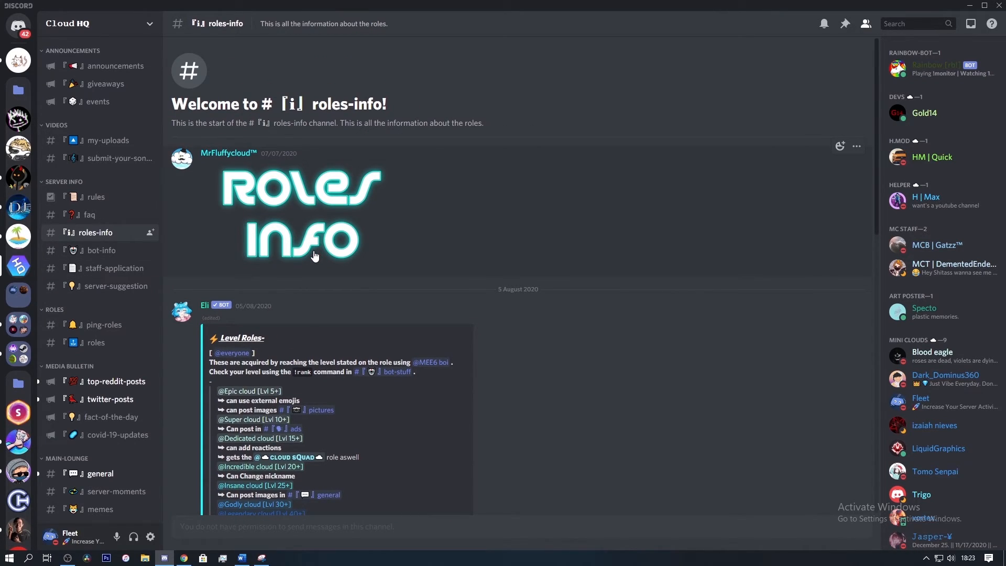
scroll(down, 3)
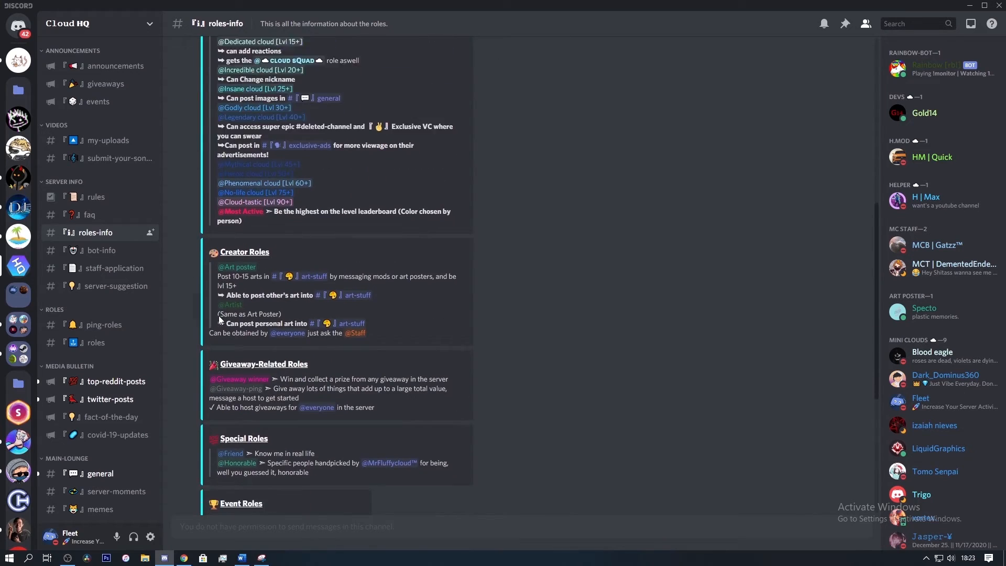
scroll(down, 3)
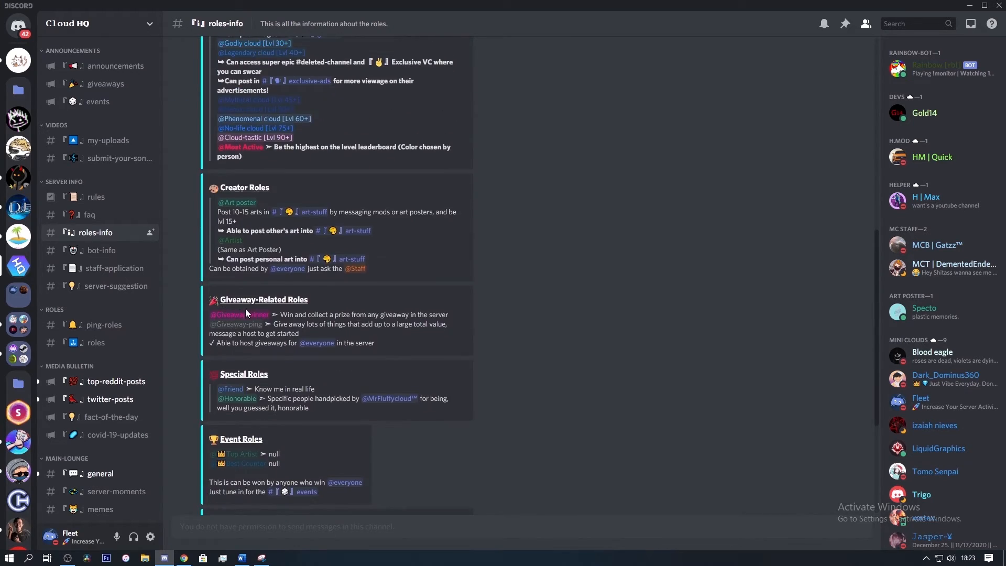
scroll(up, 3)
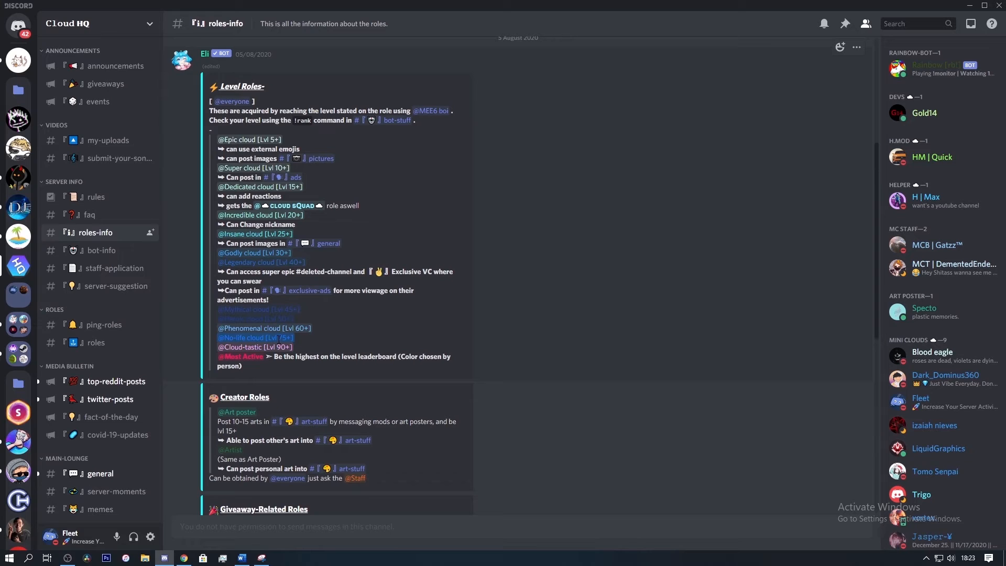
double_click(255, 347)
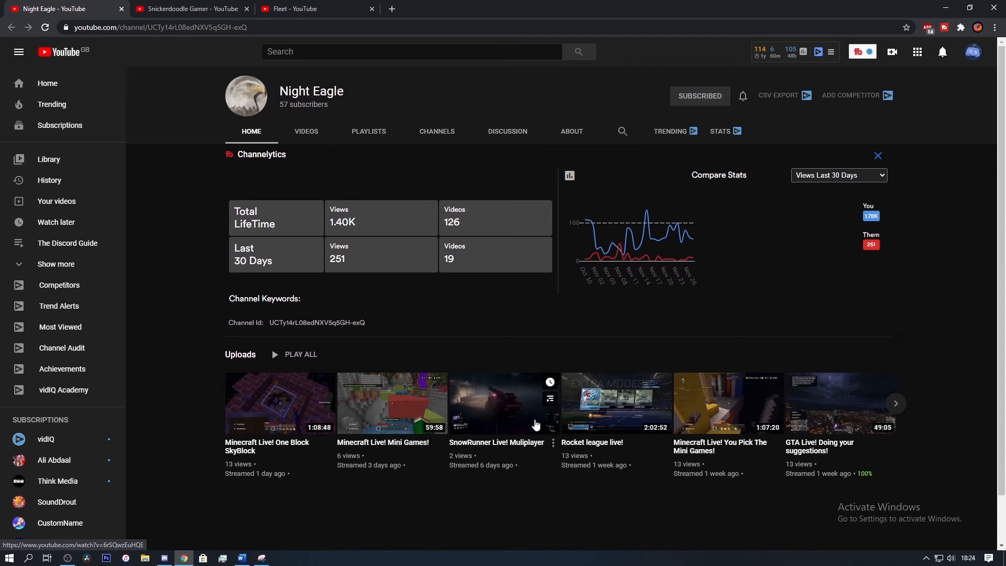
mouse_move(391, 403)
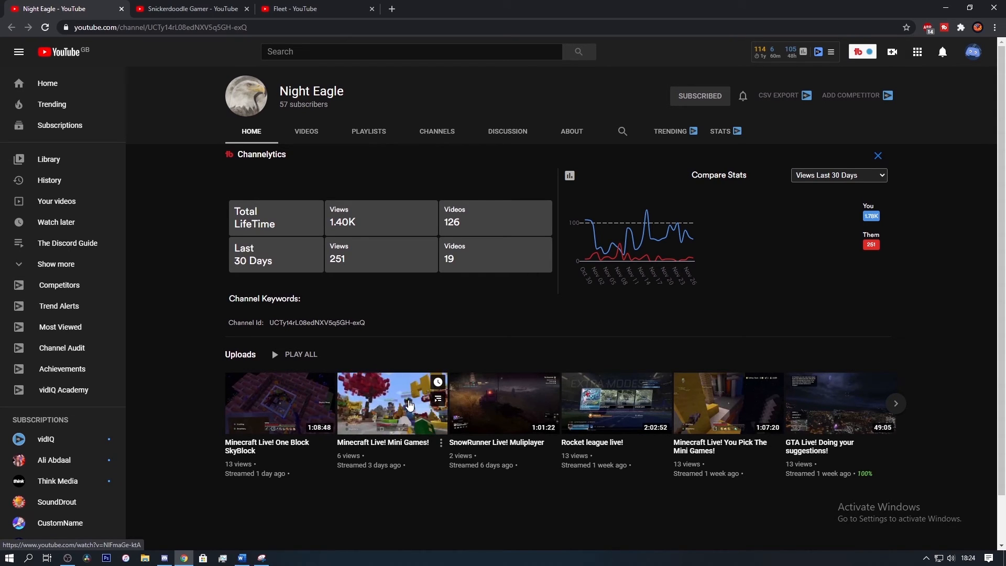
mouse_move(337, 407)
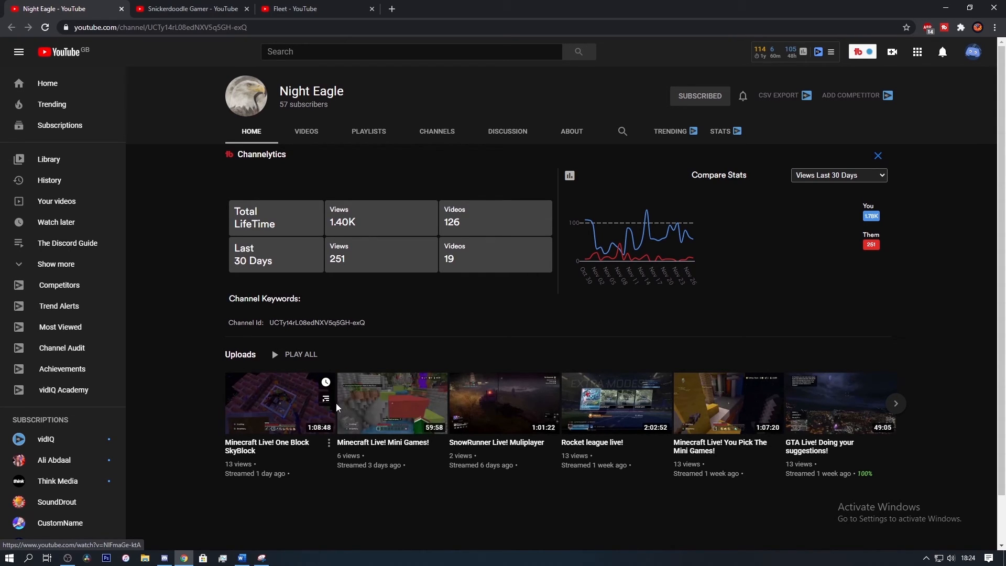
mouse_move(290, 212)
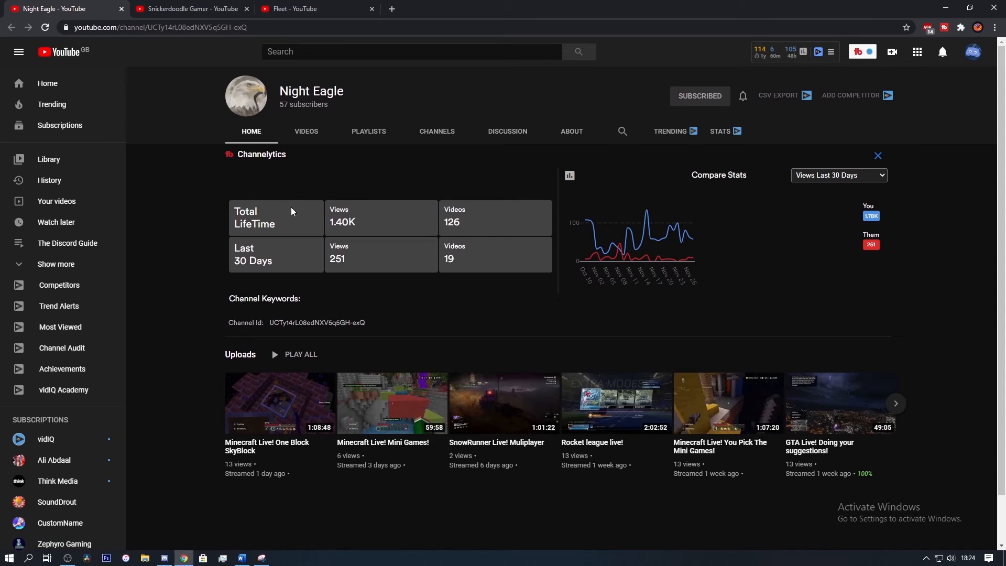
mouse_move(260, 127)
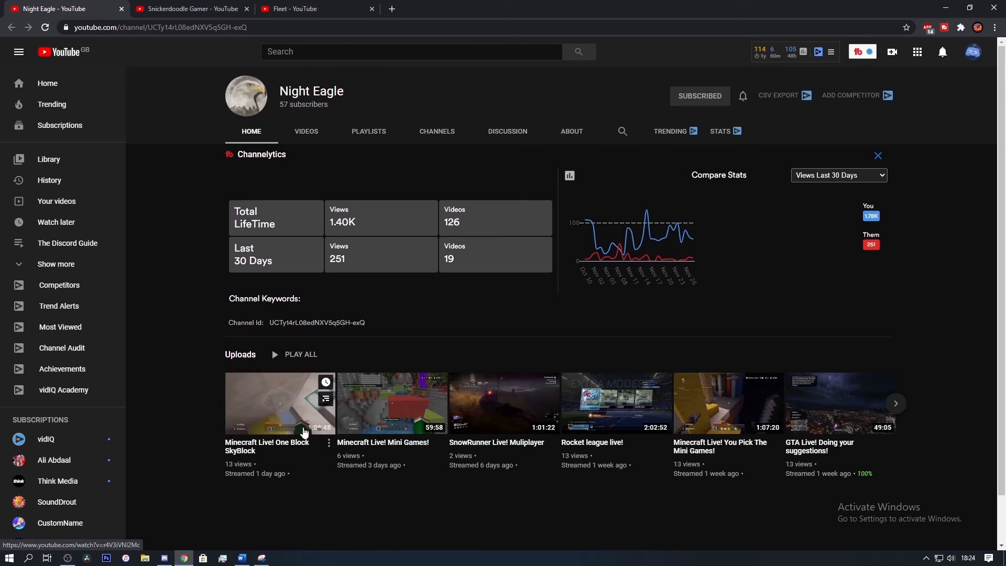
mouse_move(391, 433)
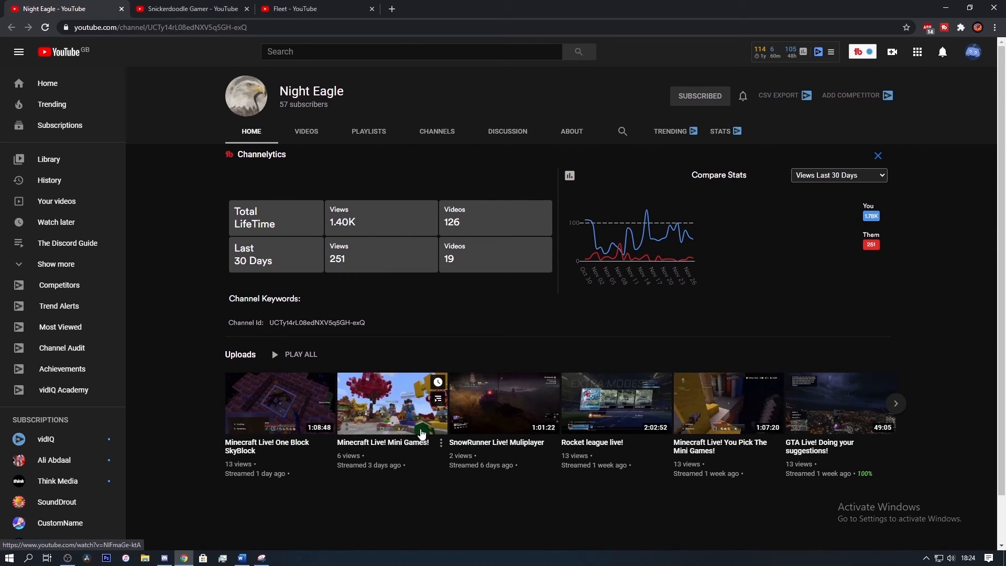
mouse_move(686, 115)
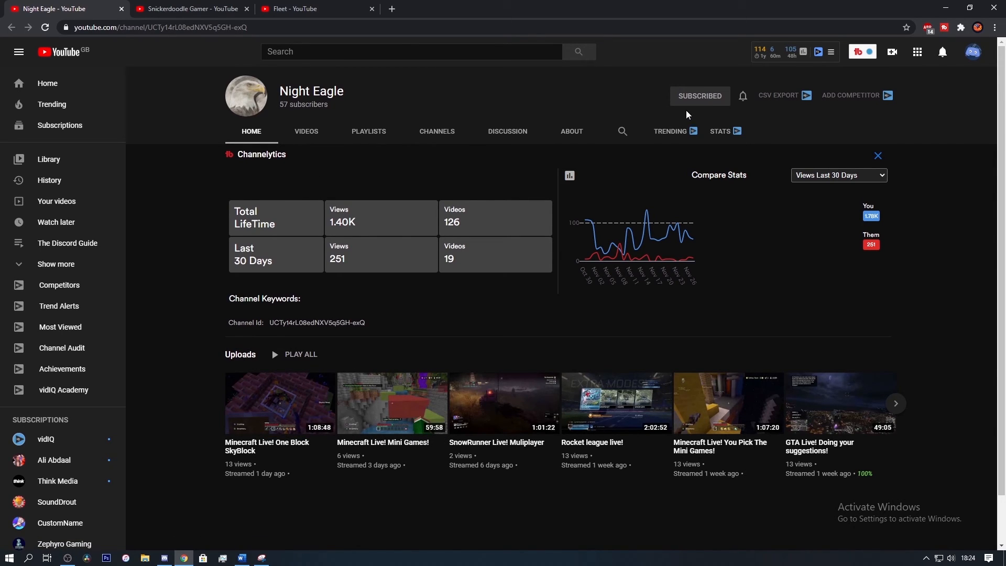
Browse Snickerdoodle Gamer's videos, then show the Fleet channel's home page.
click(189, 9)
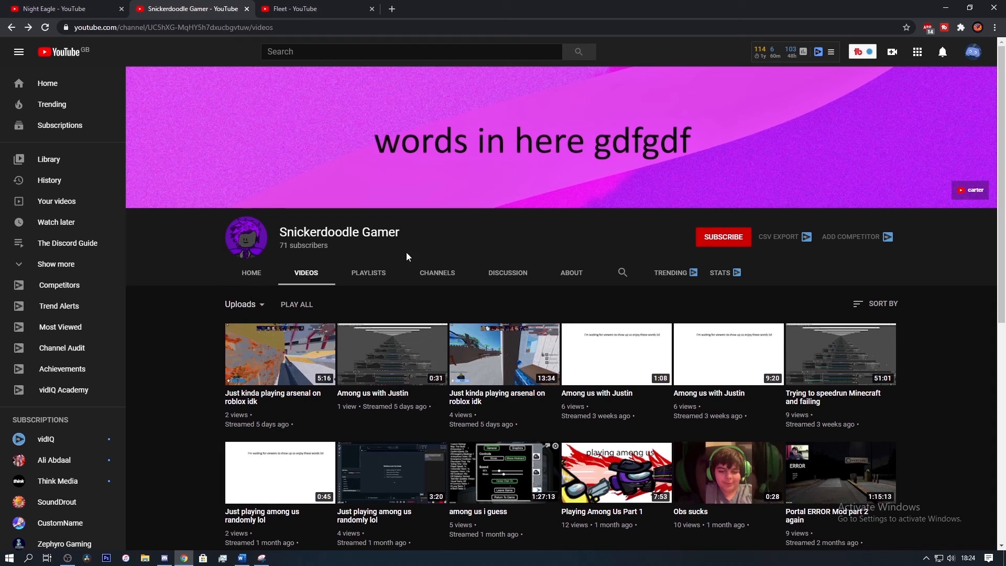
scroll(down, 3)
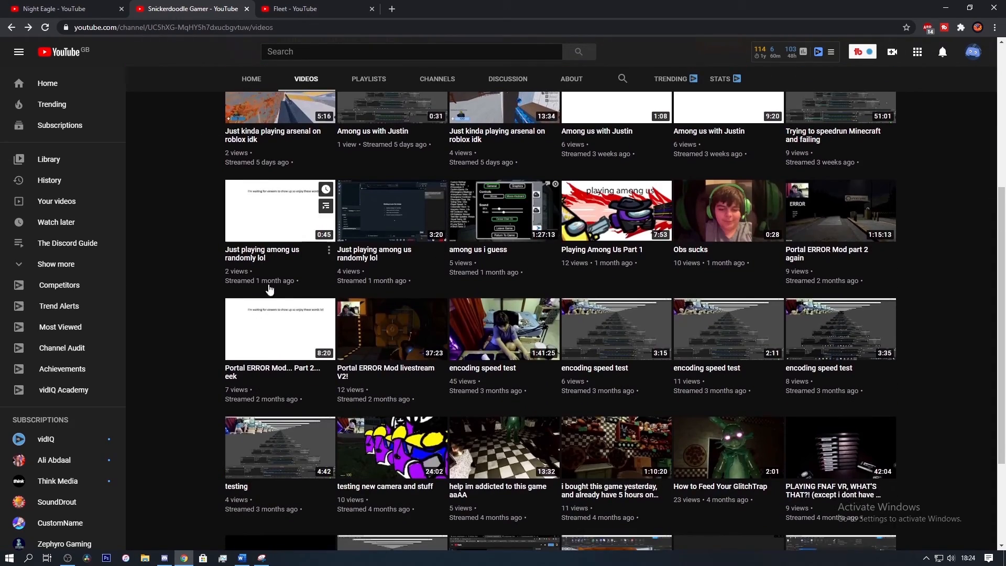
scroll(up, 3)
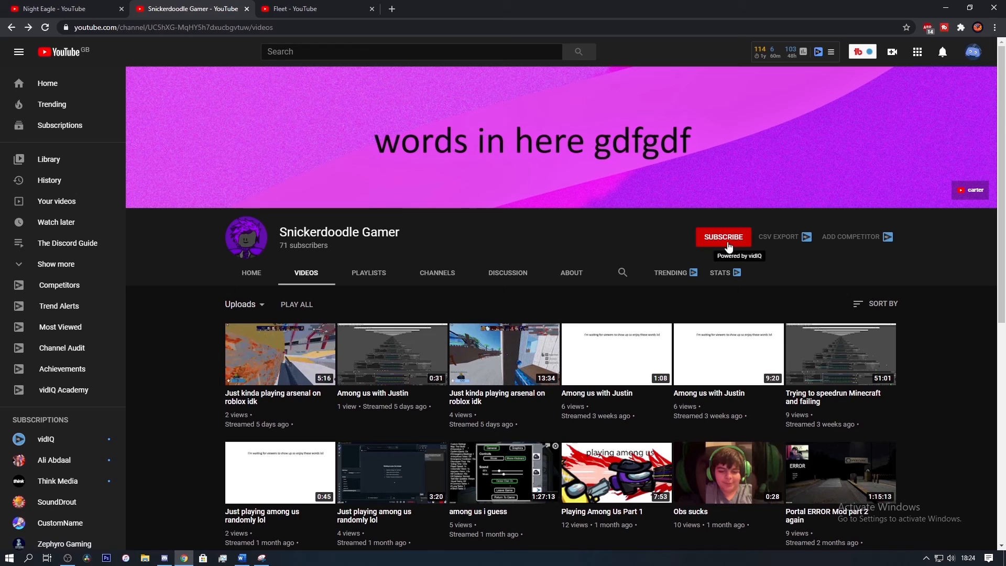
click(315, 9)
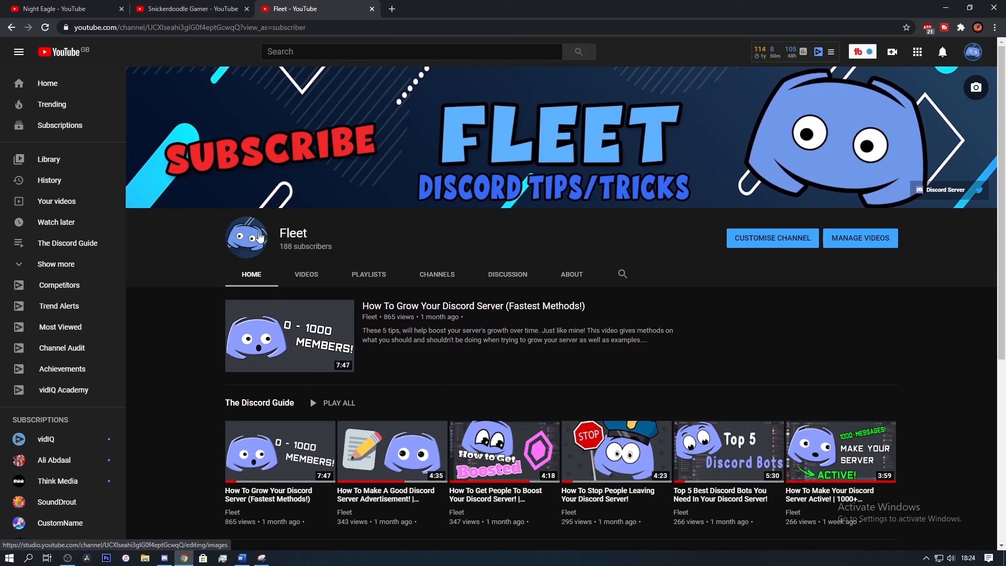